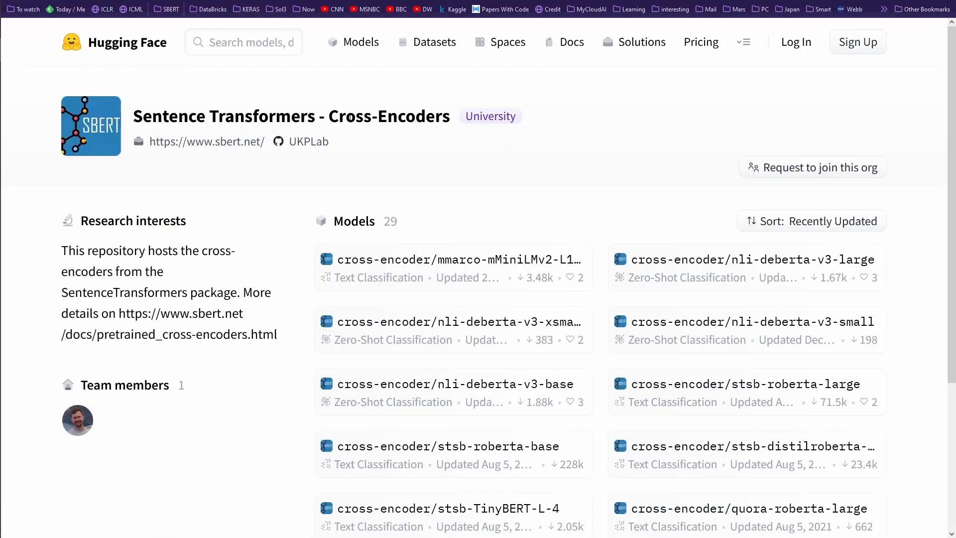
mouse_move(196, 172)
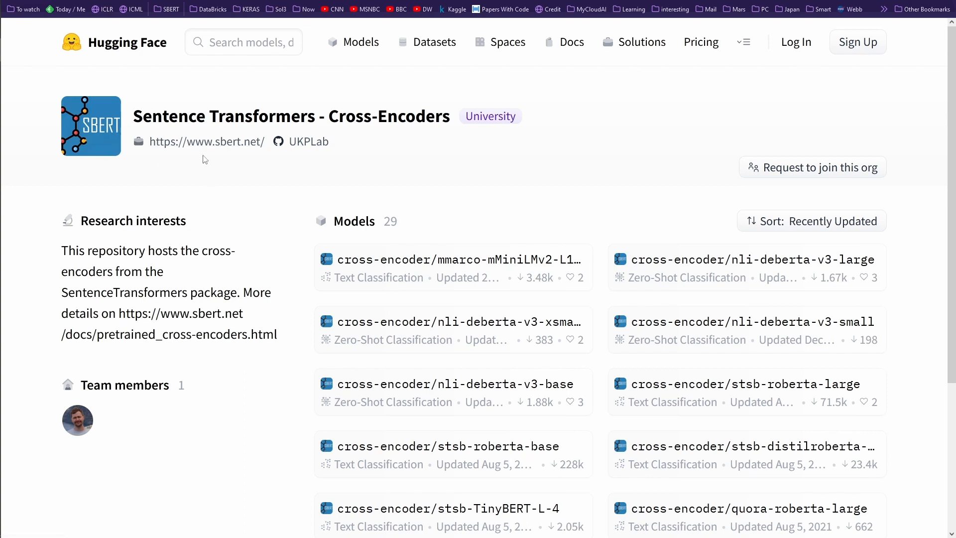
mouse_move(249, 160)
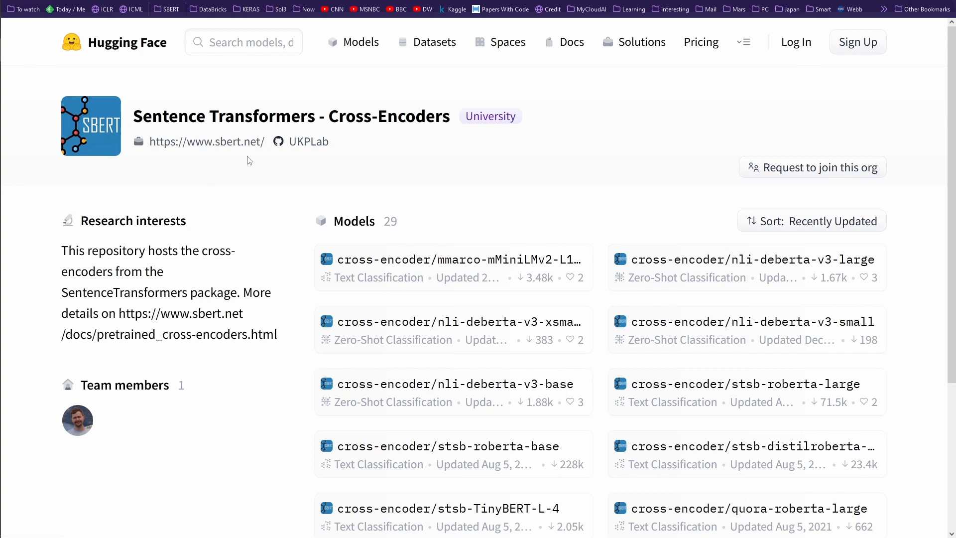
mouse_move(309, 142)
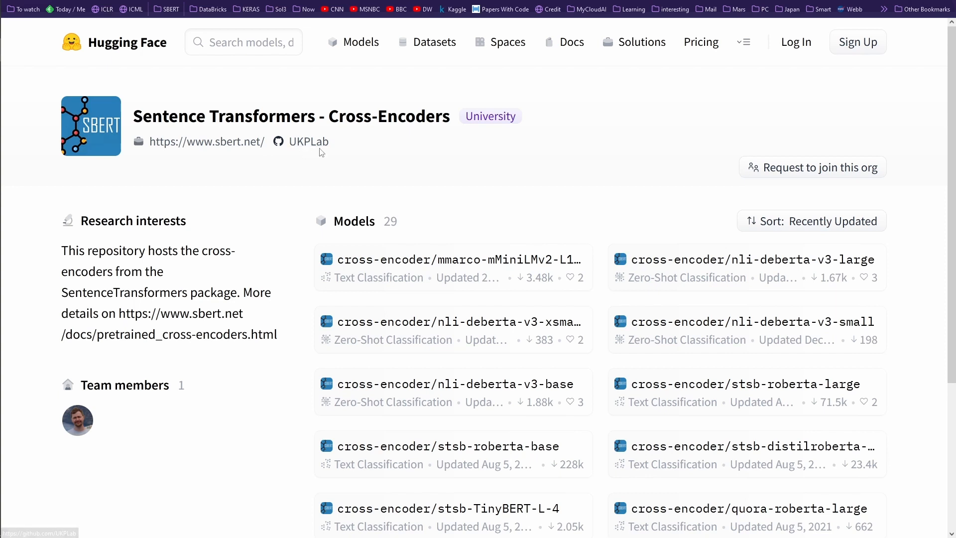
mouse_move(361, 155)
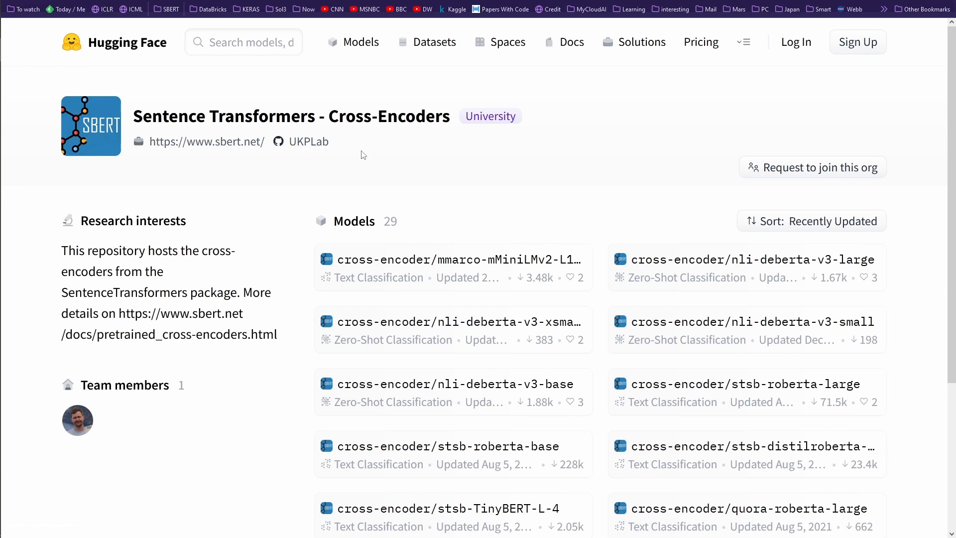
mouse_move(328, 157)
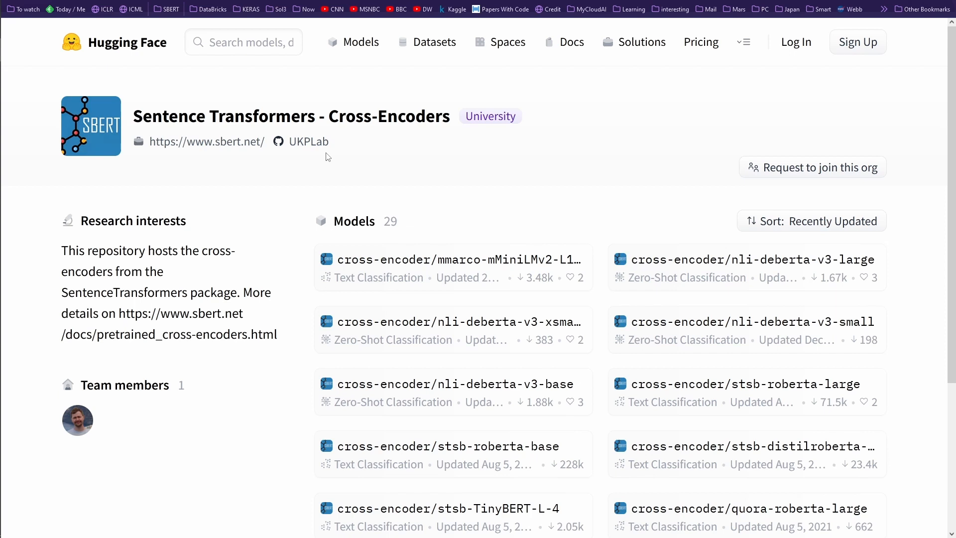
mouse_move(604, 177)
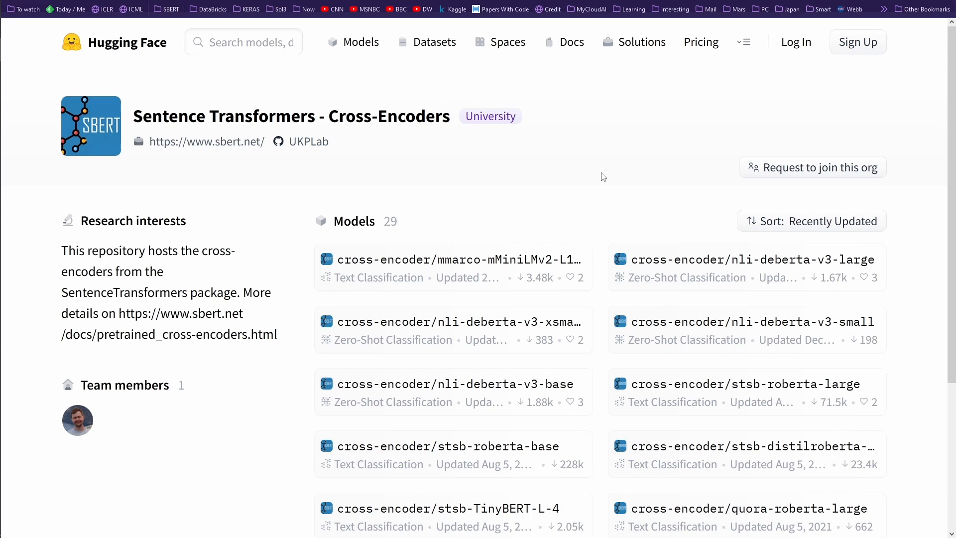
Expand the Models (29) list and browse the NLI, QNLI, Quora and MS MARCO cross-encoder variants.
scroll(down, 3)
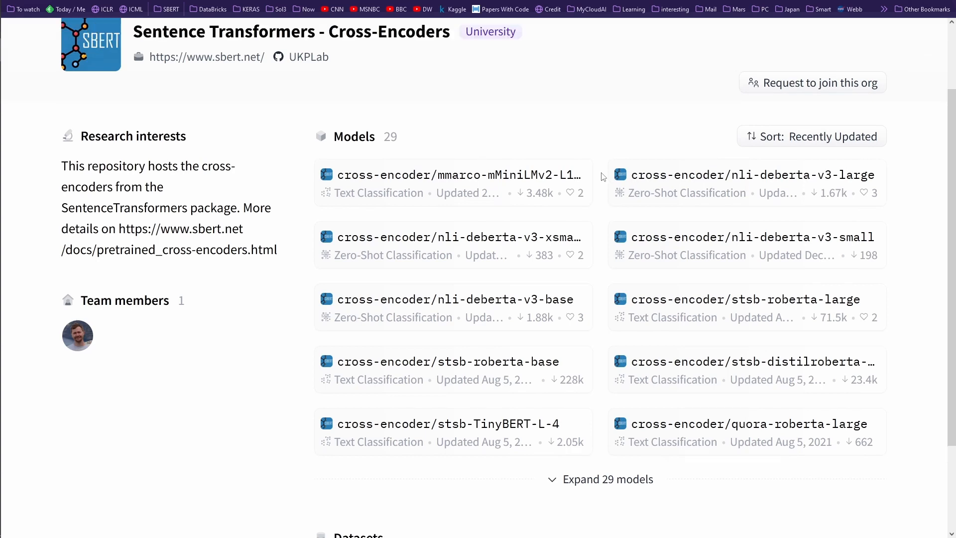
scroll(up, 3)
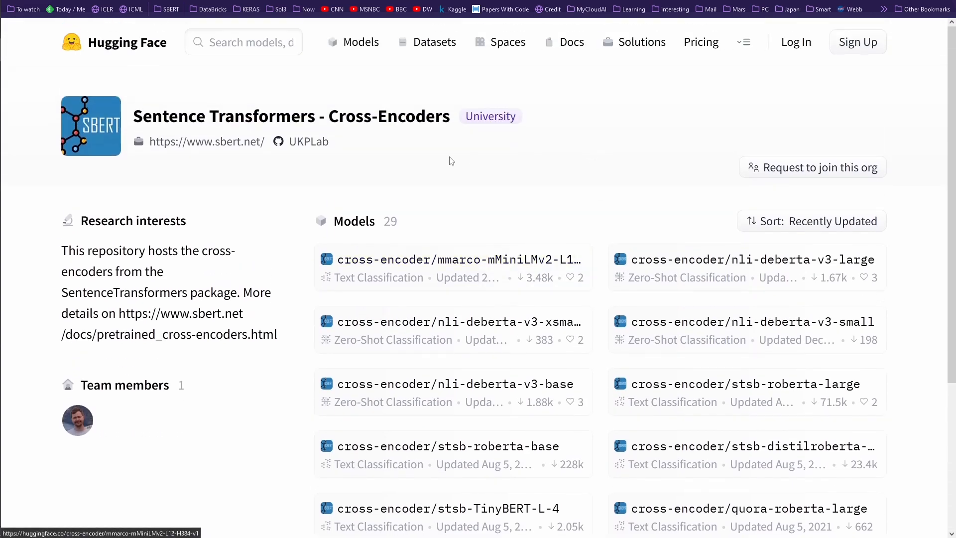
mouse_move(386, 222)
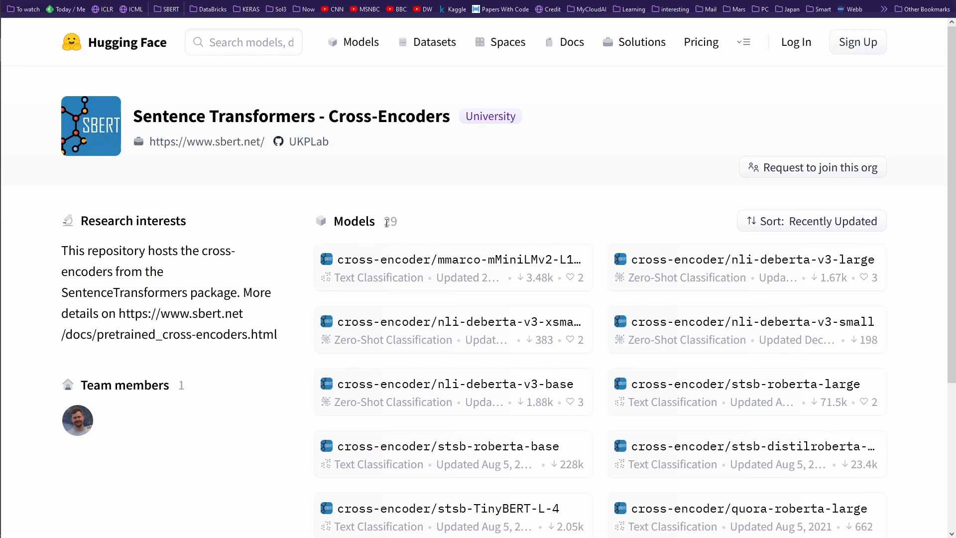
double_click(354, 221)
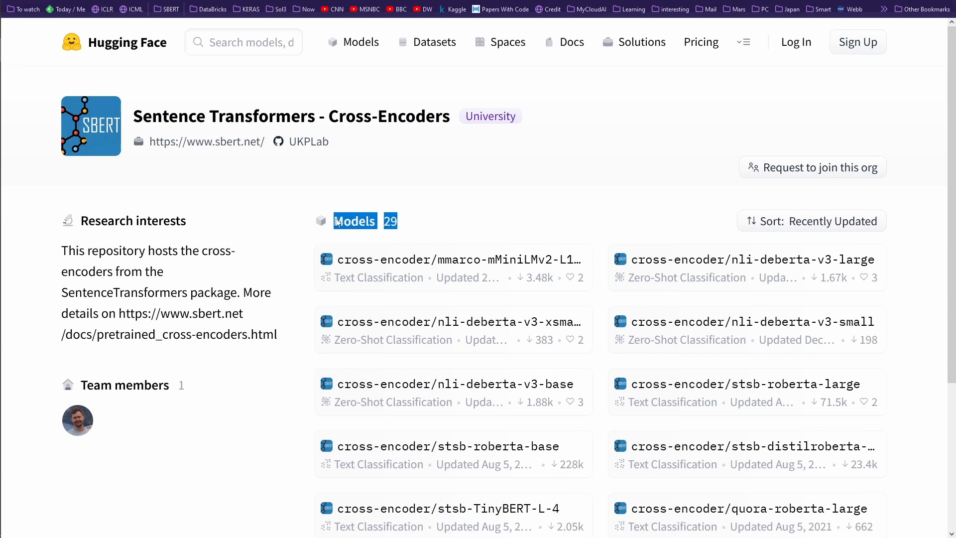
scroll(down, 3)
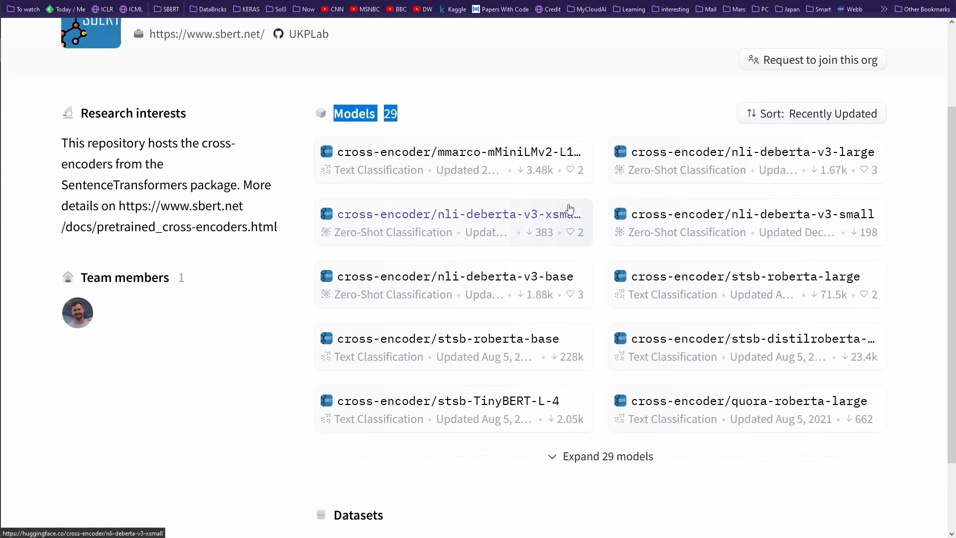
click(600, 456)
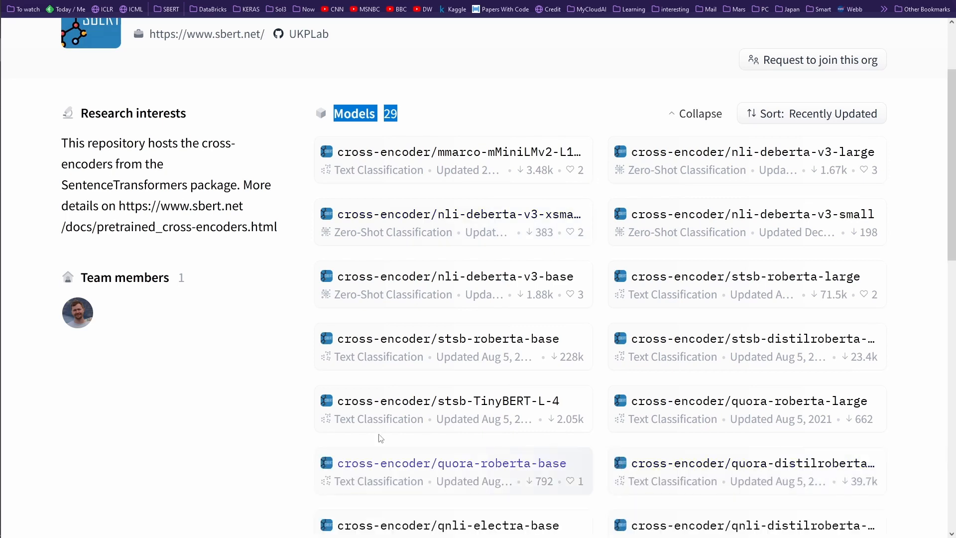
scroll(down, 3)
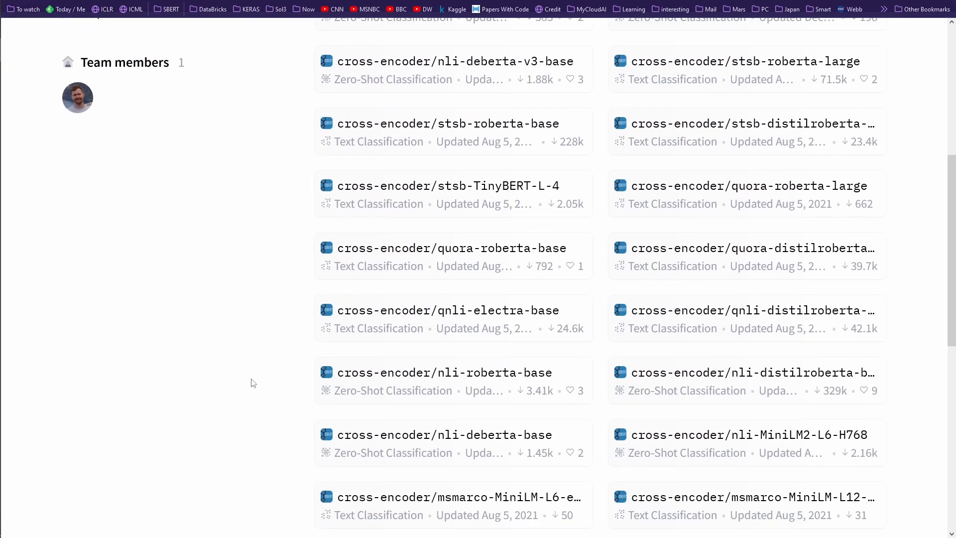
mouse_move(667, 328)
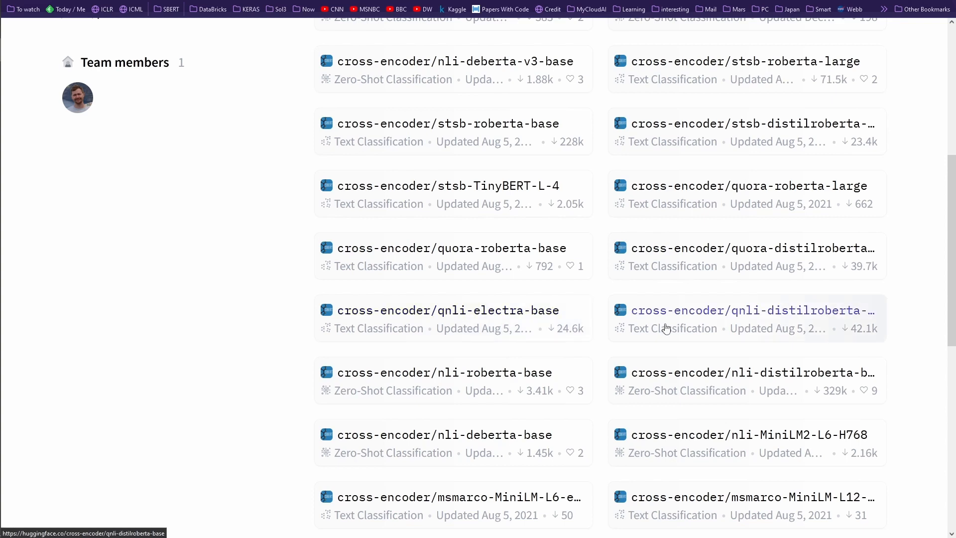
scroll(up, 3)
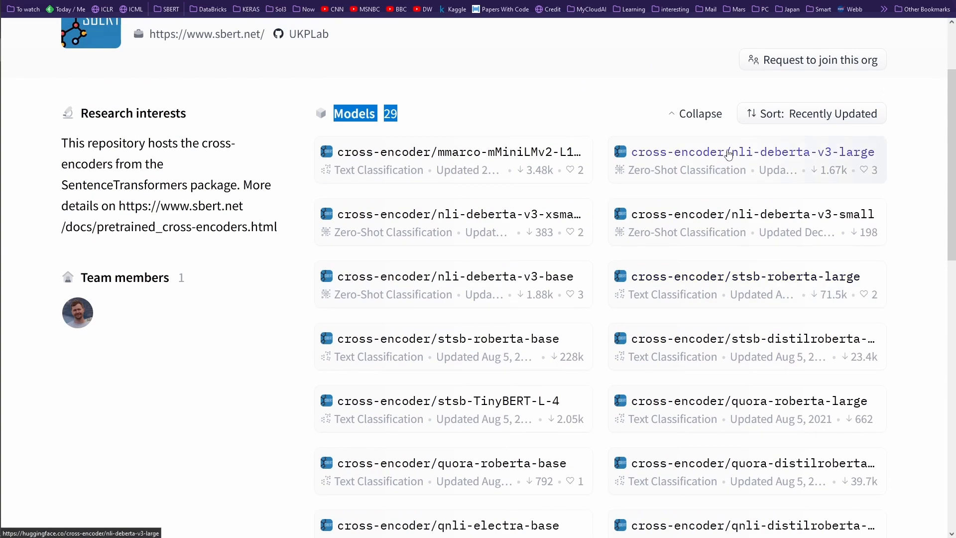
mouse_move(734, 158)
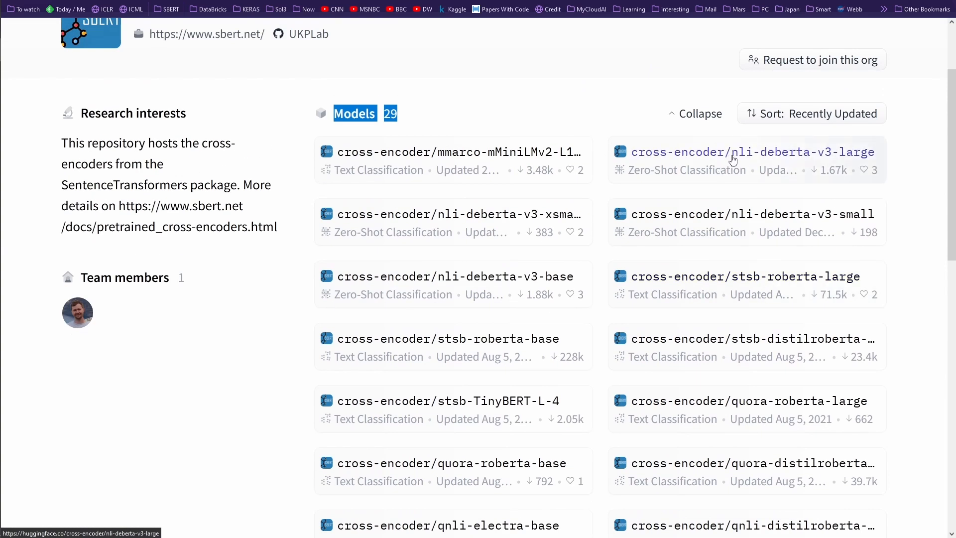
mouse_move(749, 162)
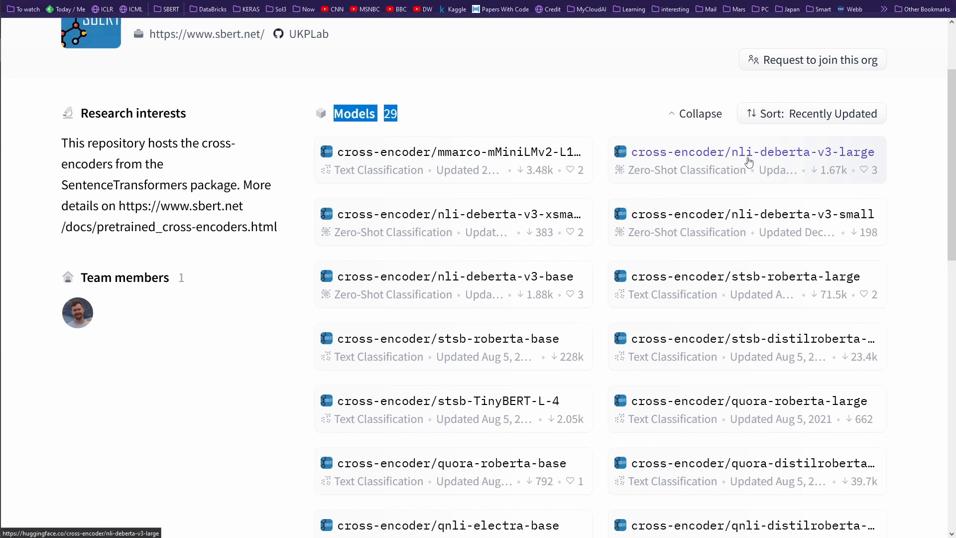
mouse_move(745, 148)
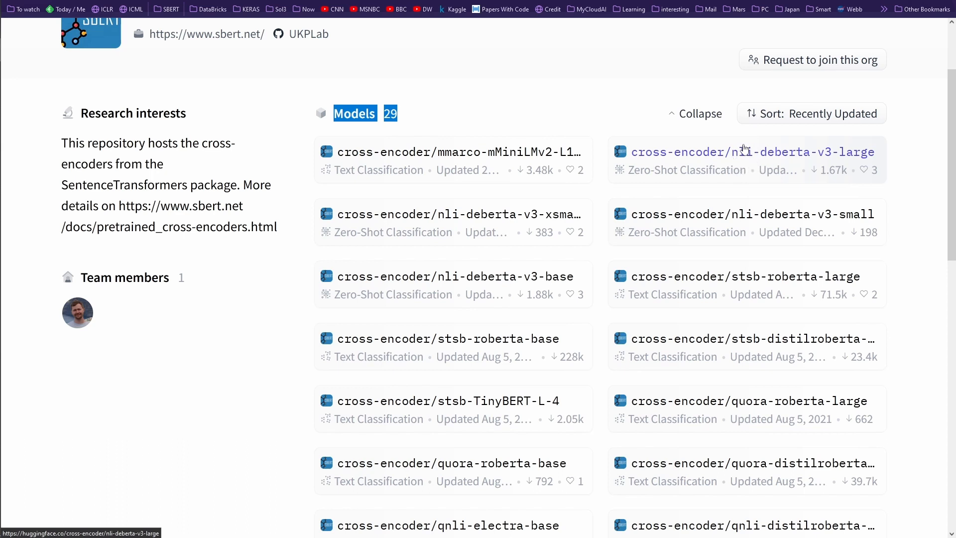
mouse_move(752, 158)
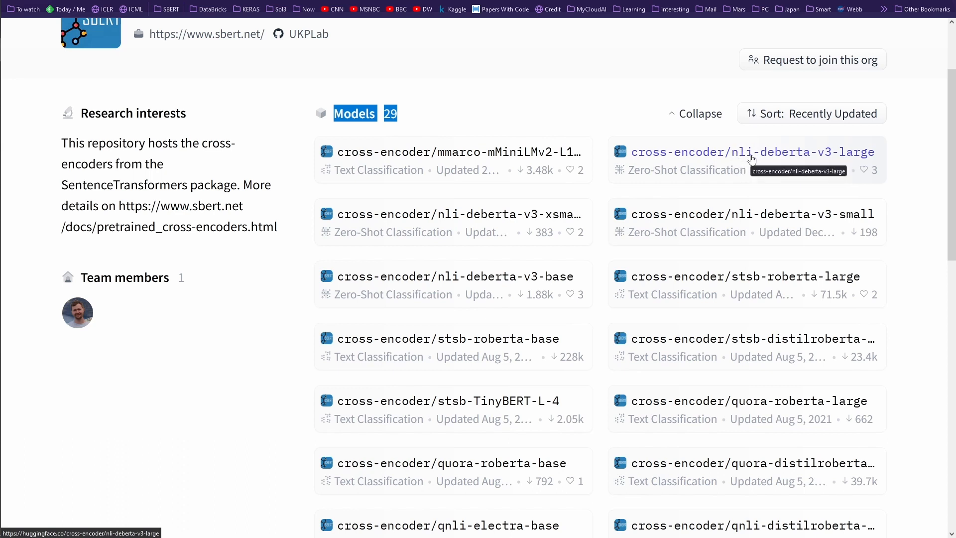
mouse_move(811, 159)
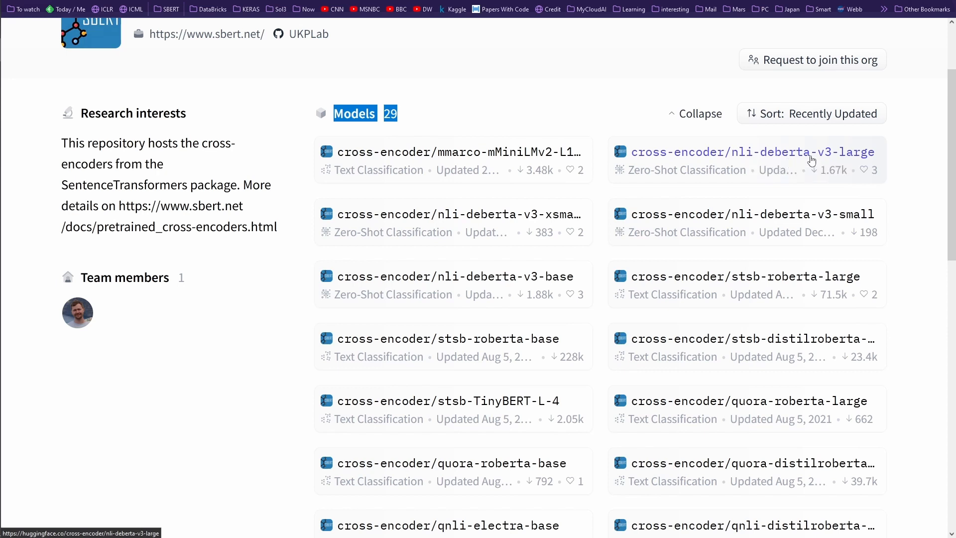
mouse_move(705, 248)
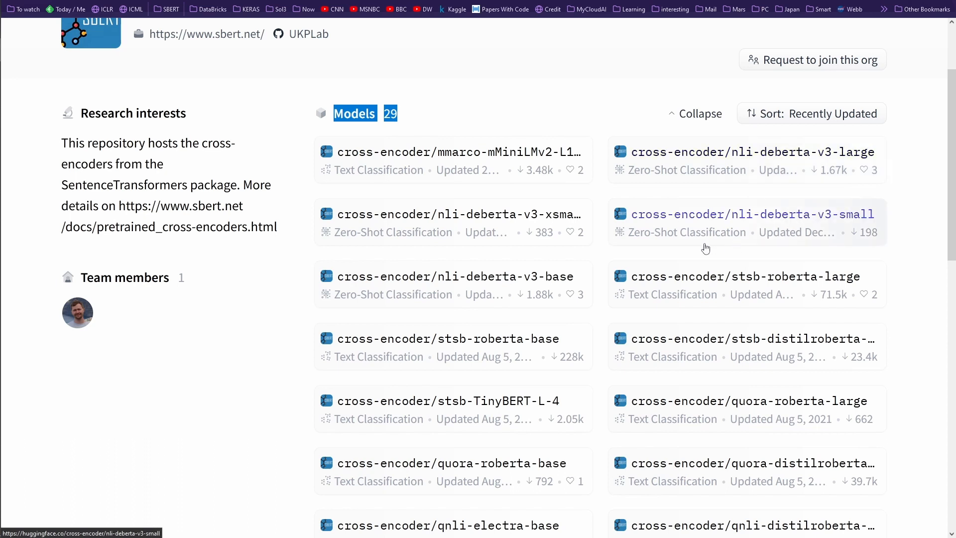
mouse_move(452, 276)
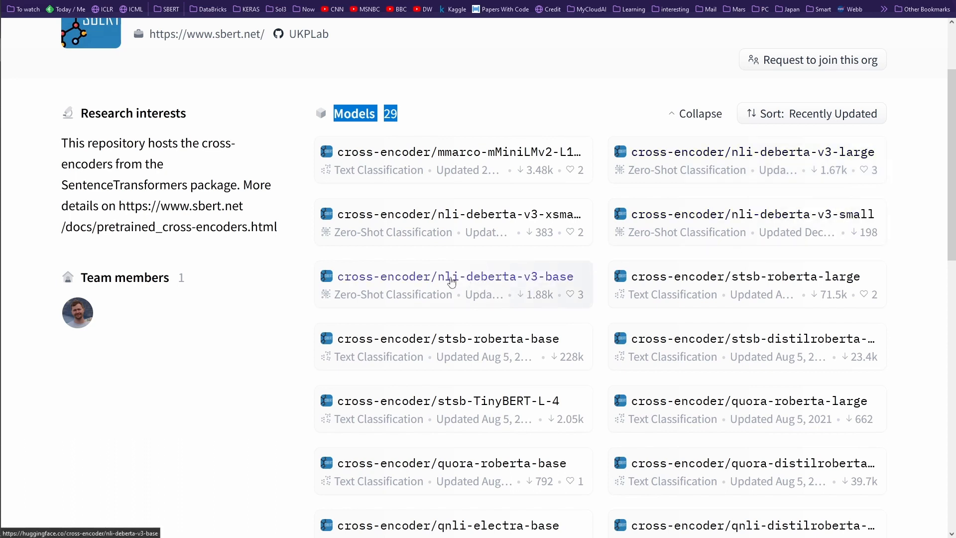
mouse_move(556, 251)
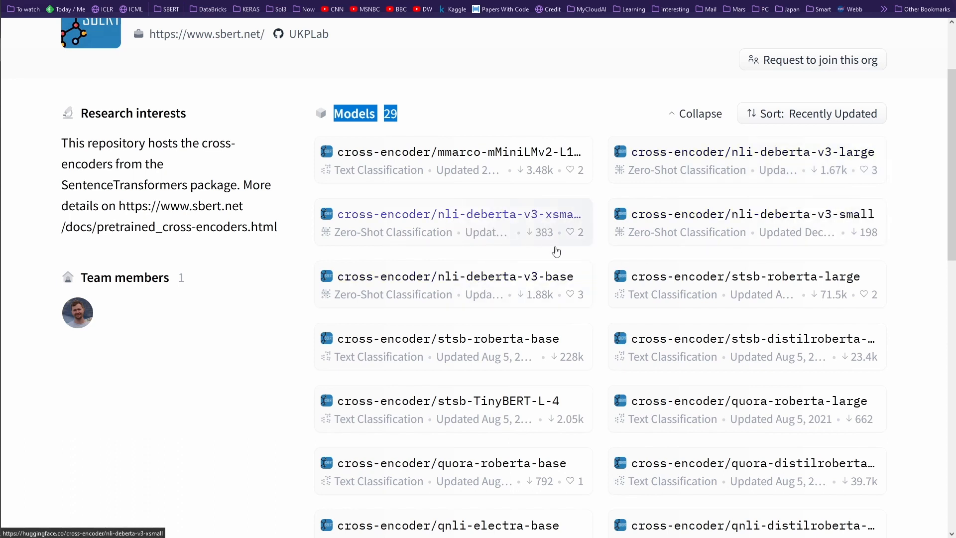
scroll(down, 3)
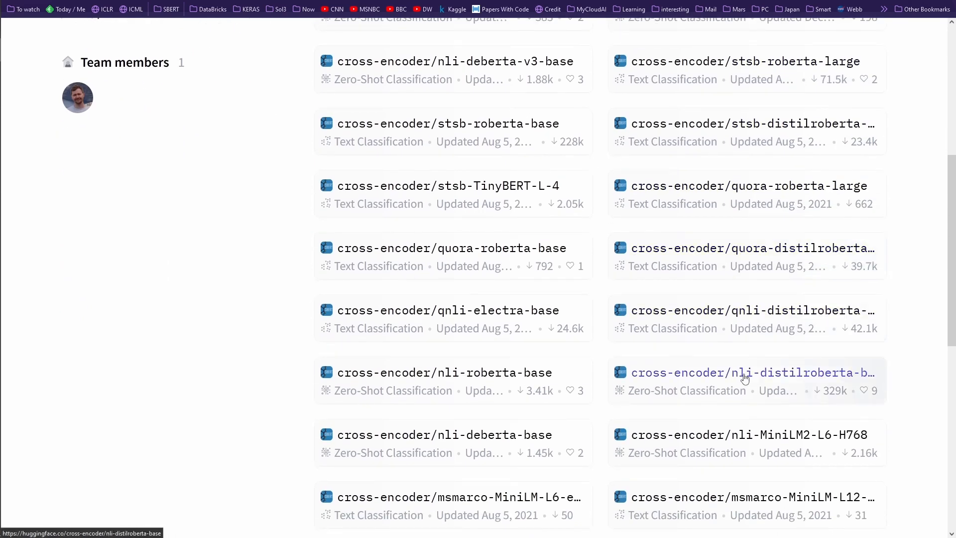
mouse_move(460, 435)
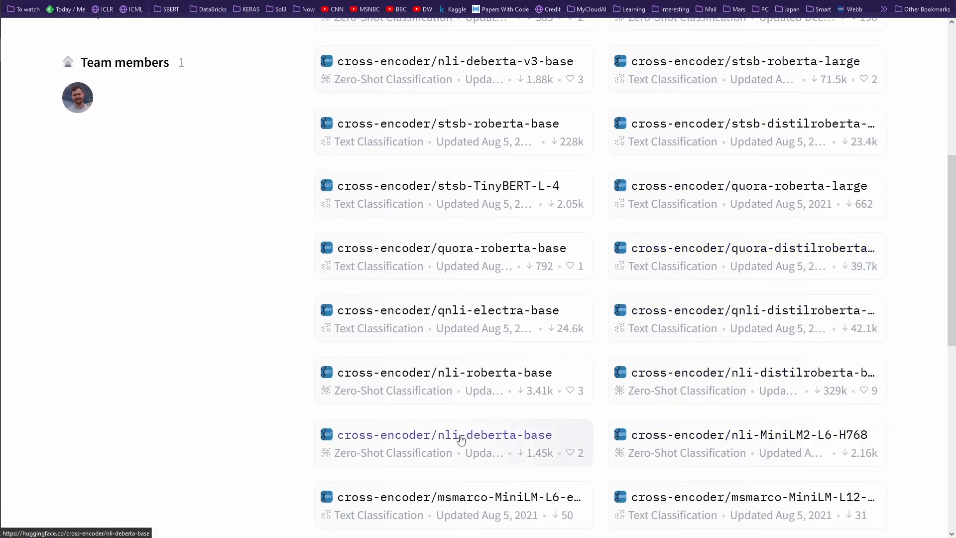
Peek at the nli-deberta-base page, return to the org page and expand all 29 models again.
click(444, 436)
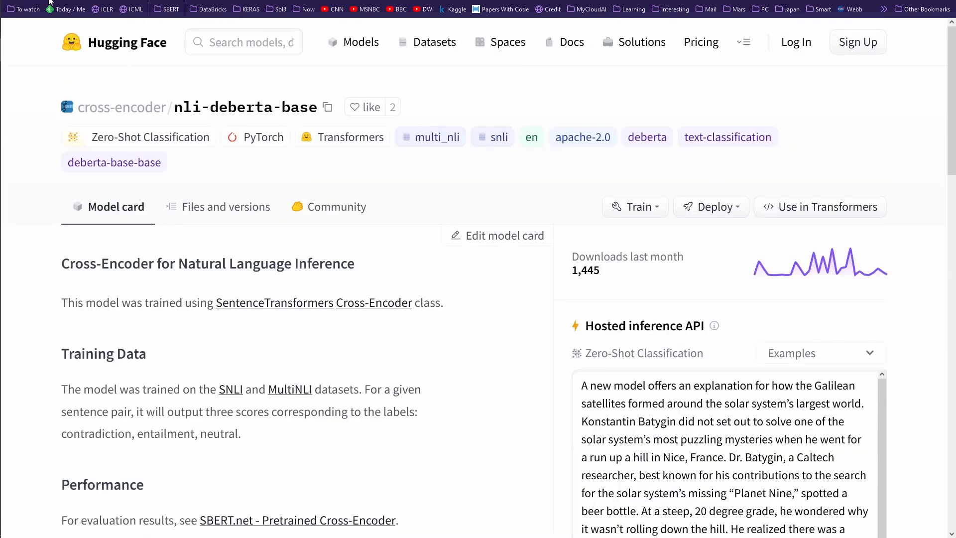
click(120, 106)
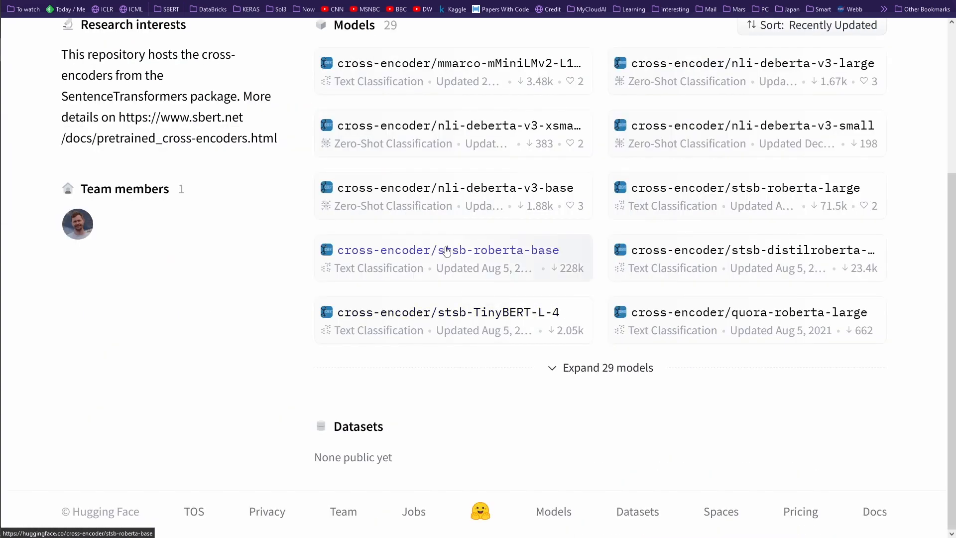
scroll(up, 3)
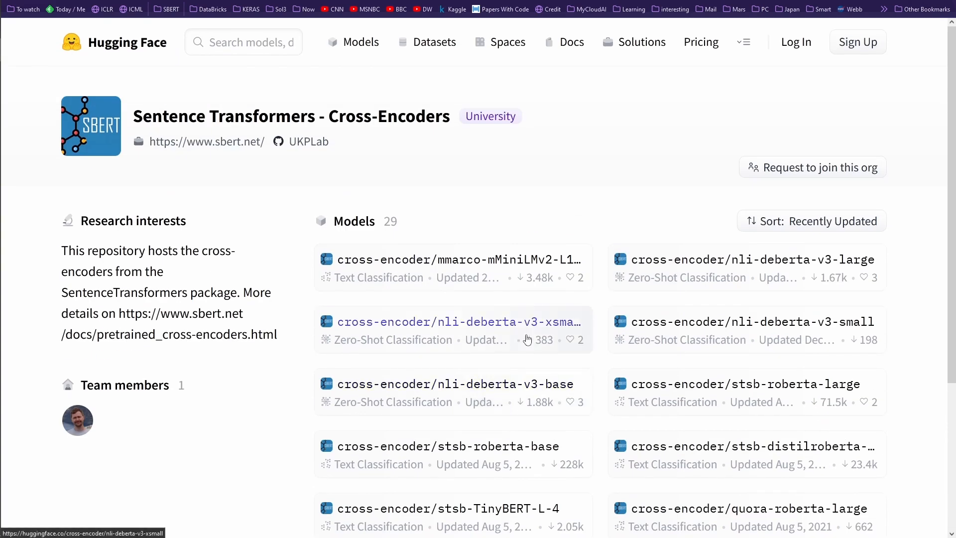
scroll(down, 3)
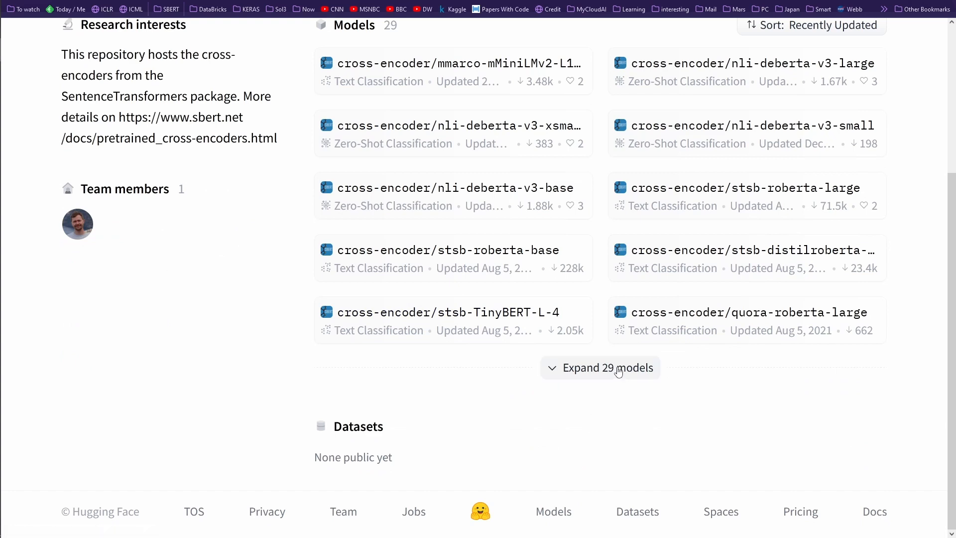
click(600, 368)
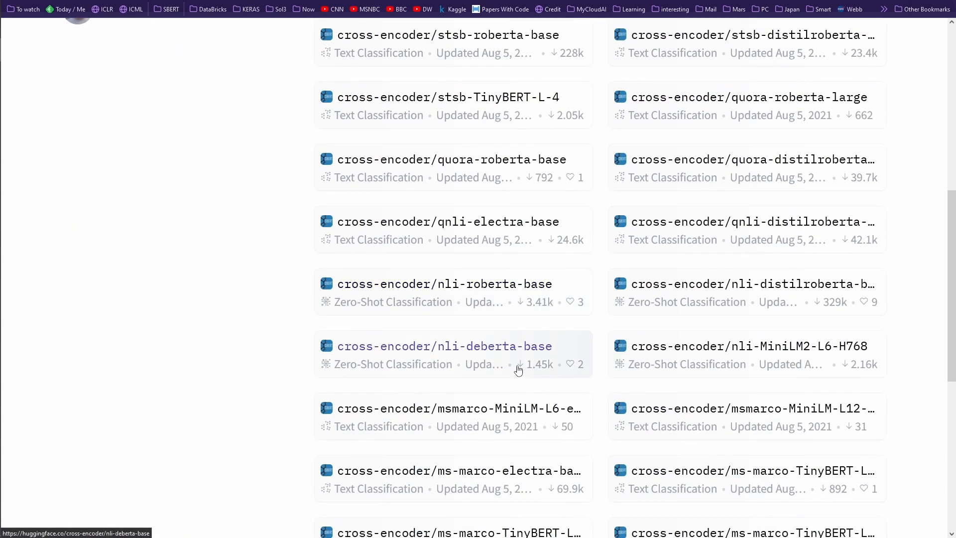
mouse_move(466, 289)
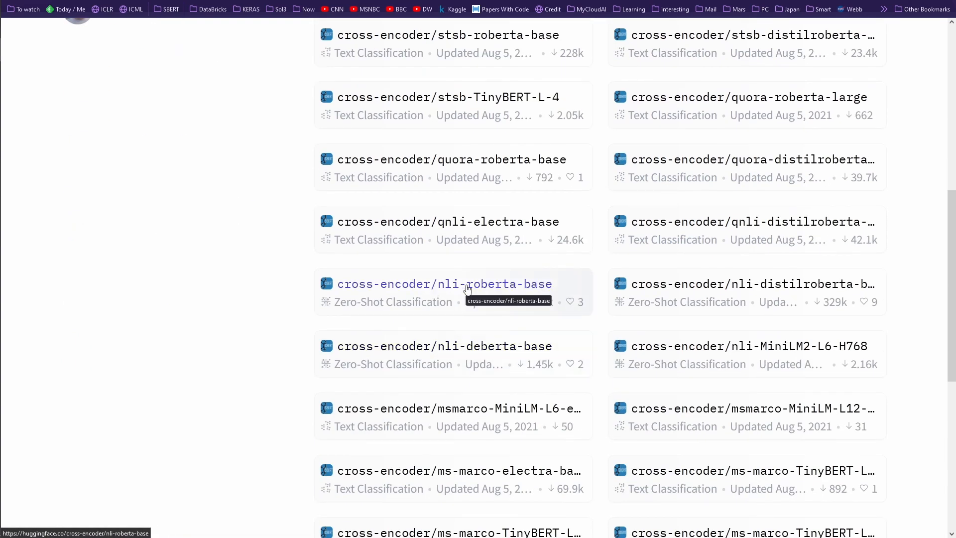
View the cross-encoder/nli-roberta-base model card with its SNLI/MultiNLI training and three labels.
click(443, 284)
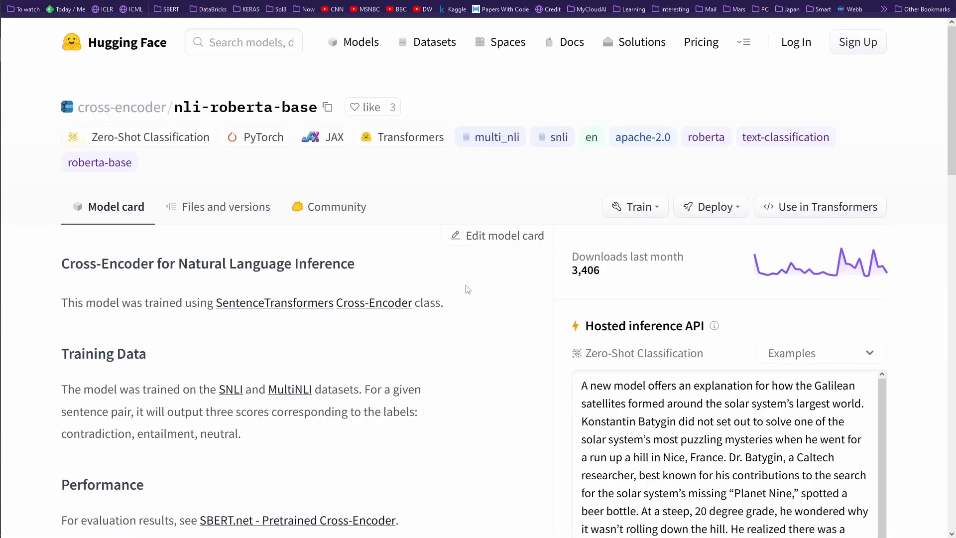
scroll(down, 3)
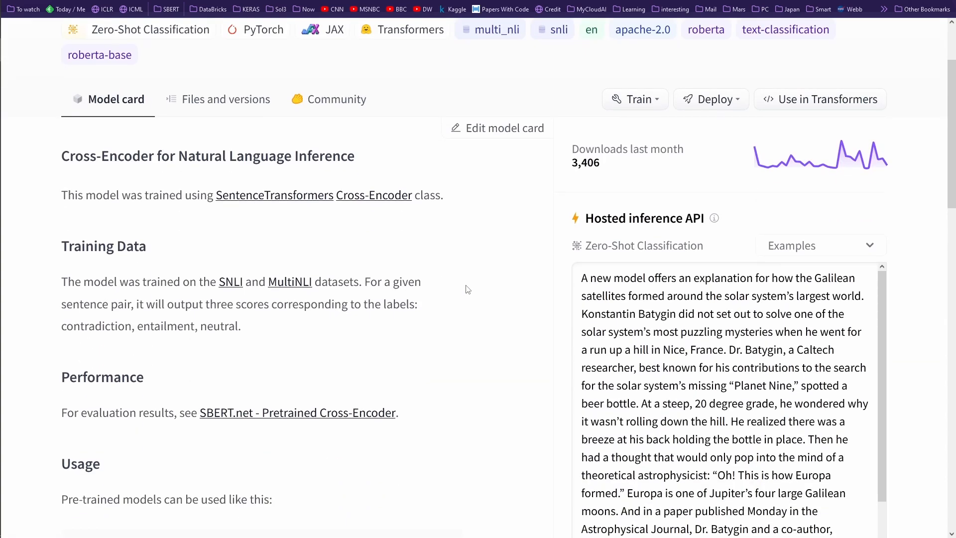
mouse_move(155, 259)
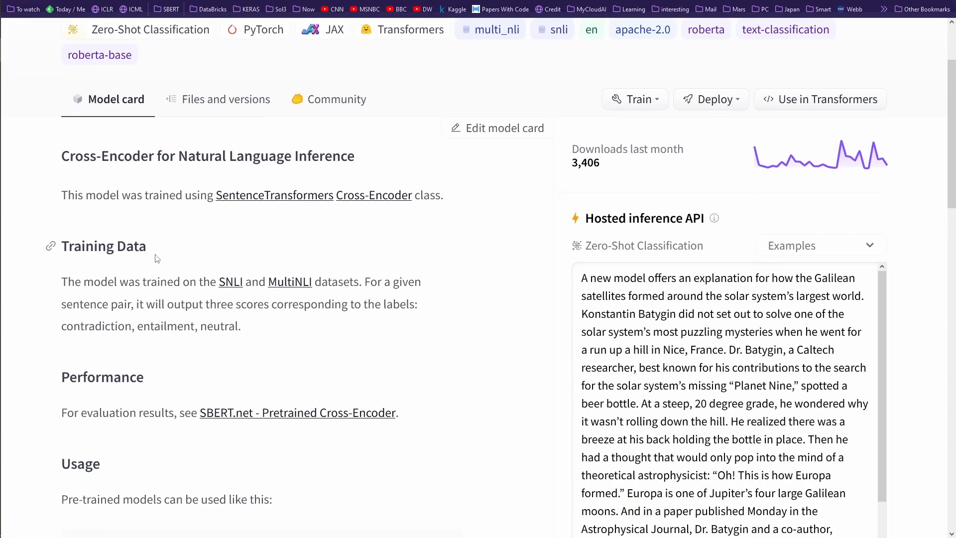
scroll(up, 3)
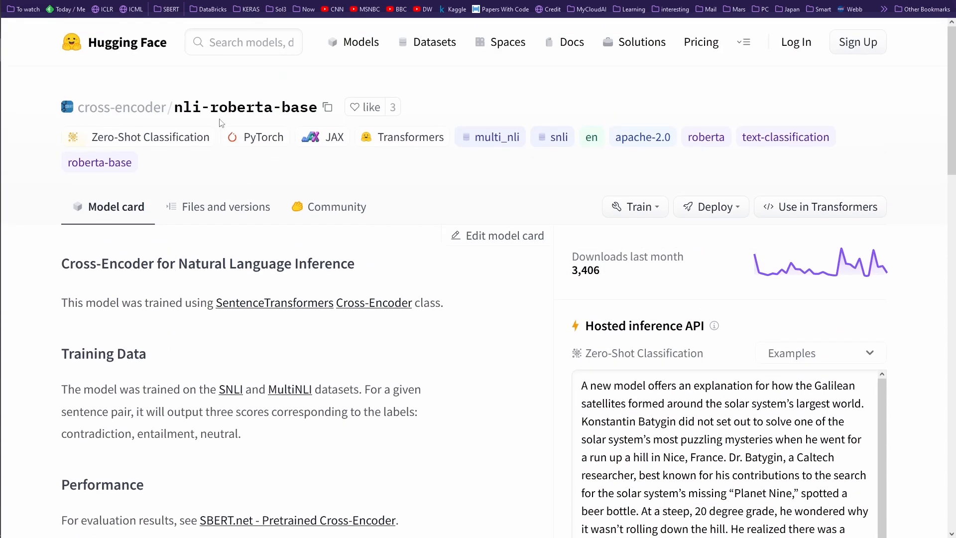
mouse_move(304, 109)
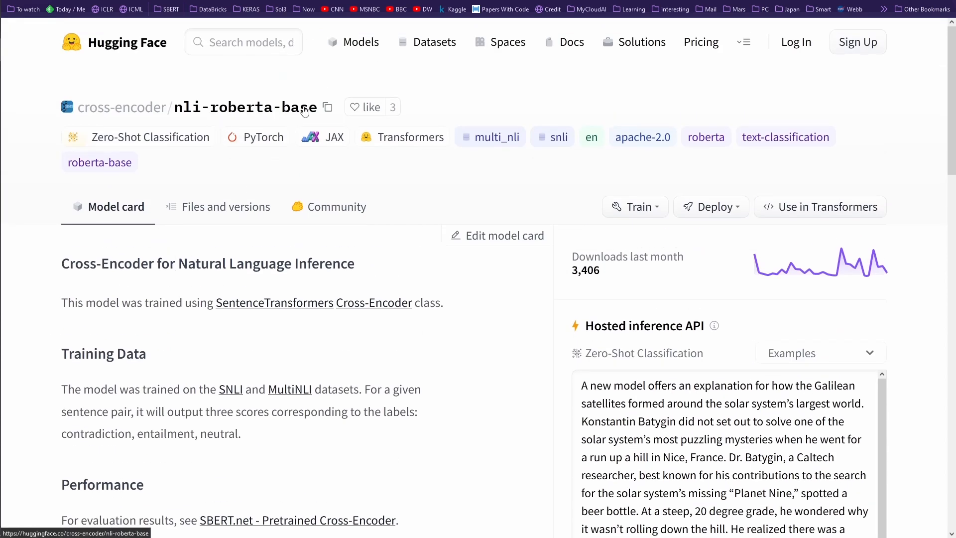
mouse_move(191, 109)
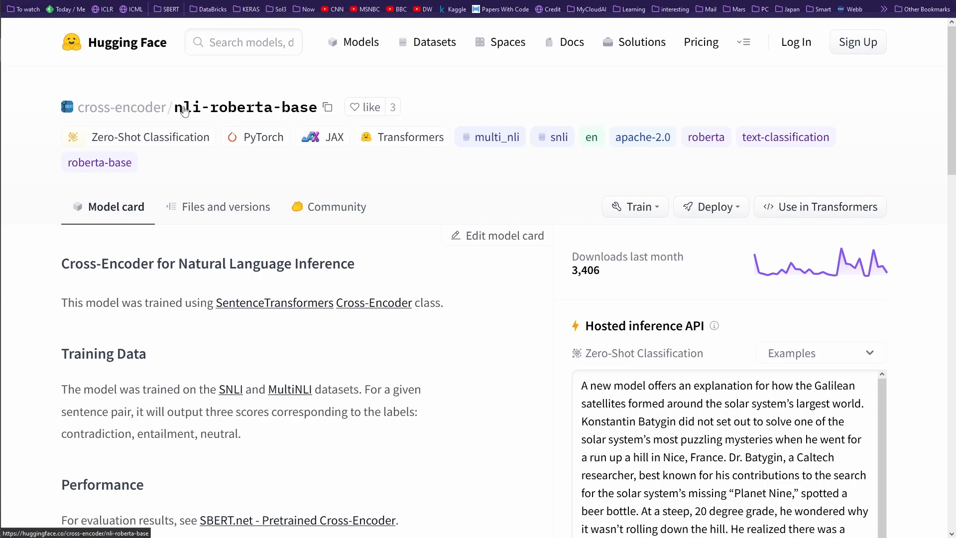
scroll(down, 3)
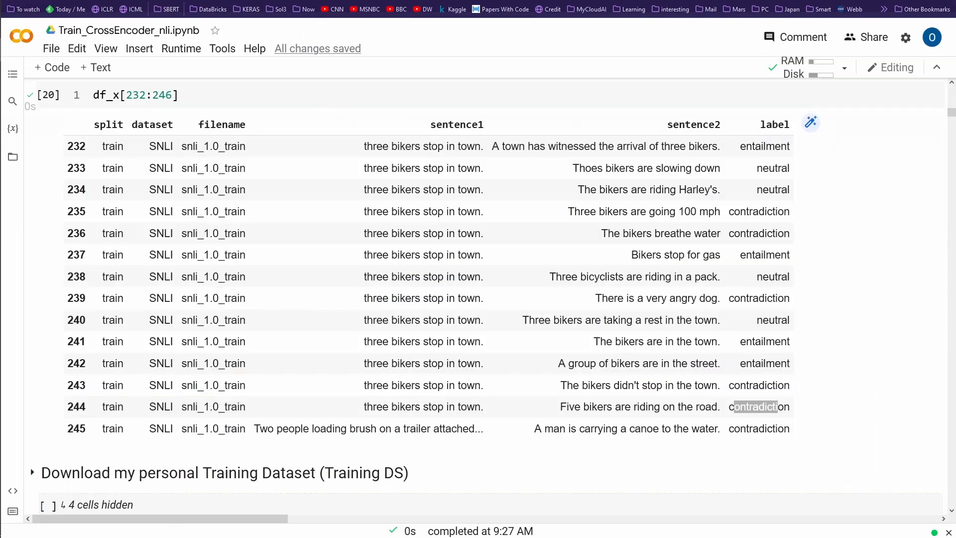
Review the notebook's dataset cells, highlighting Cross-Encoder in the heading and the dev_samples variable.
scroll(down, 3)
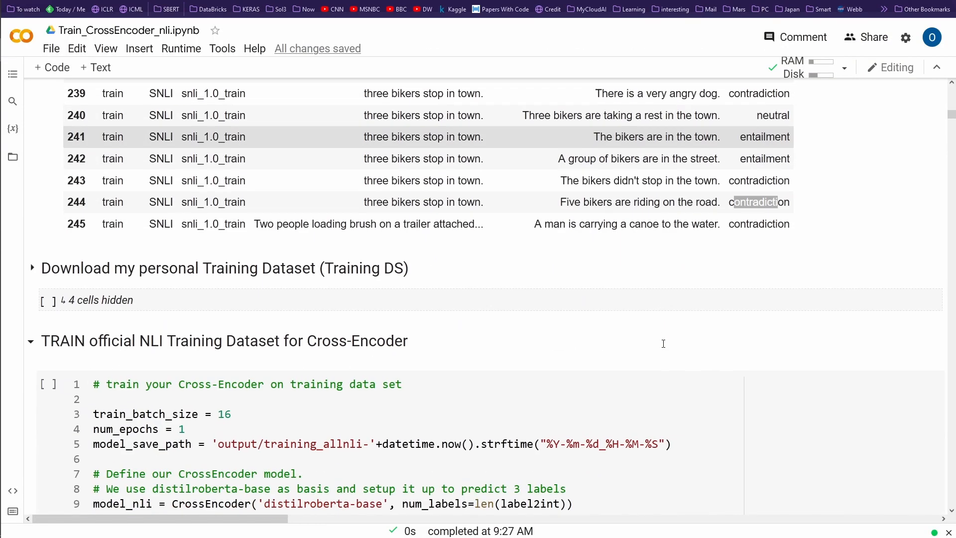
scroll(down, 3)
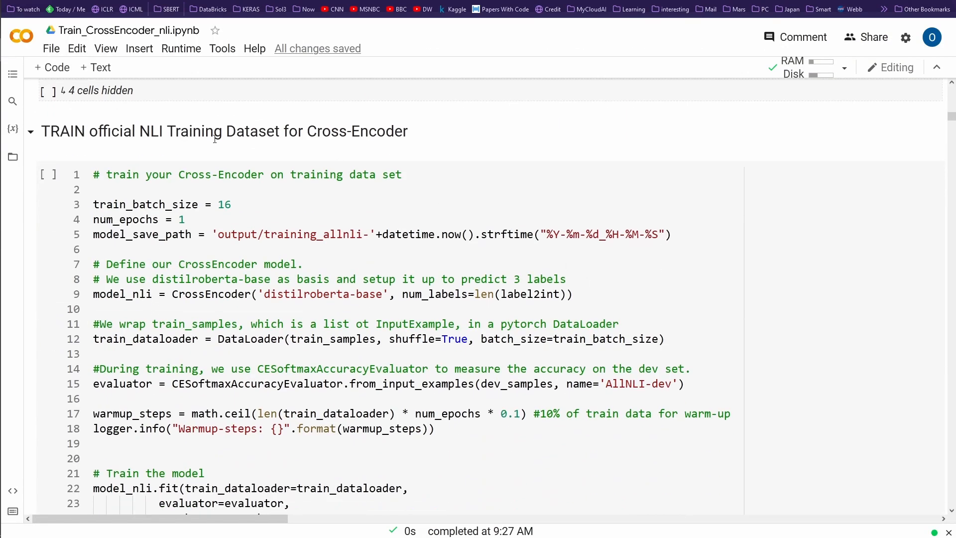
double_click(354, 132)
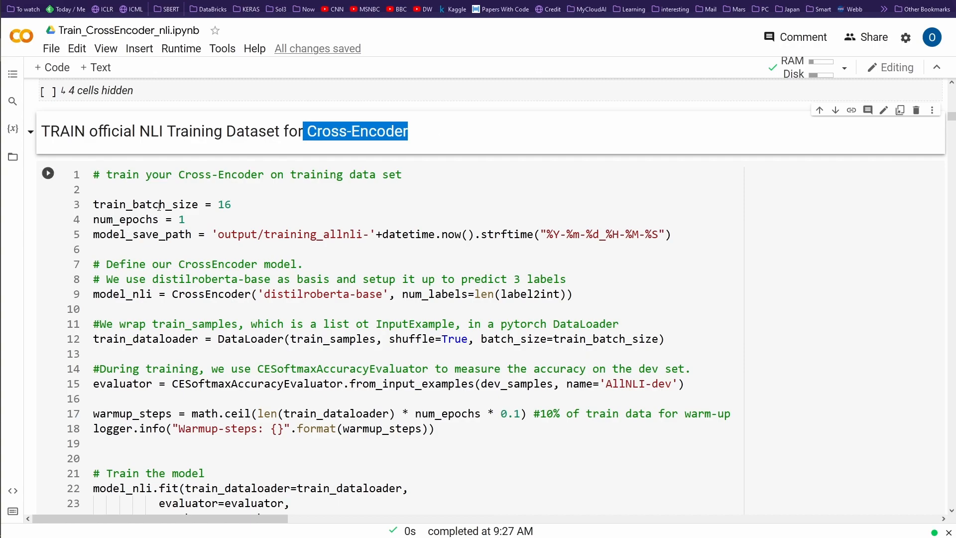
scroll(down, 3)
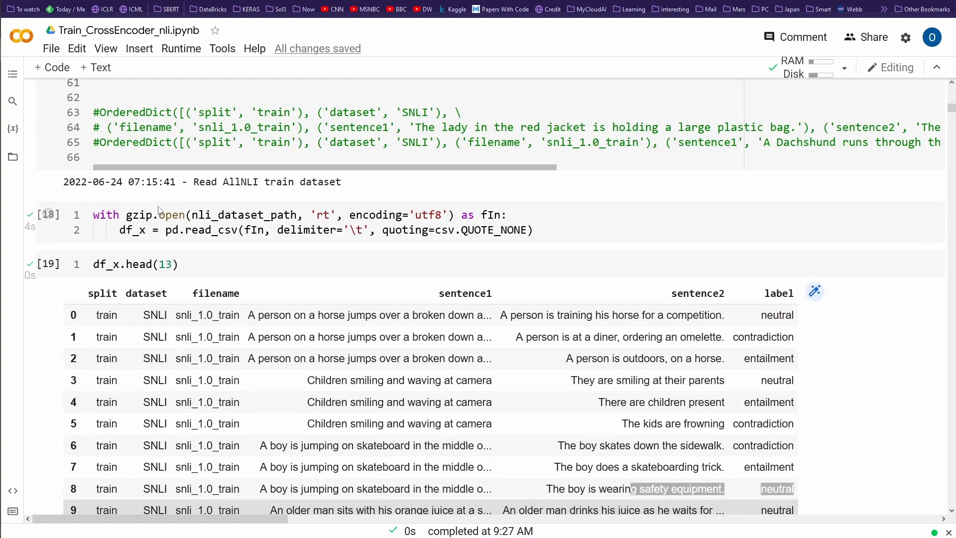
scroll(up, 3)
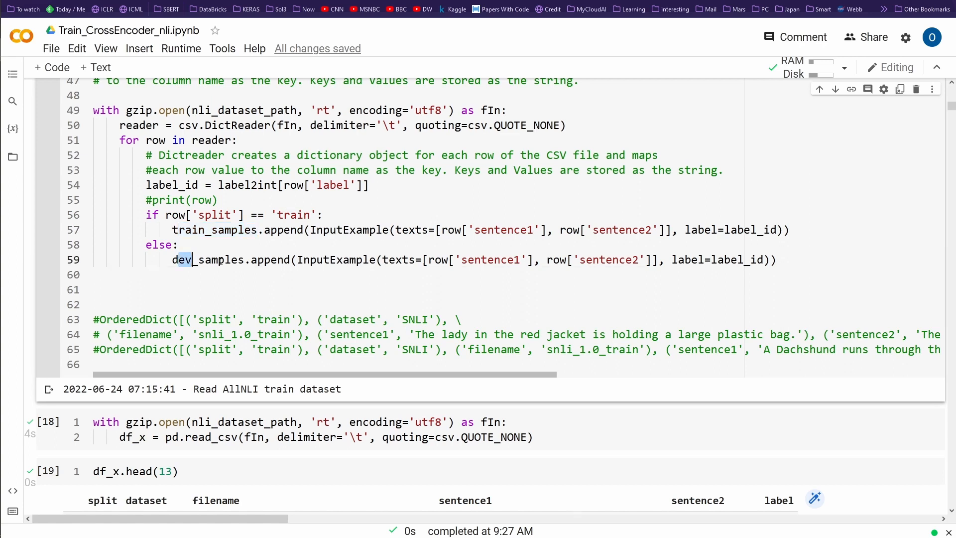
double_click(210, 259)
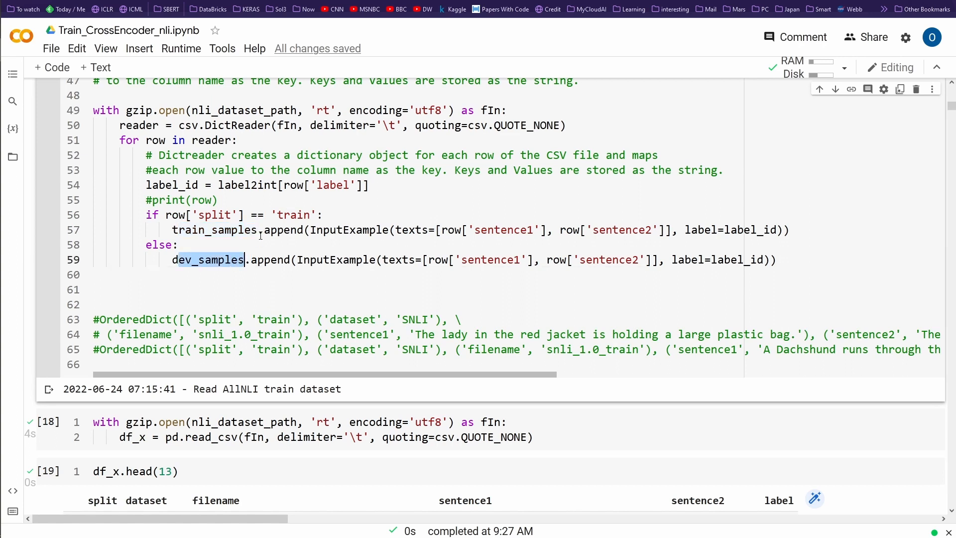
scroll(down, 3)
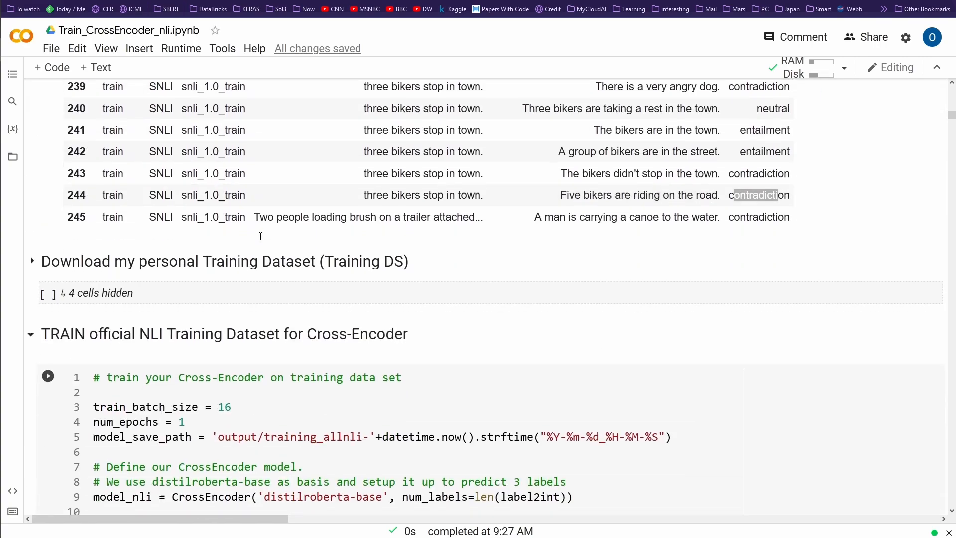
scroll(down, 3)
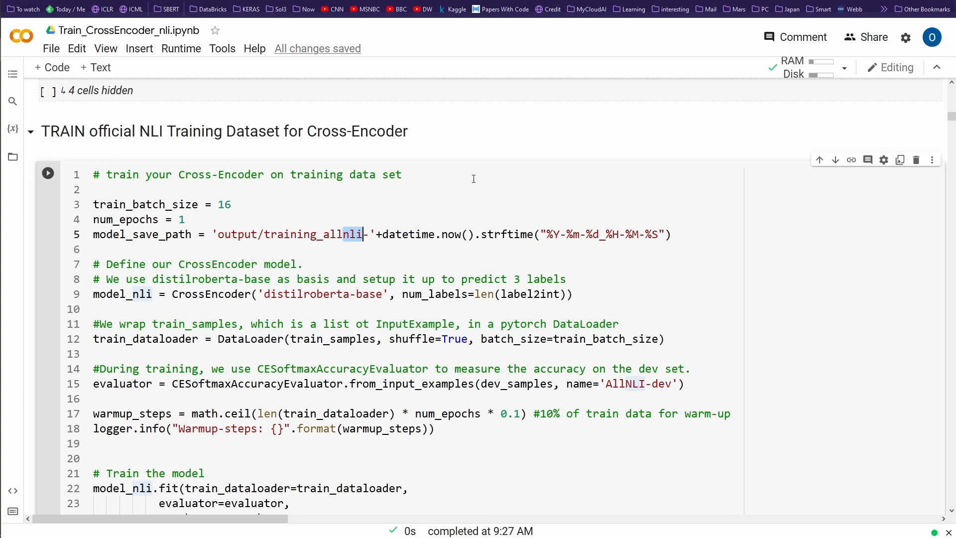
mouse_move(249, 221)
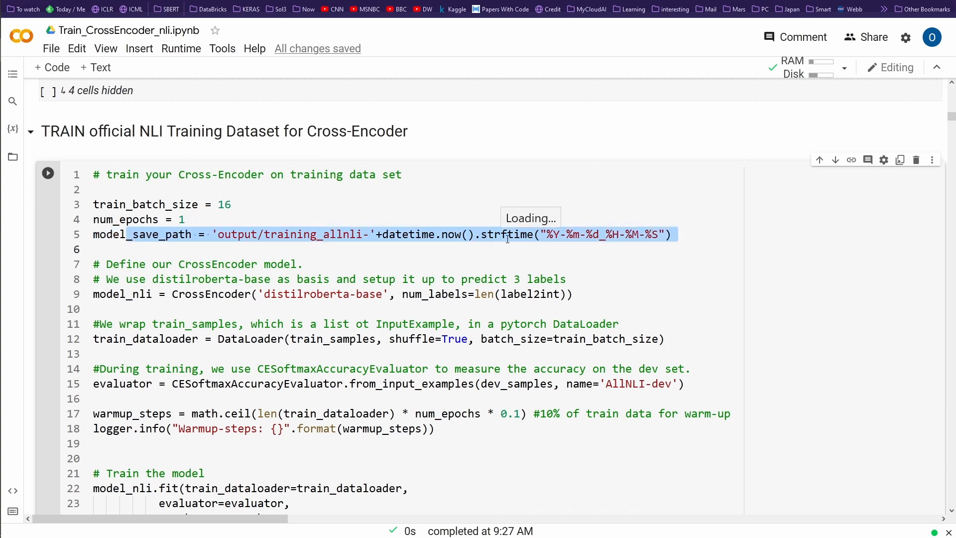
In the training cell, highlight the distilroberta-base base model name.
scroll(down, 3)
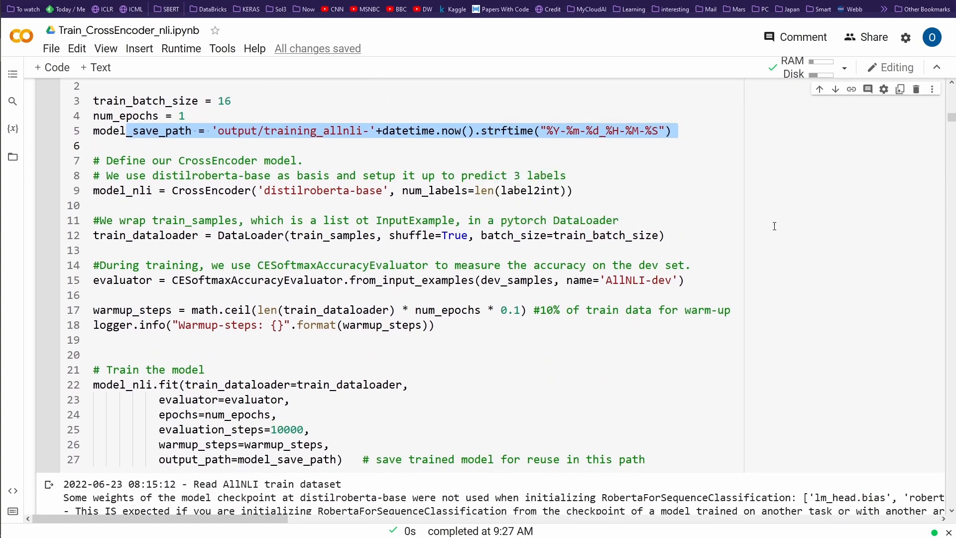
click(670, 191)
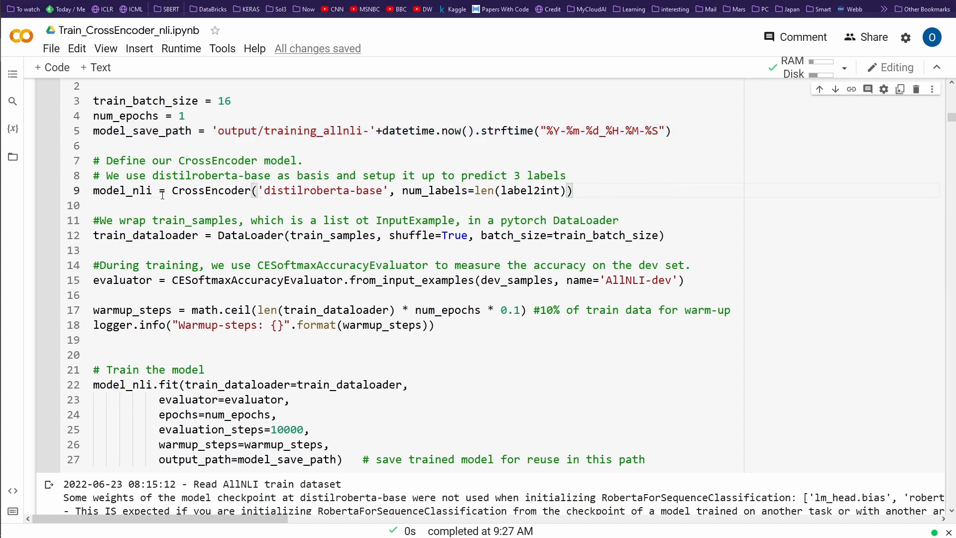
double_click(121, 190)
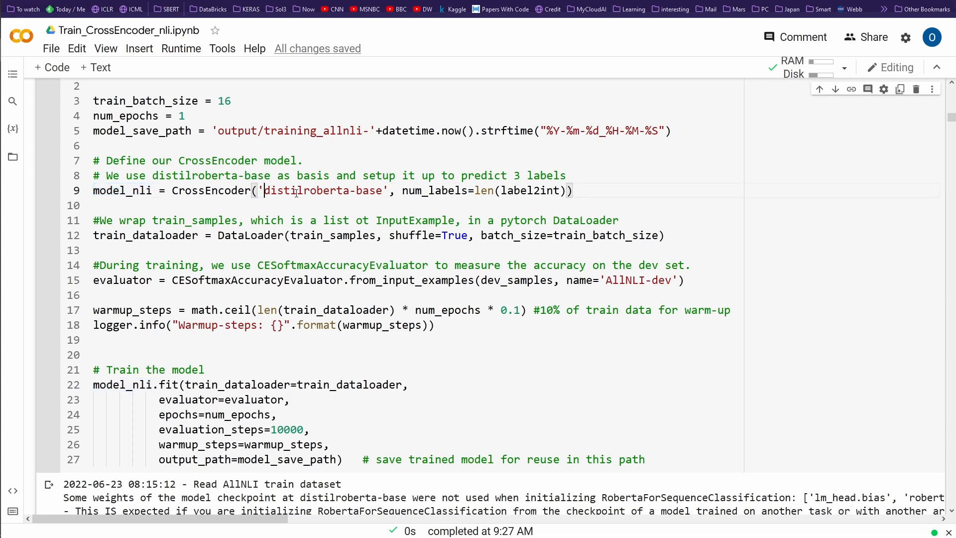
double_click(323, 190)
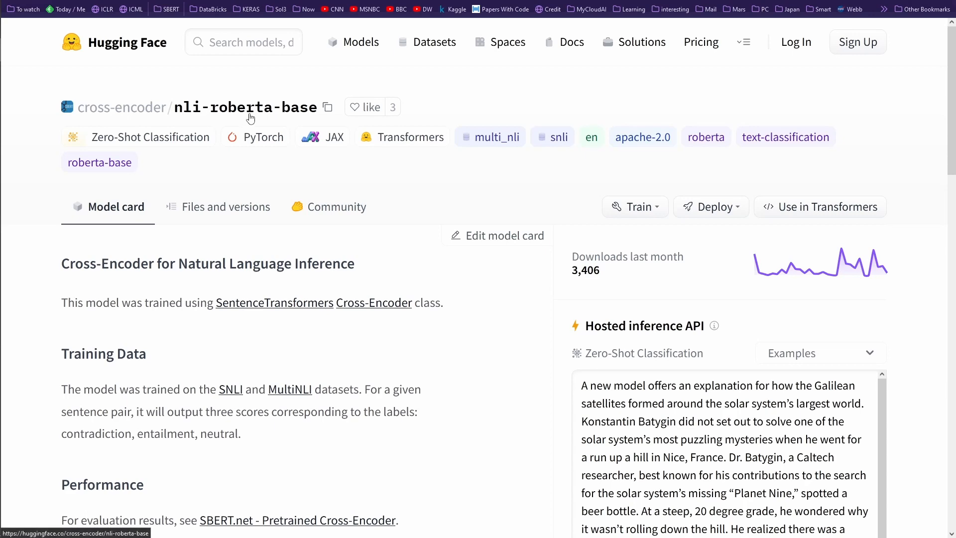
mouse_move(121, 106)
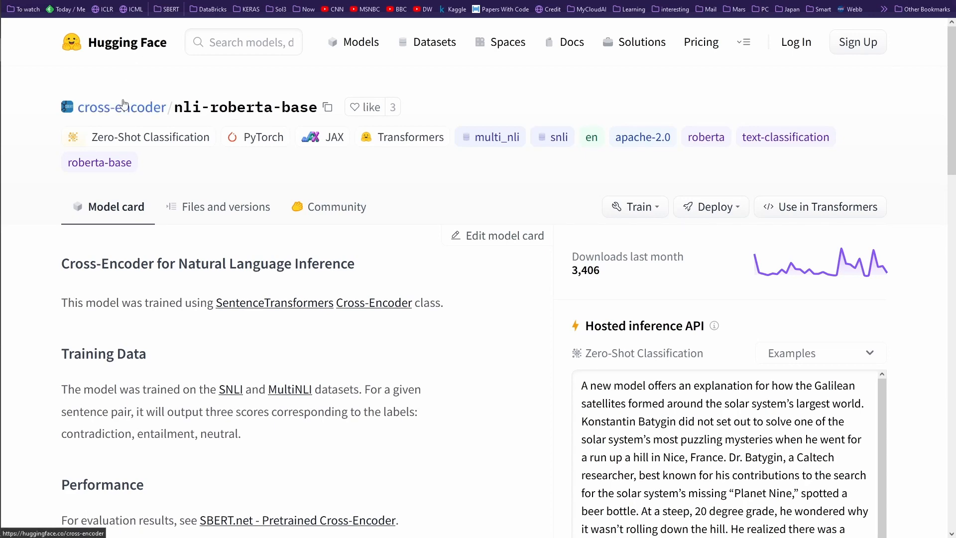
Sort the cross-encoder org's models by most likes and open the nli-distilroberta-base model card.
click(120, 107)
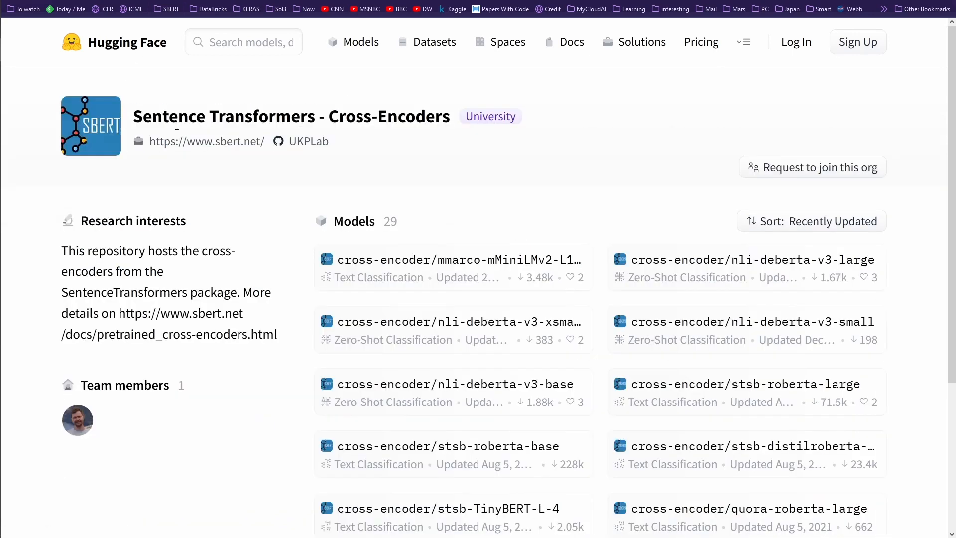
mouse_move(601, 211)
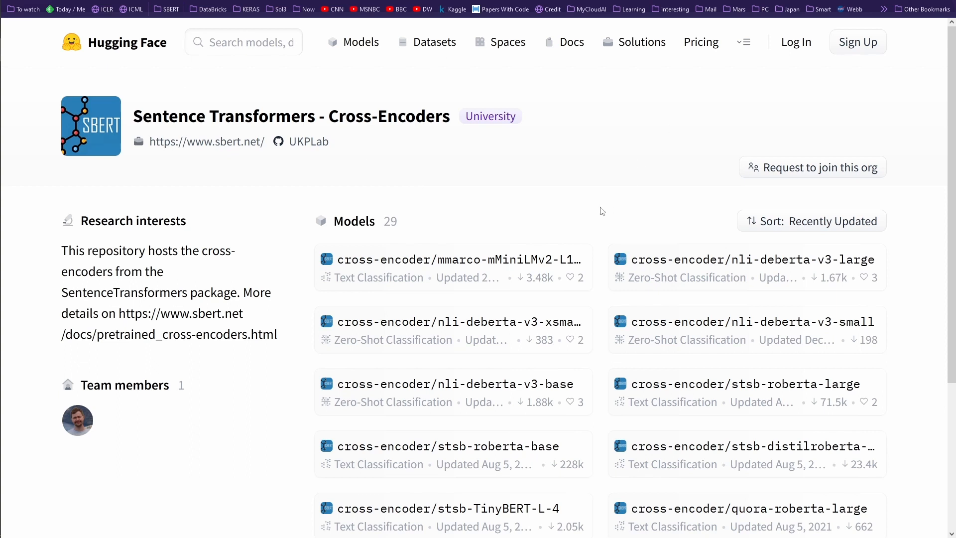
scroll(down, 3)
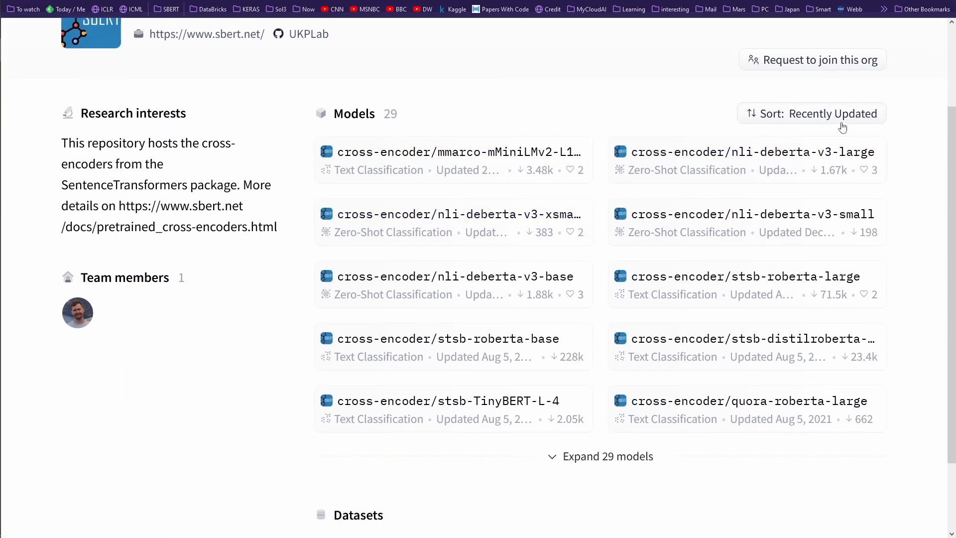
click(811, 114)
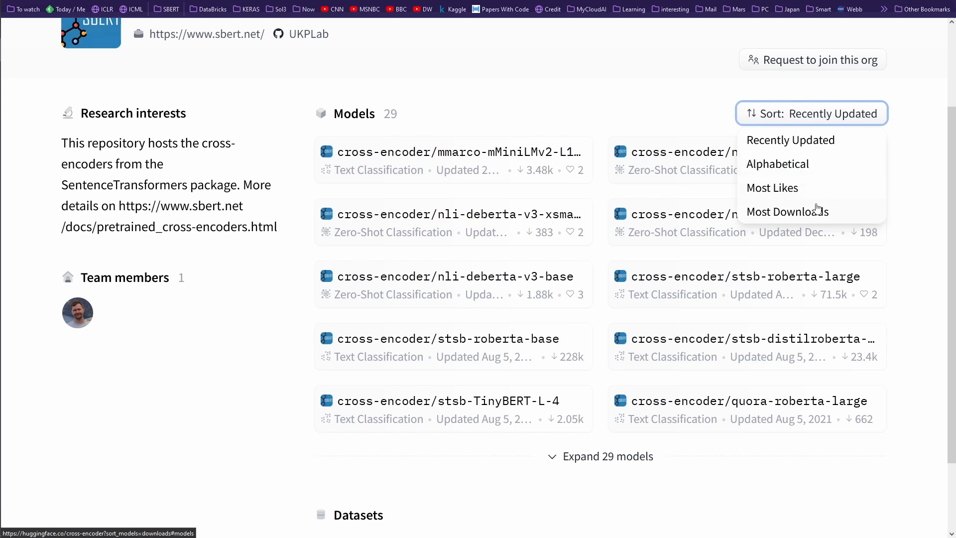
click(772, 189)
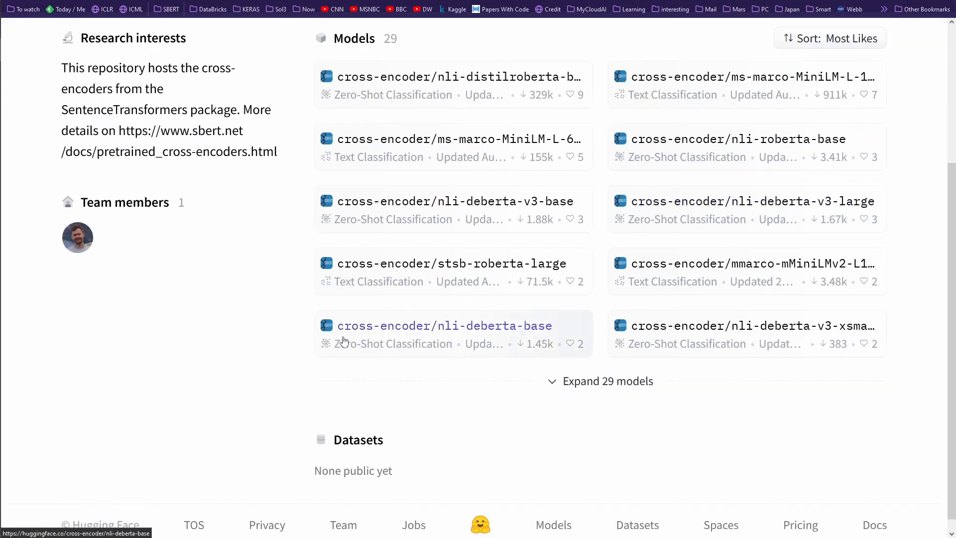
scroll(up, 3)
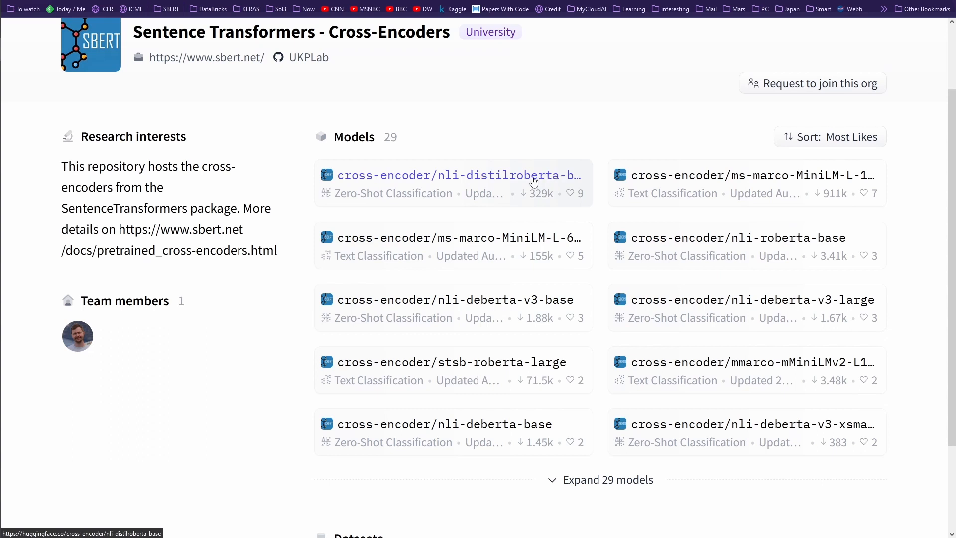
mouse_move(544, 200)
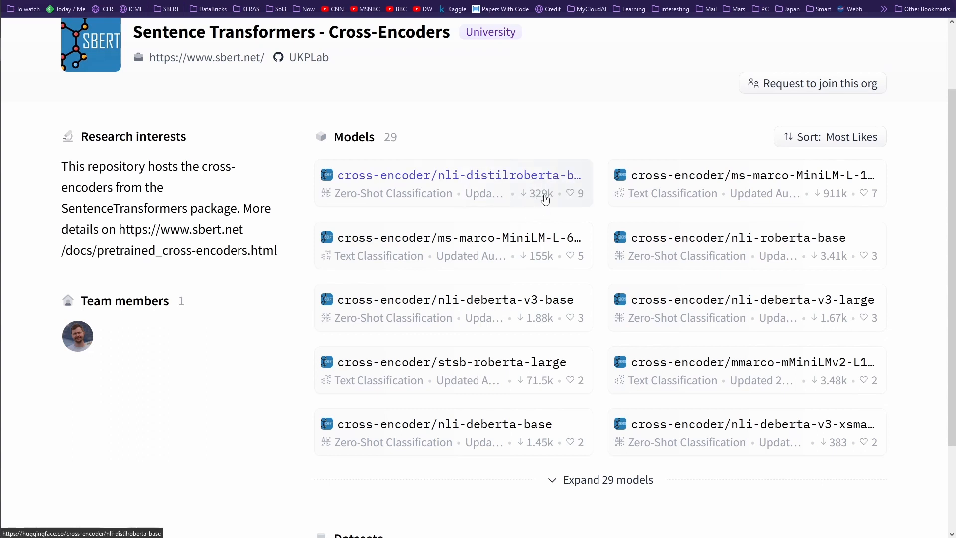
mouse_move(547, 202)
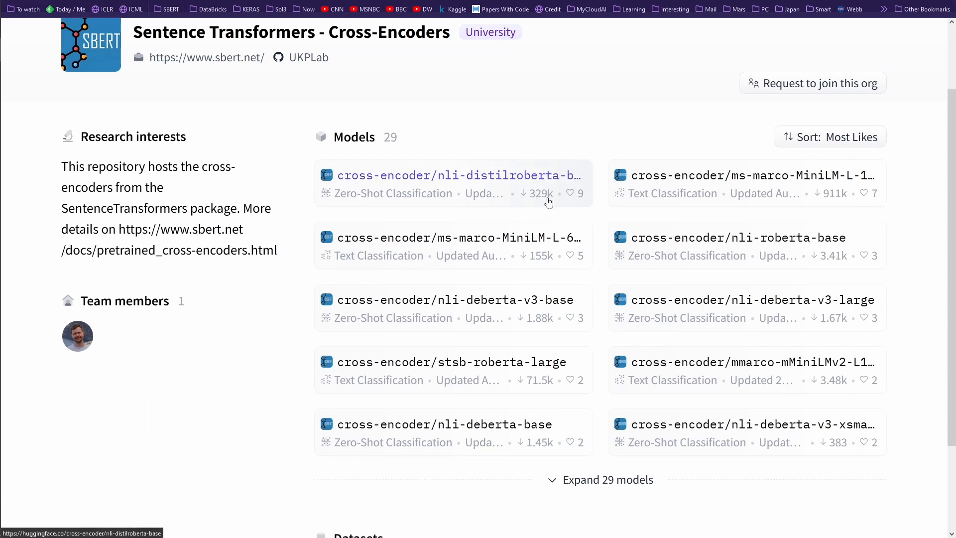
click(458, 175)
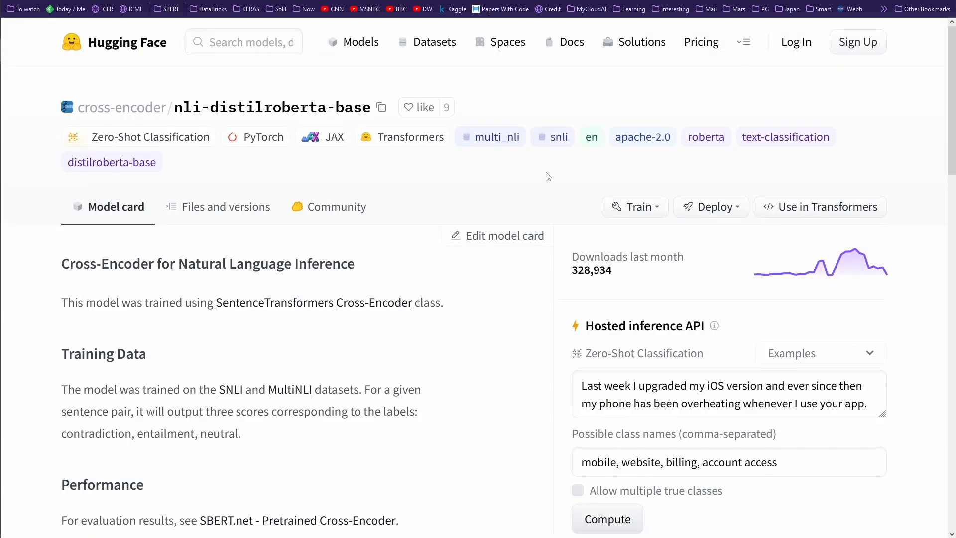
mouse_move(307, 118)
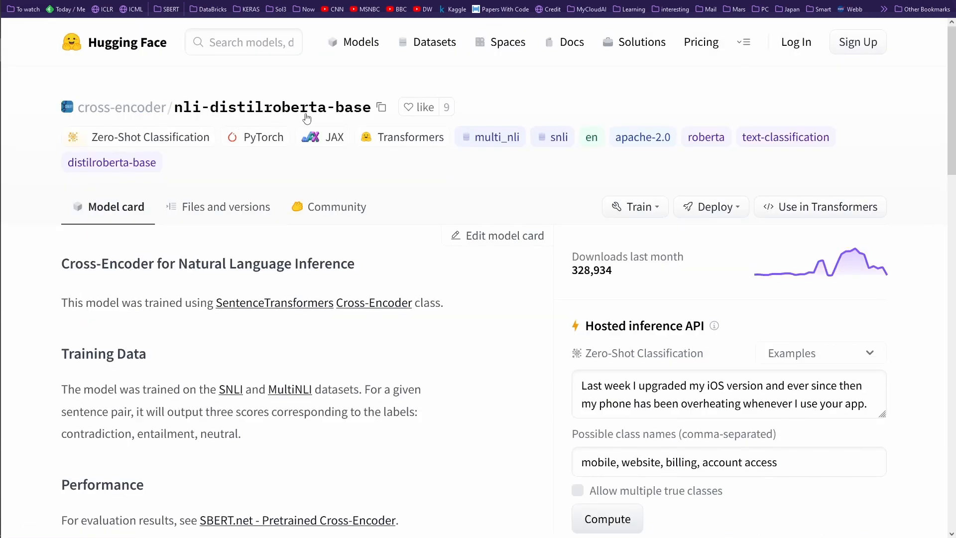
mouse_move(176, 91)
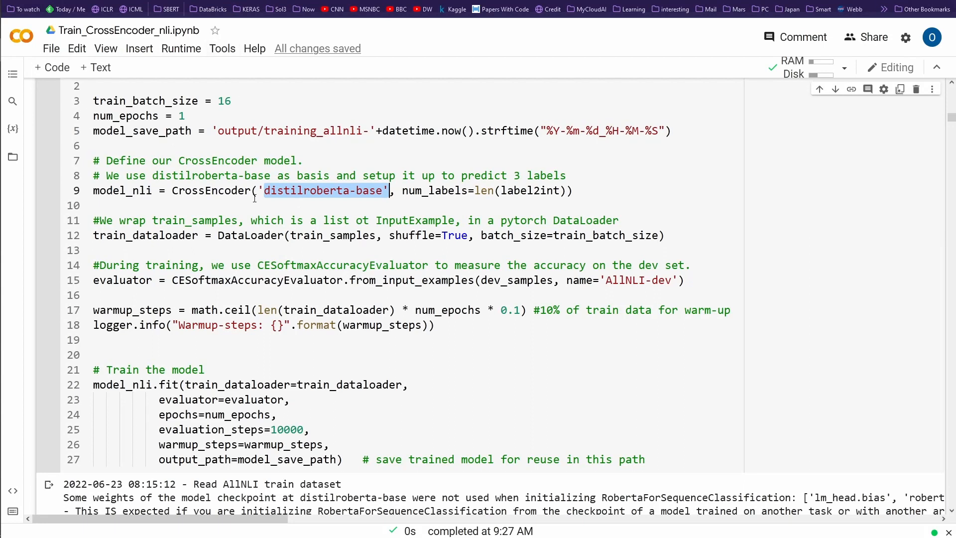
click(503, 190)
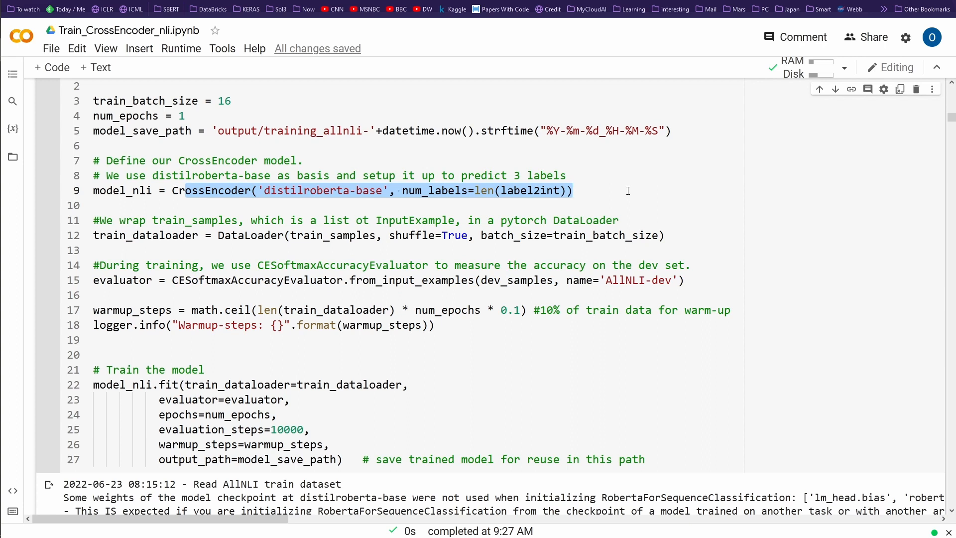
mouse_move(210, 237)
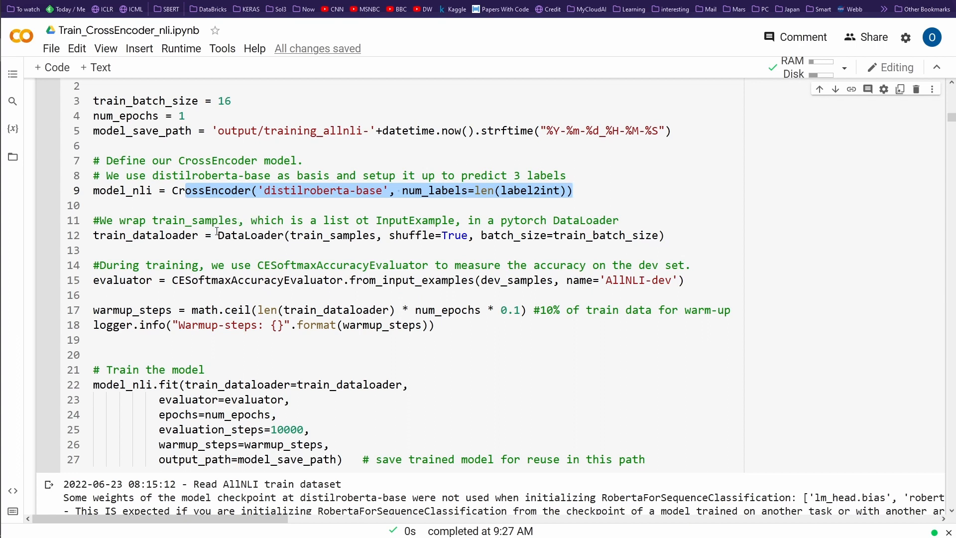
double_click(195, 220)
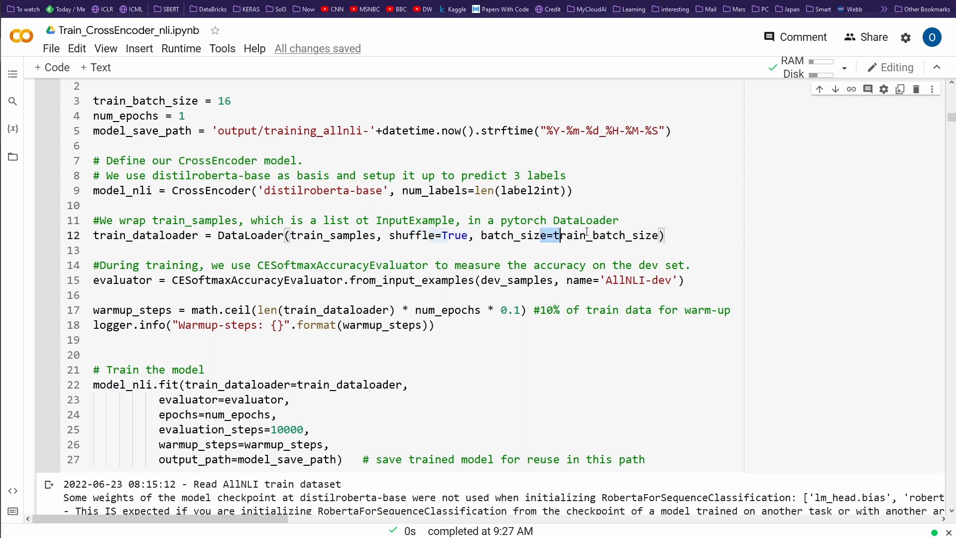
scroll(up, 3)
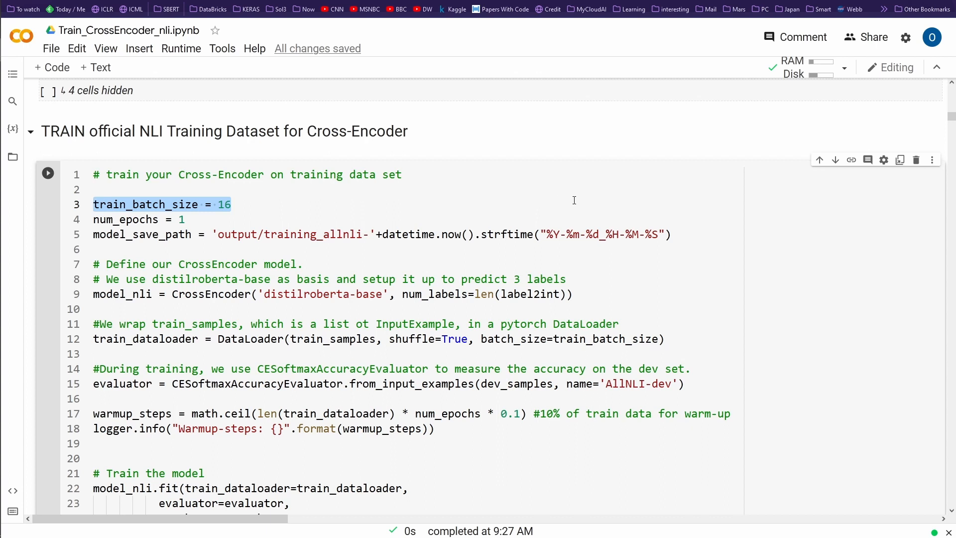
mouse_move(258, 216)
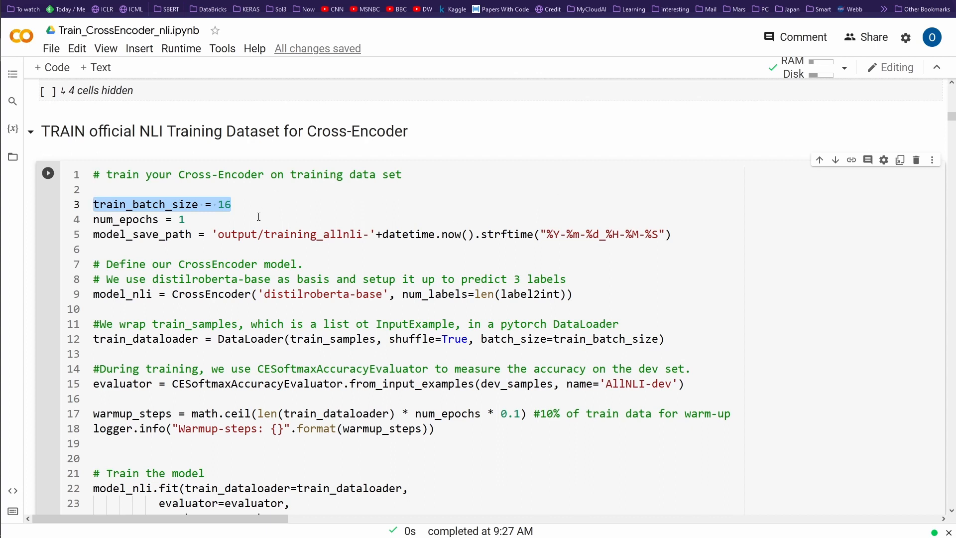
mouse_move(551, 238)
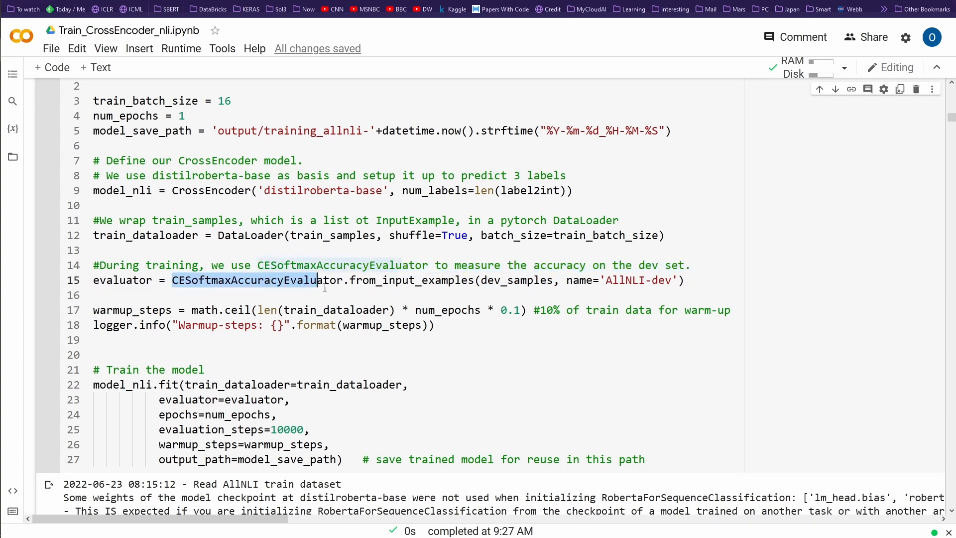
scroll(up, 3)
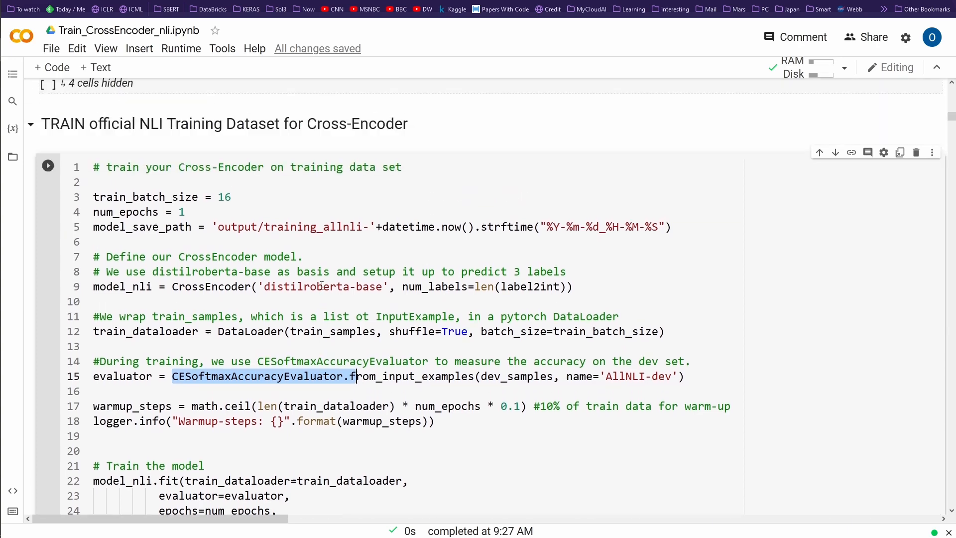
scroll(up, 3)
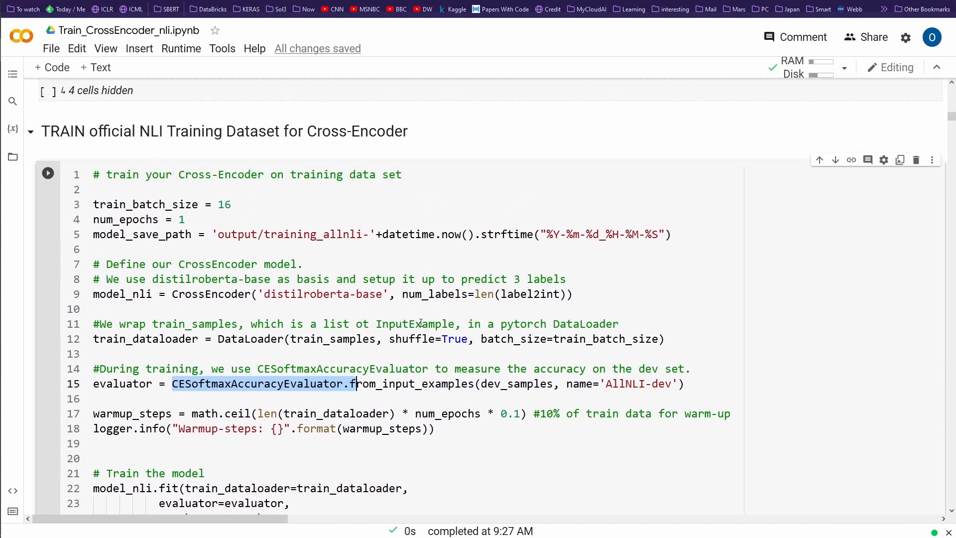
scroll(down, 3)
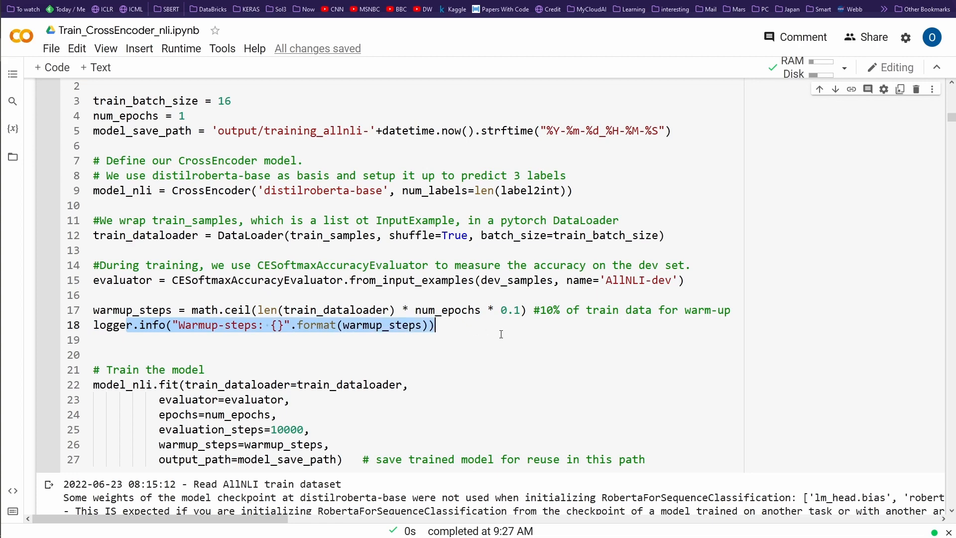
scroll(down, 3)
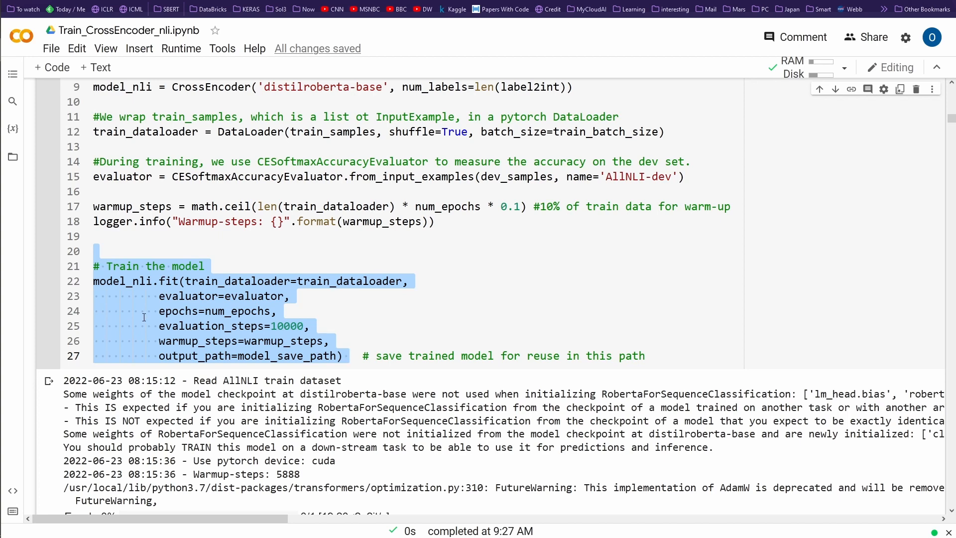
scroll(up, 3)
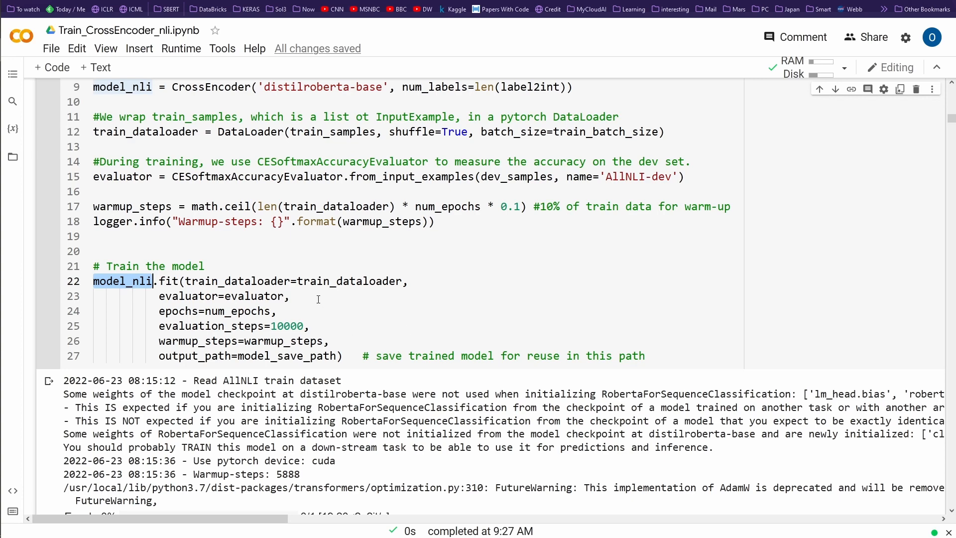
double_click(348, 281)
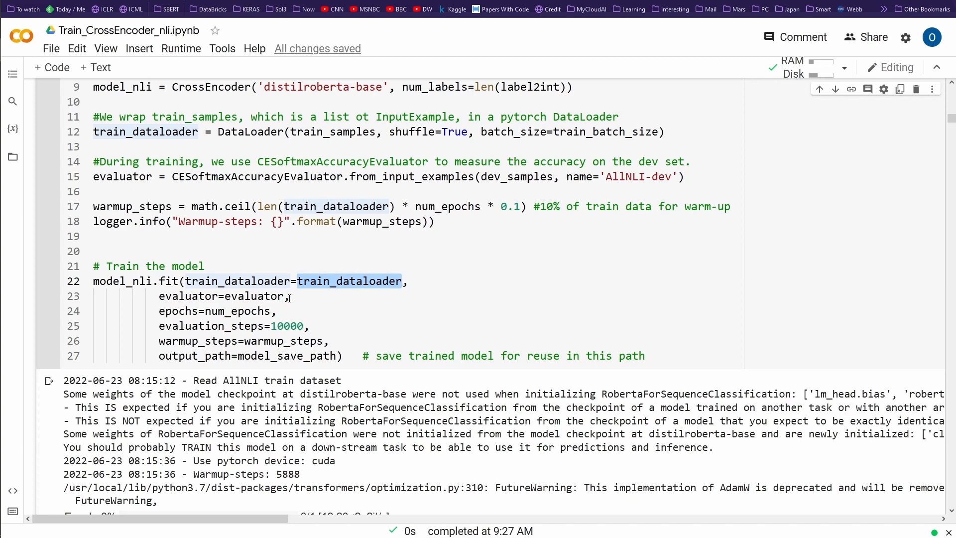
double_click(239, 311)
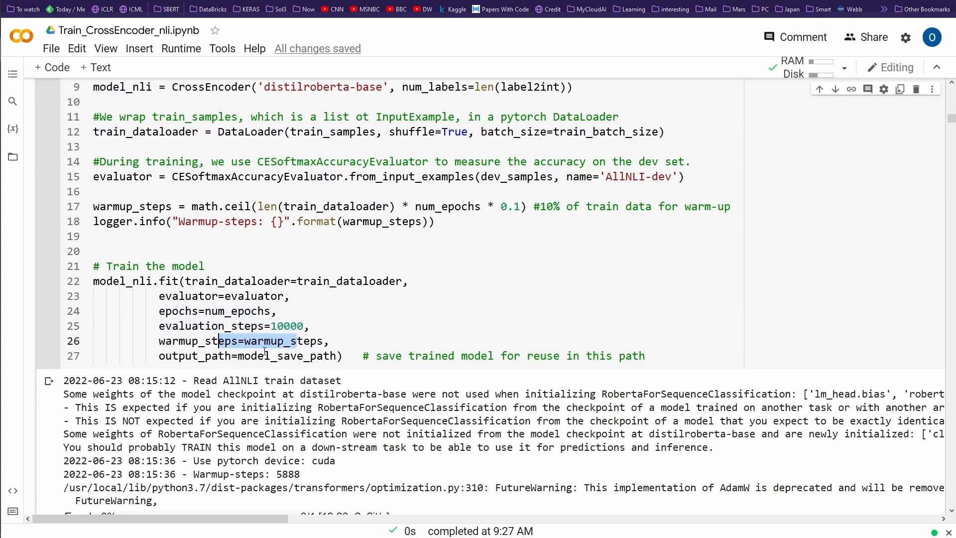
scroll(down, 3)
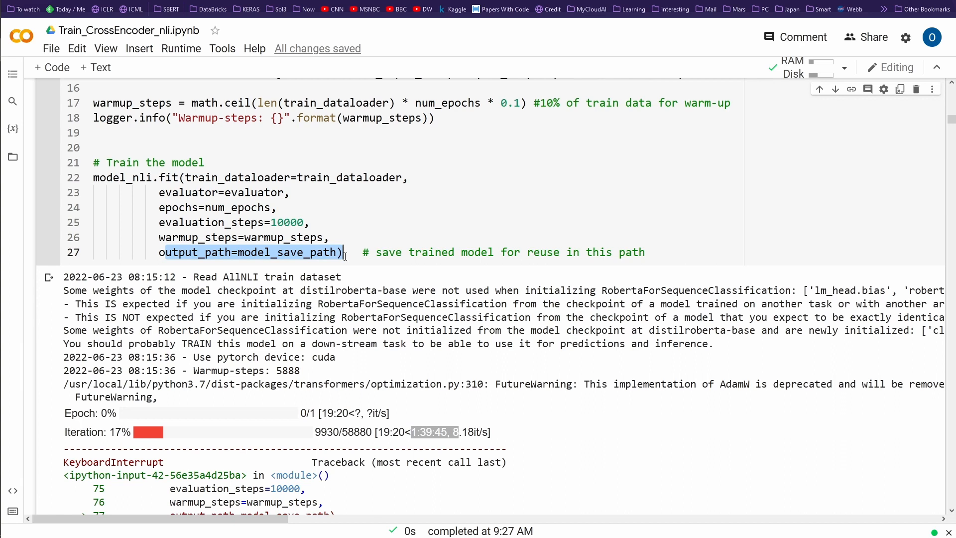
mouse_move(299, 207)
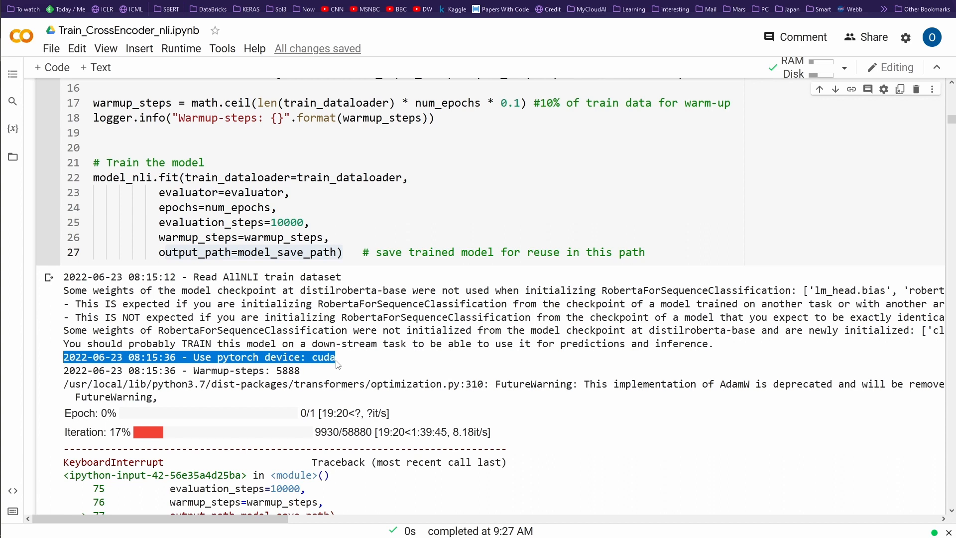
mouse_move(316, 370)
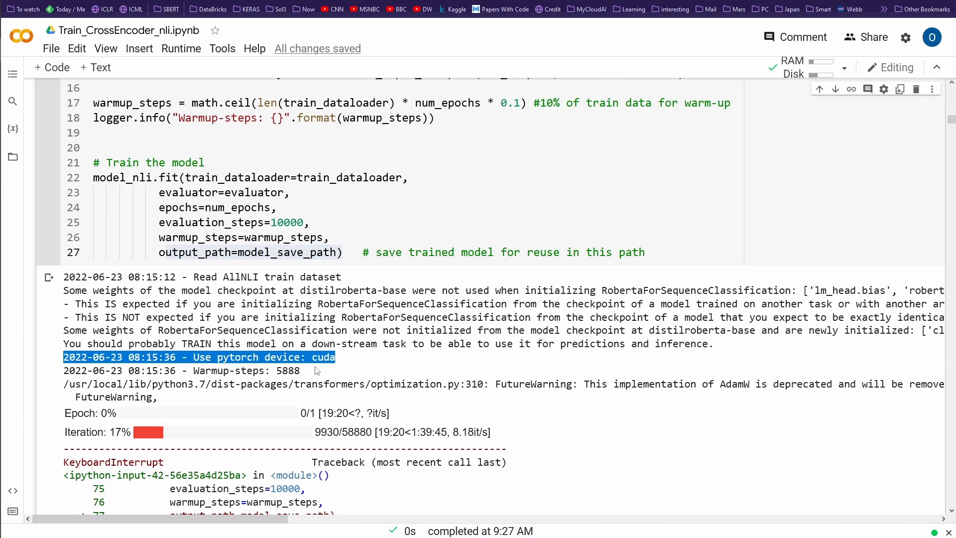
scroll(down, 3)
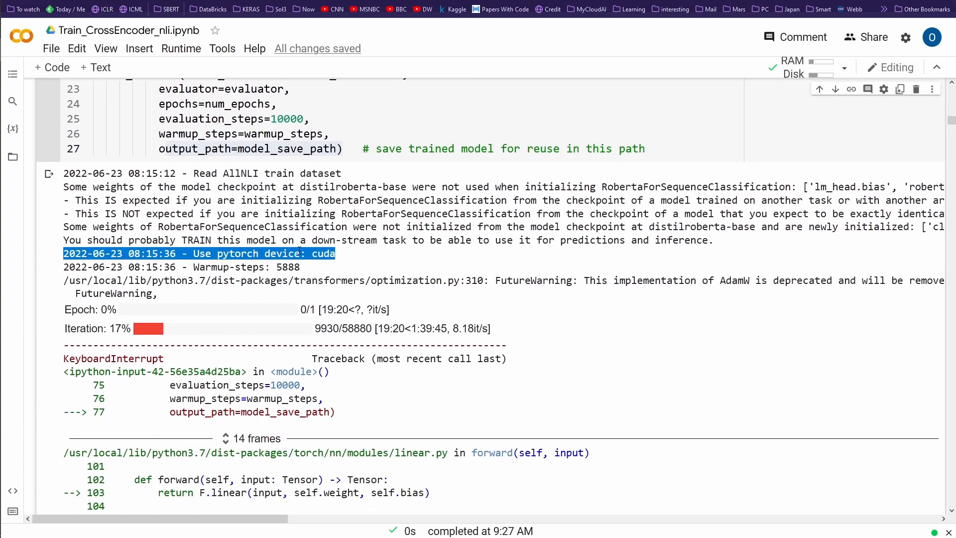
mouse_move(408, 340)
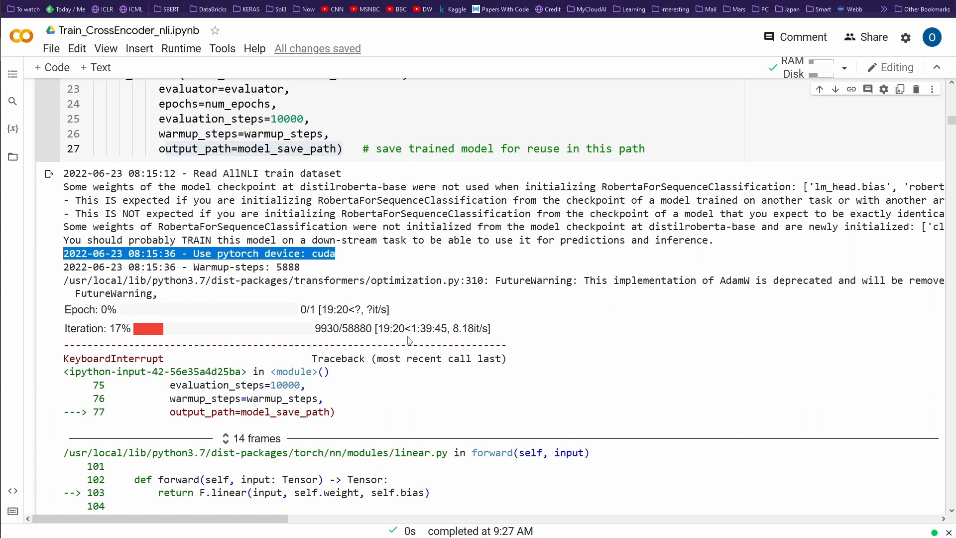
mouse_move(381, 330)
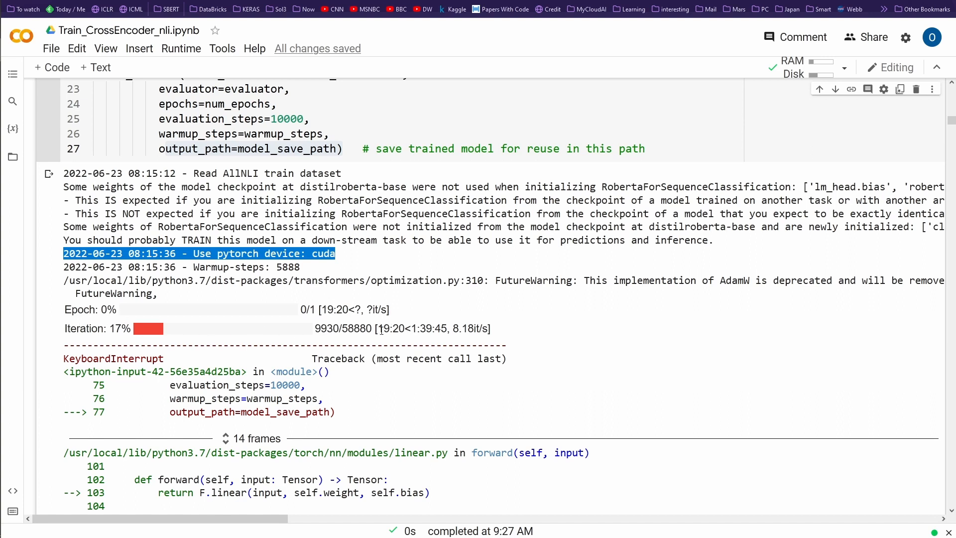
double_click(427, 328)
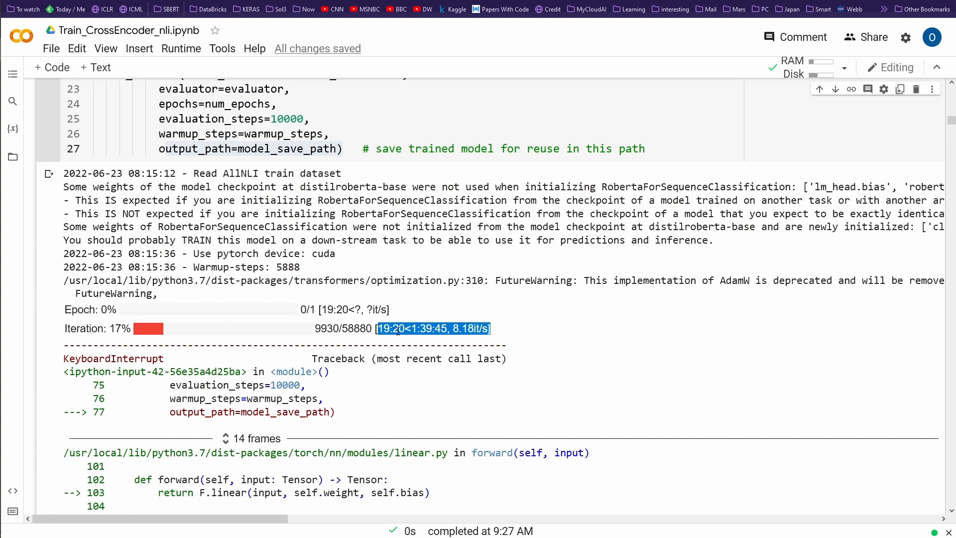
scroll(down, 3)
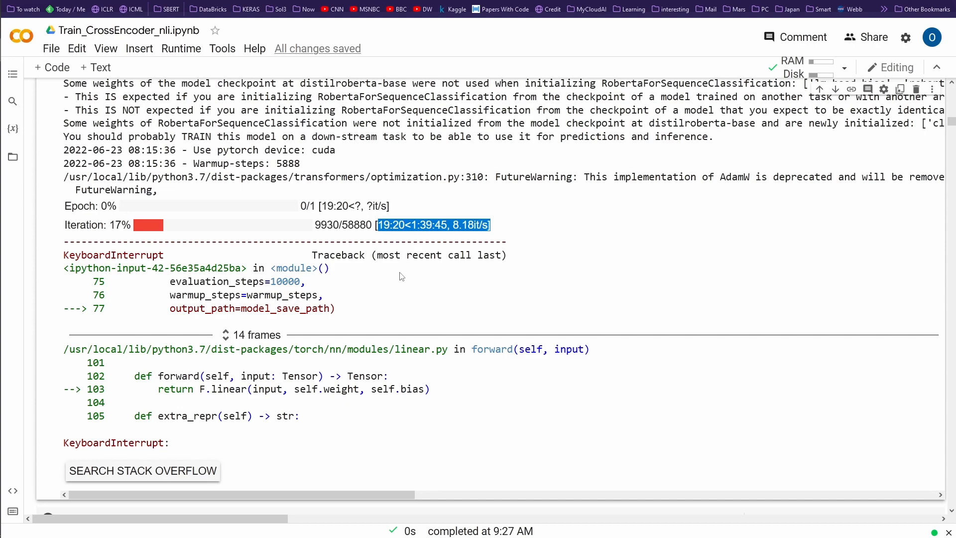
scroll(up, 3)
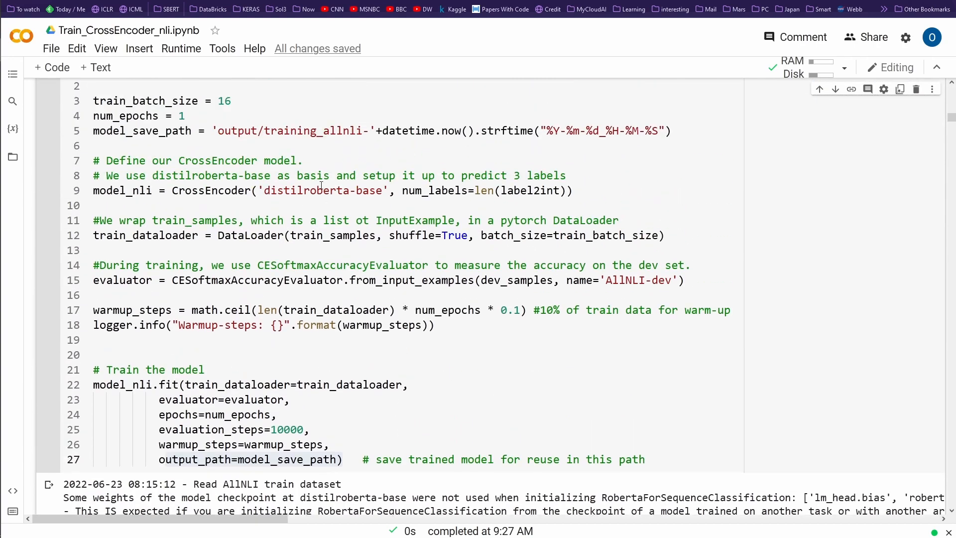
double_click(273, 190)
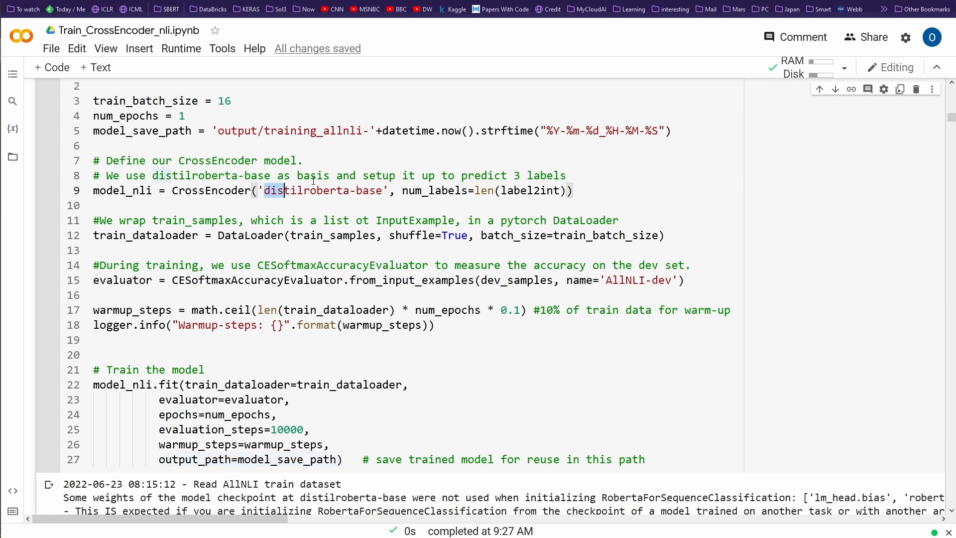
double_click(311, 190)
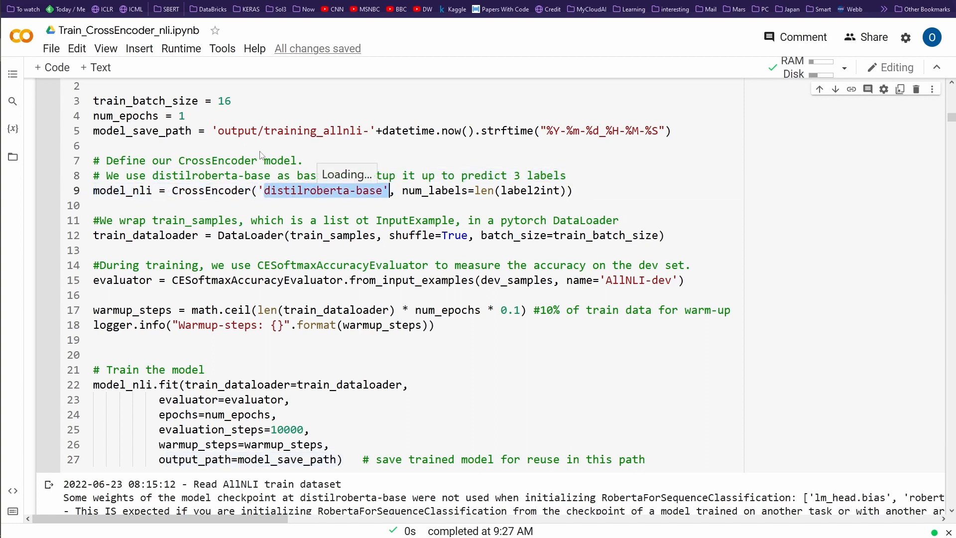
scroll(down, 3)
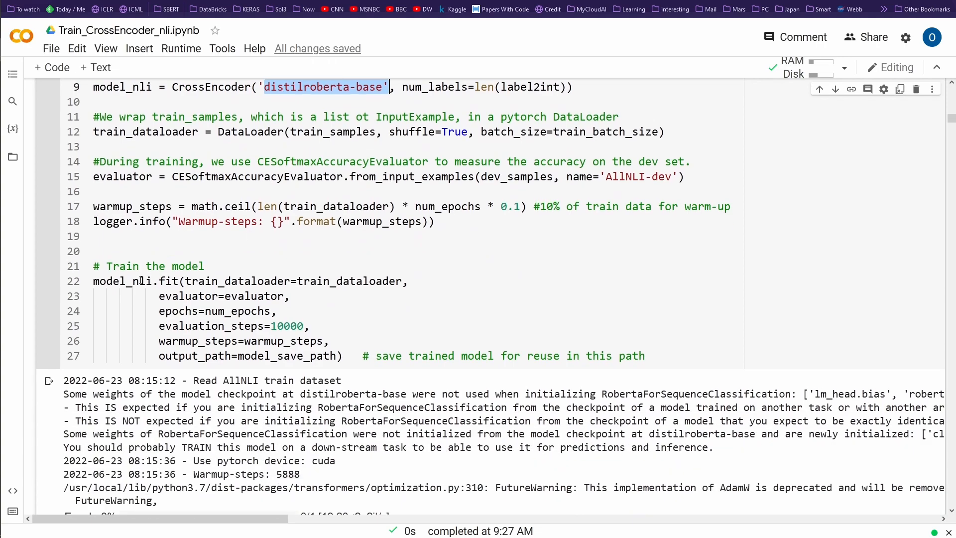
scroll(up, 3)
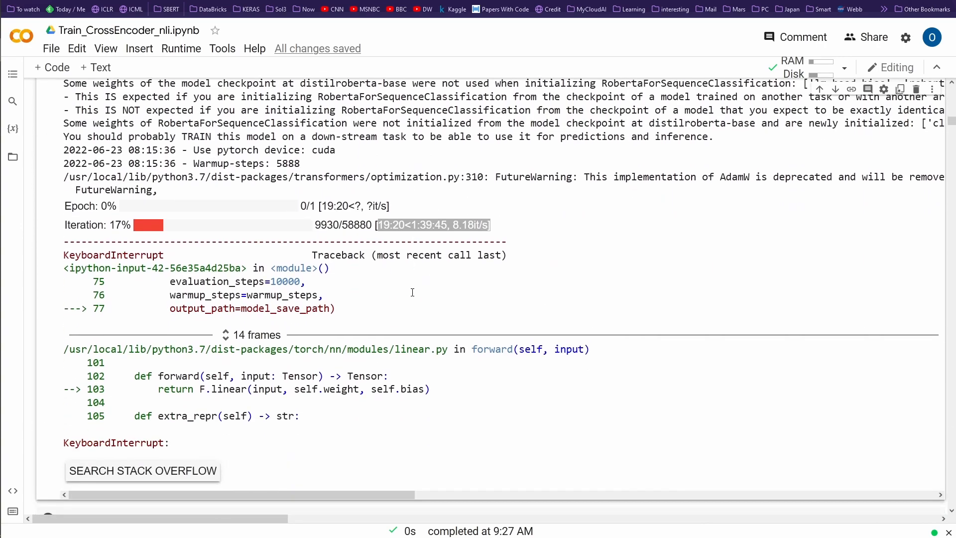
scroll(down, 3)
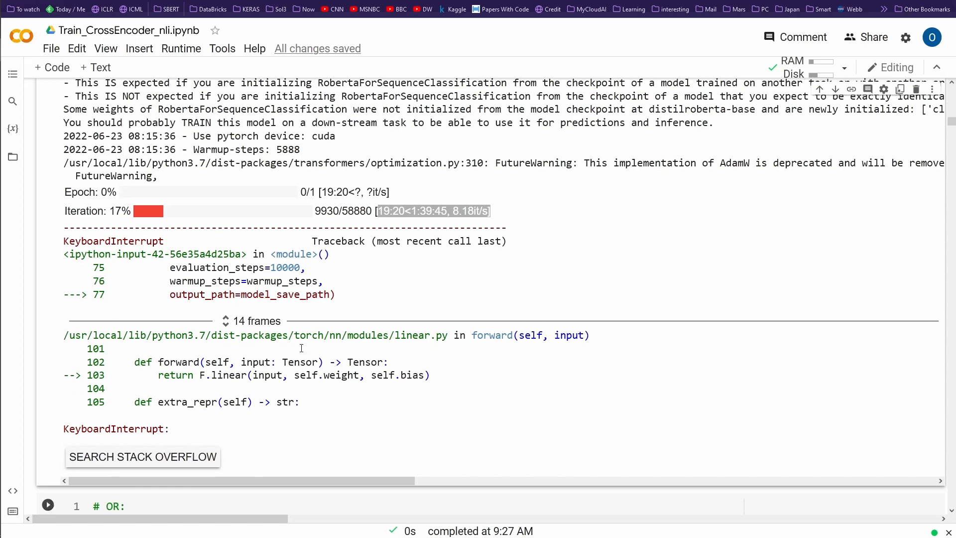
scroll(down, 3)
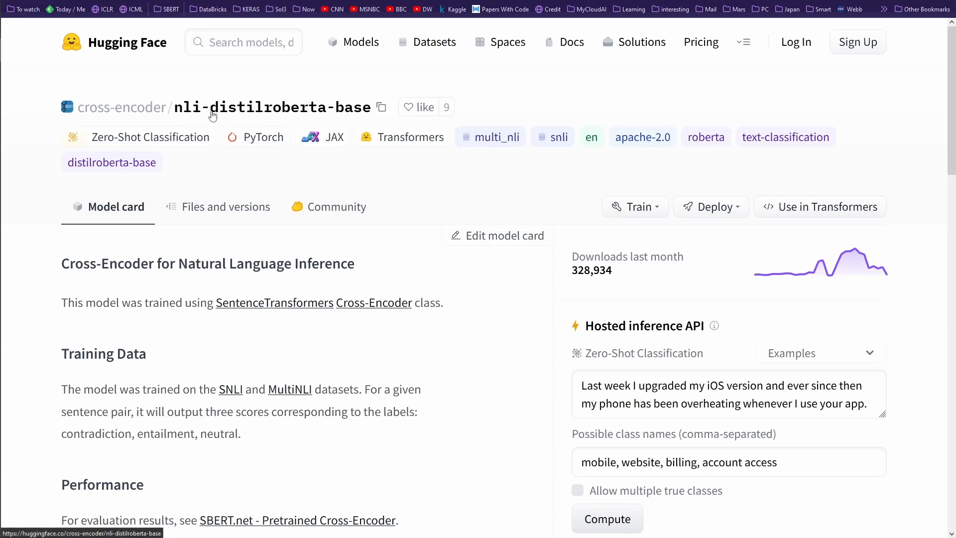
mouse_move(148, 123)
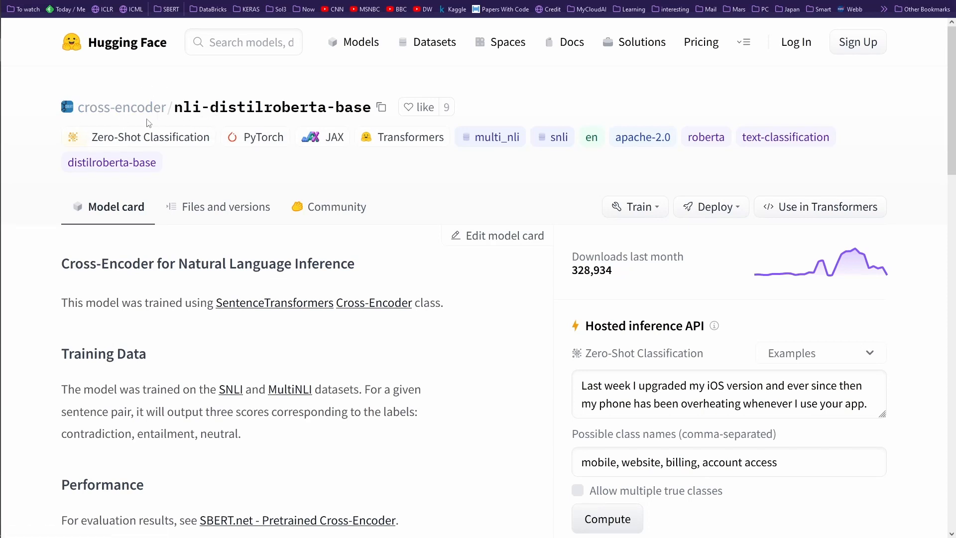
mouse_move(352, 112)
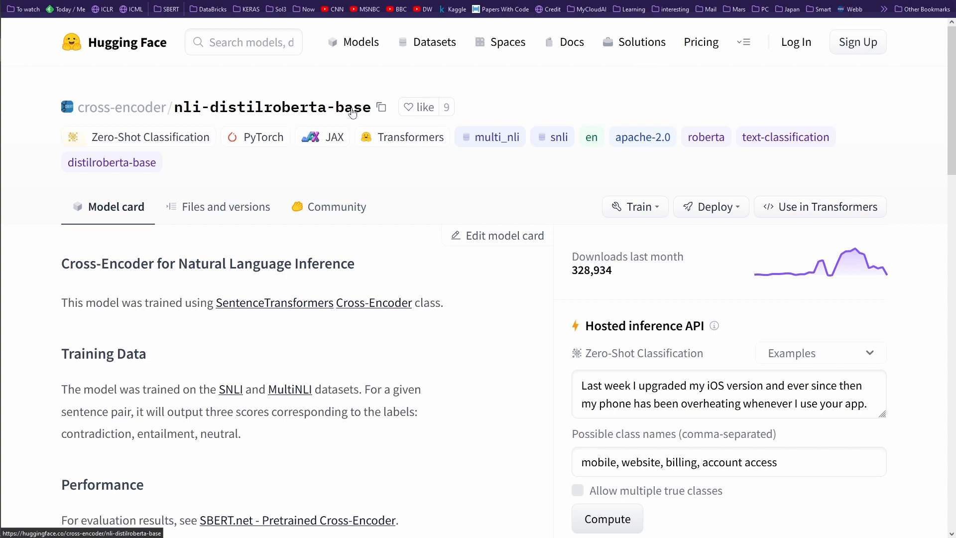
mouse_move(319, 158)
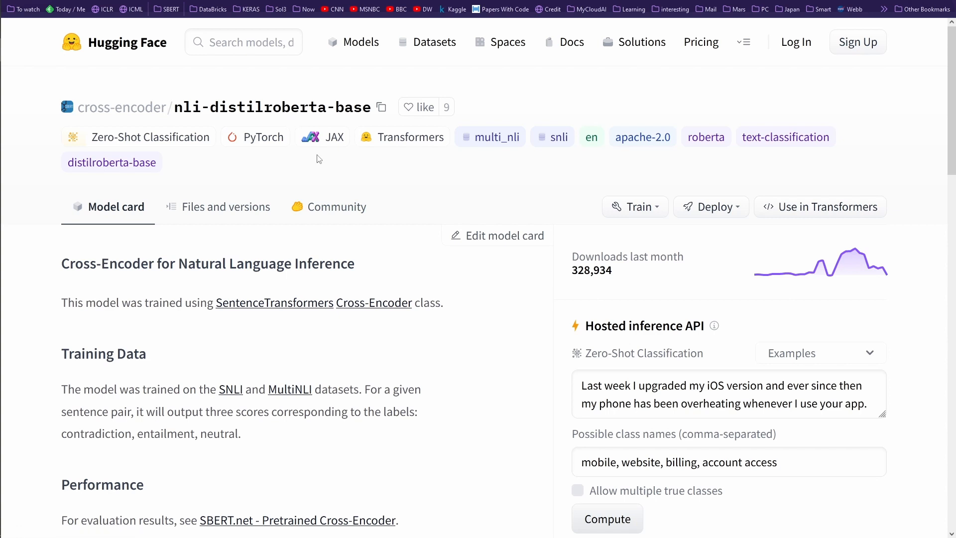
Scroll the nli-distilroberta-base model card to its training data and Usage sections.
scroll(down, 3)
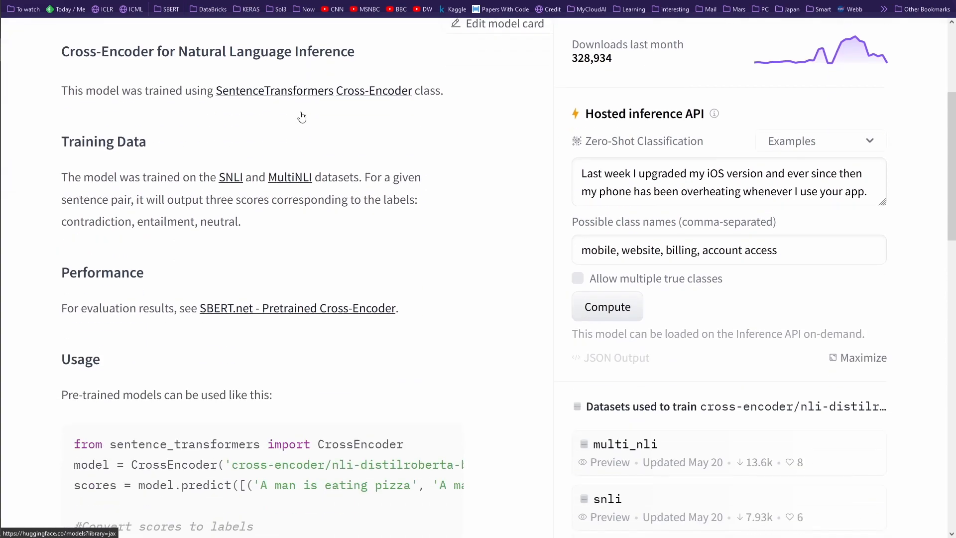
scroll(up, 3)
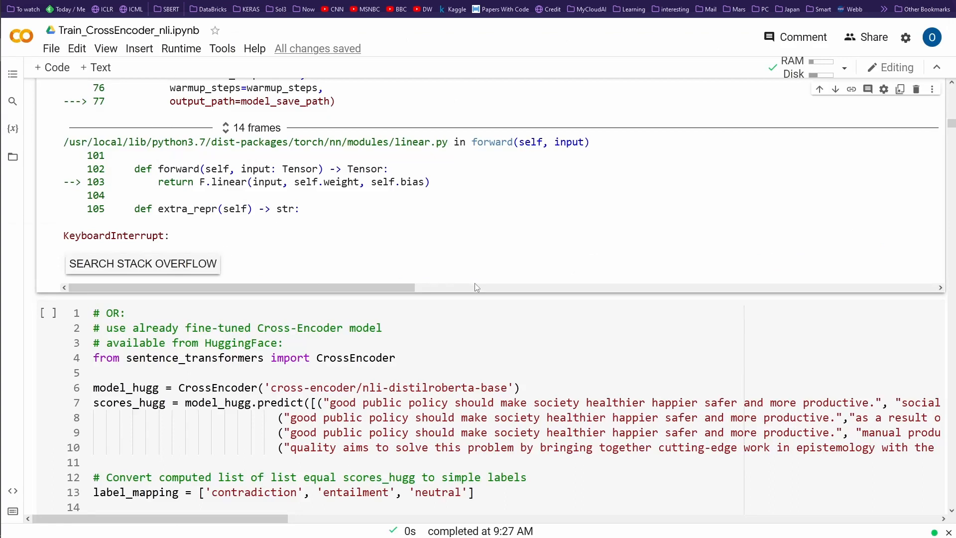
In the '# OR:' cell, highlight the cross-encoder/nli-distilroberta-base name passed to CrossEncoder.
scroll(down, 3)
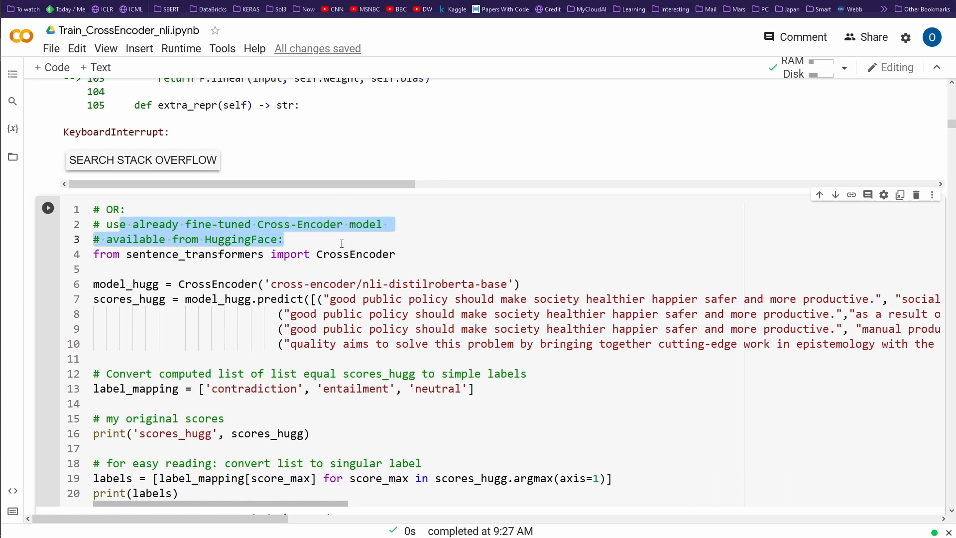
click(95, 284)
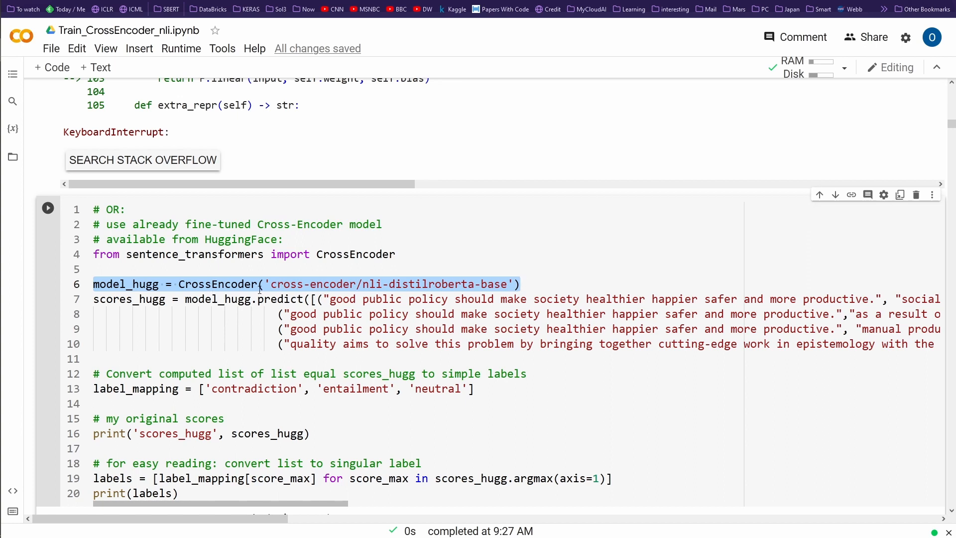
click(317, 284)
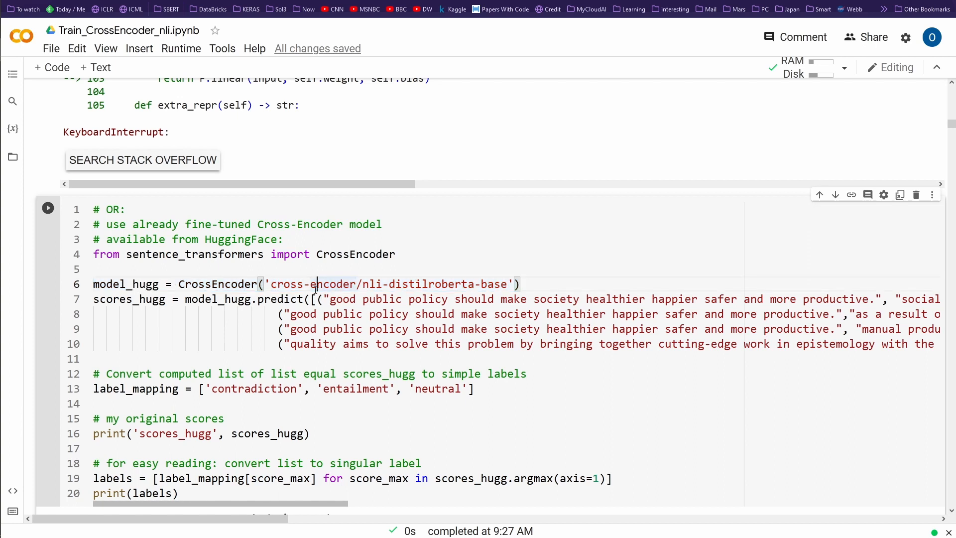
double_click(334, 284)
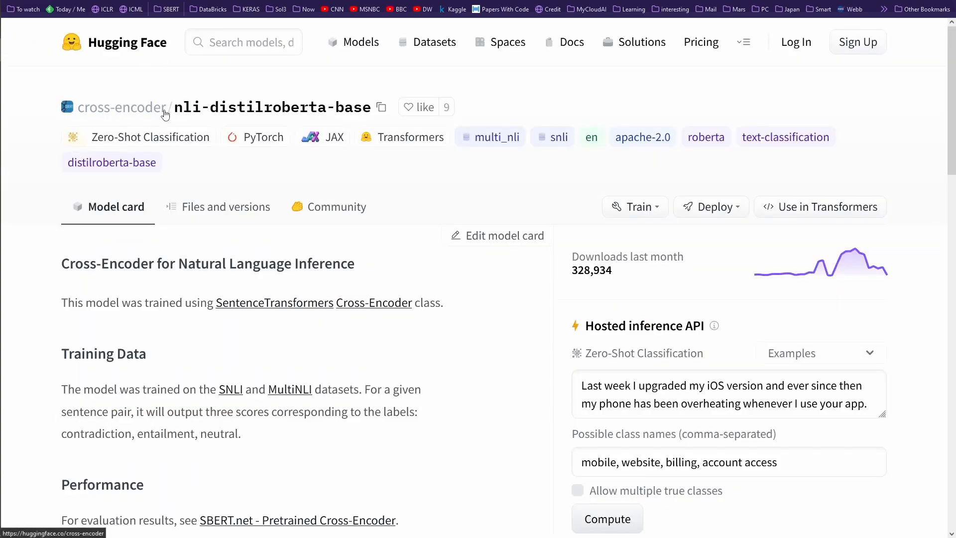
mouse_move(183, 115)
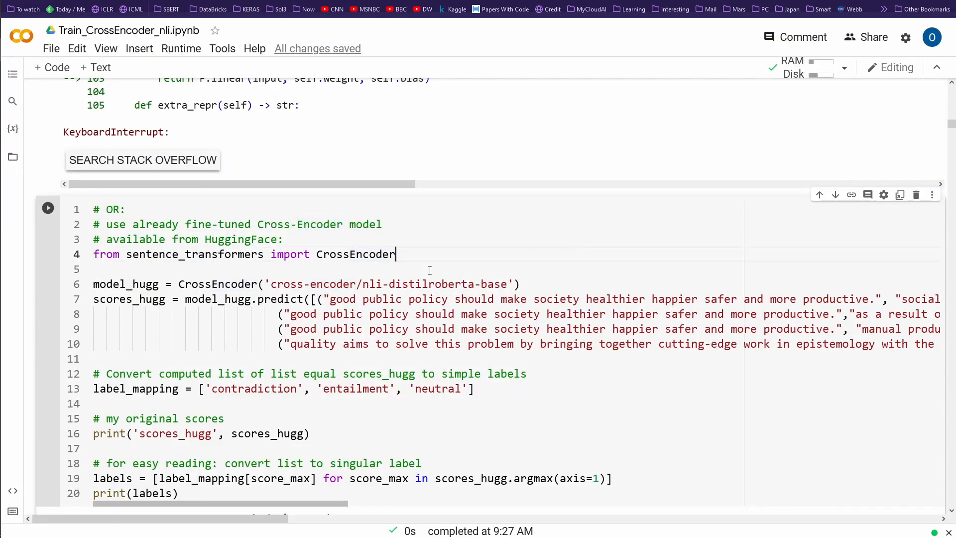
double_click(310, 284)
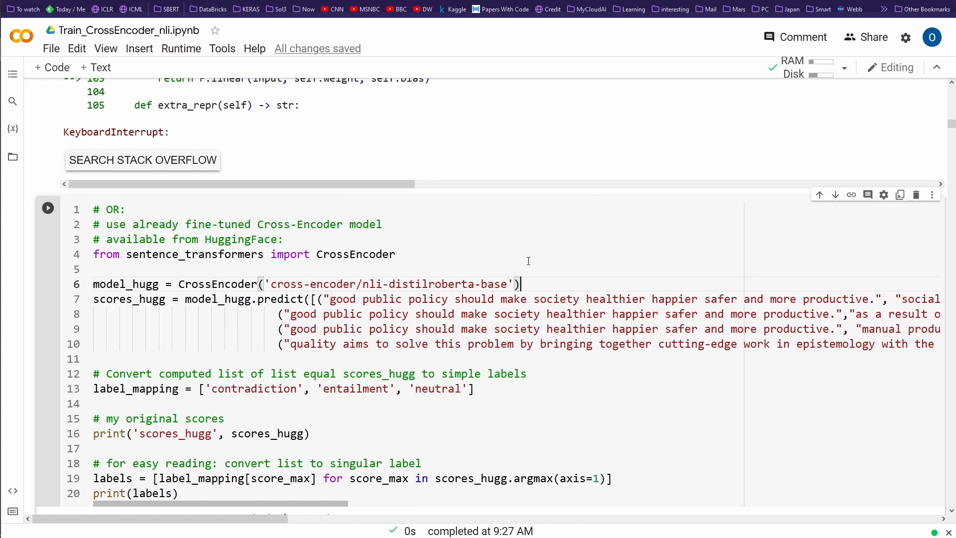
mouse_move(378, 283)
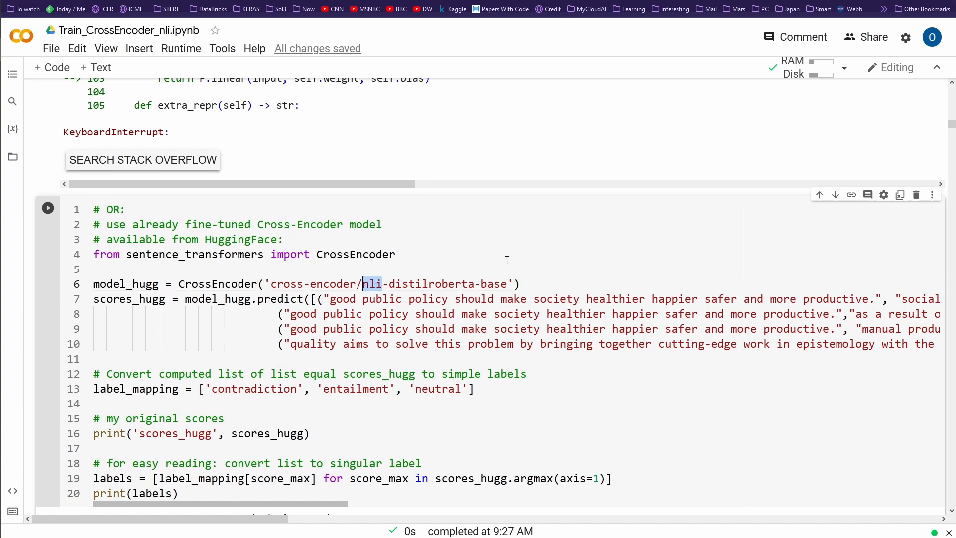
mouse_move(550, 275)
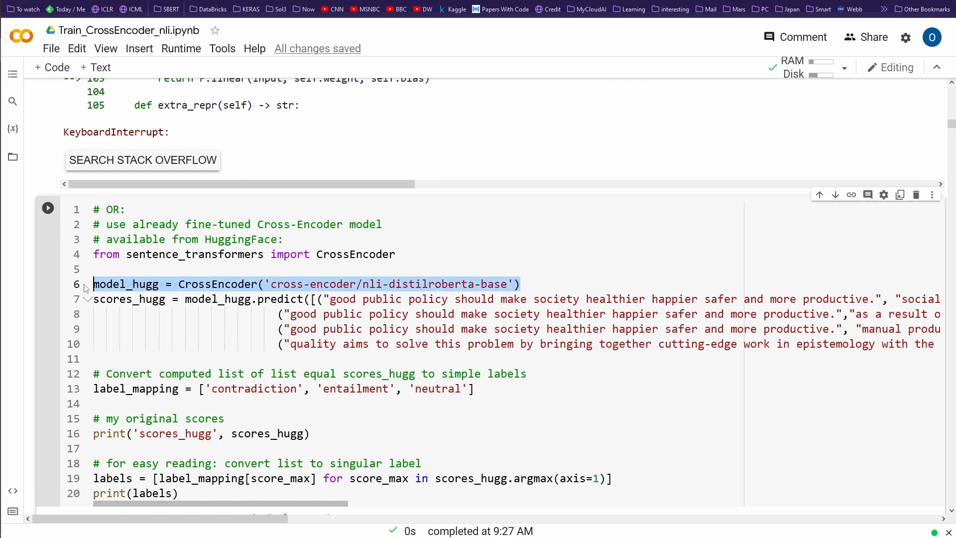
Watch the pretrained cross-encoder cell download the model and print the scores_hugg arrays on CPU.
scroll(up, 3)
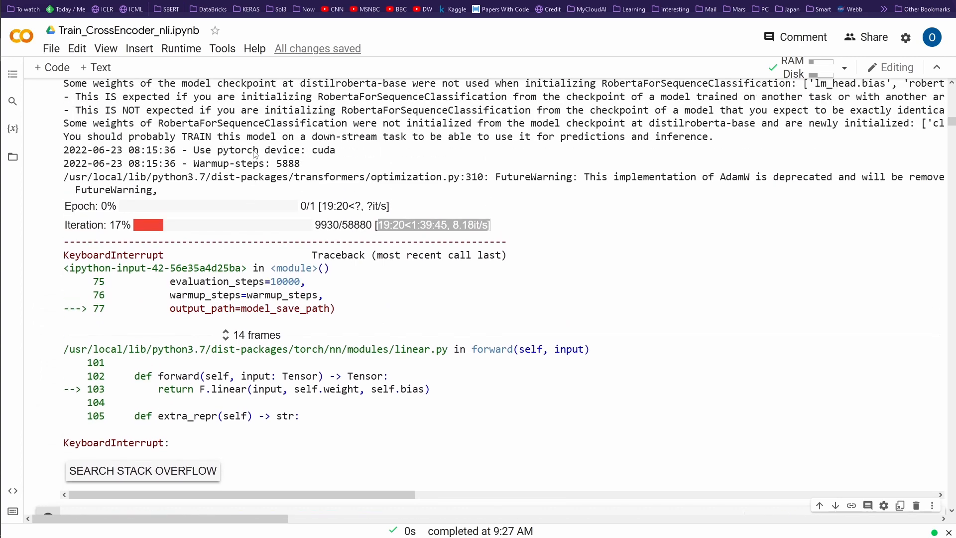
scroll(down, 3)
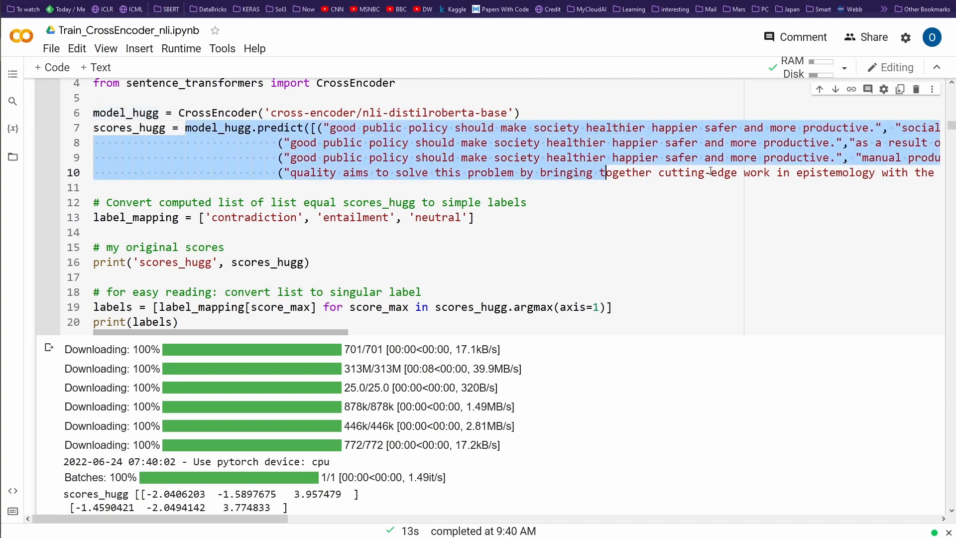
scroll(down, 3)
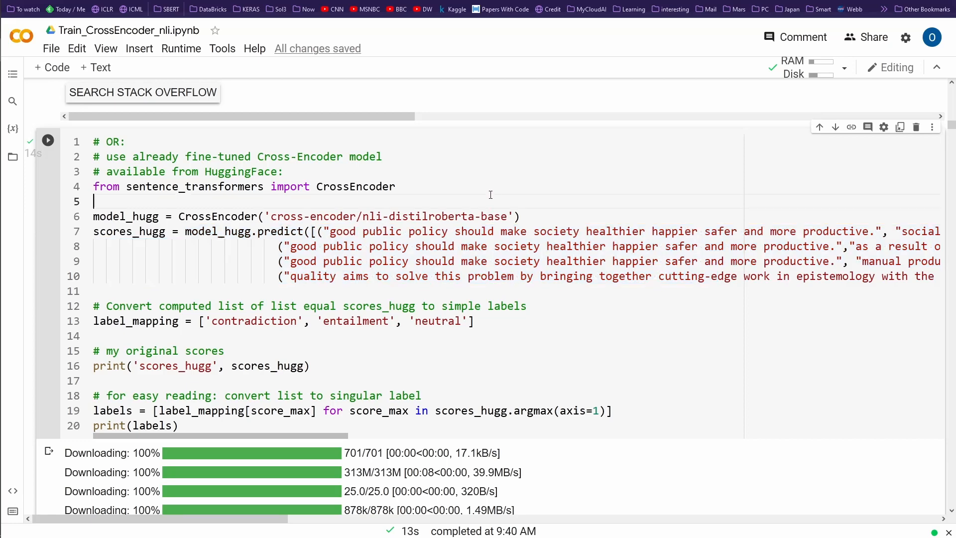
click(275, 231)
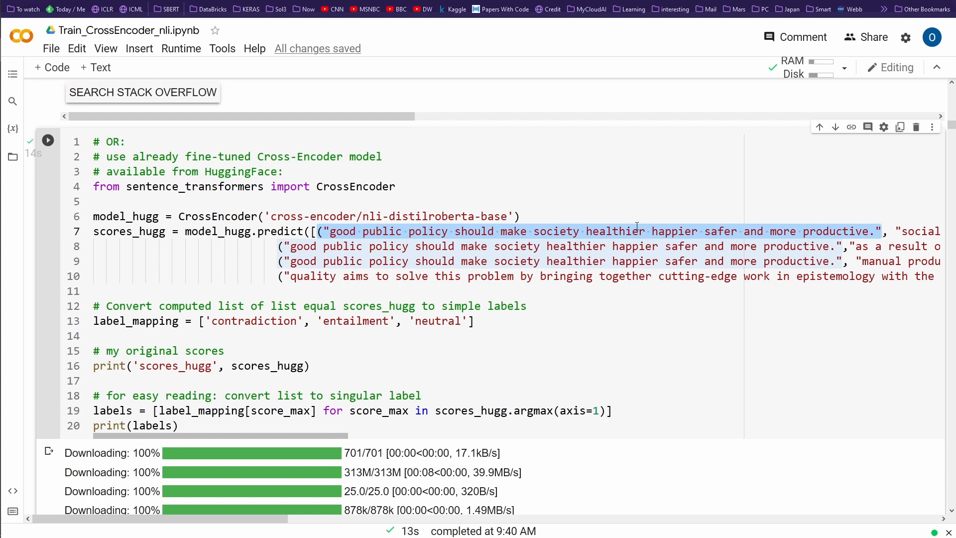
mouse_move(869, 238)
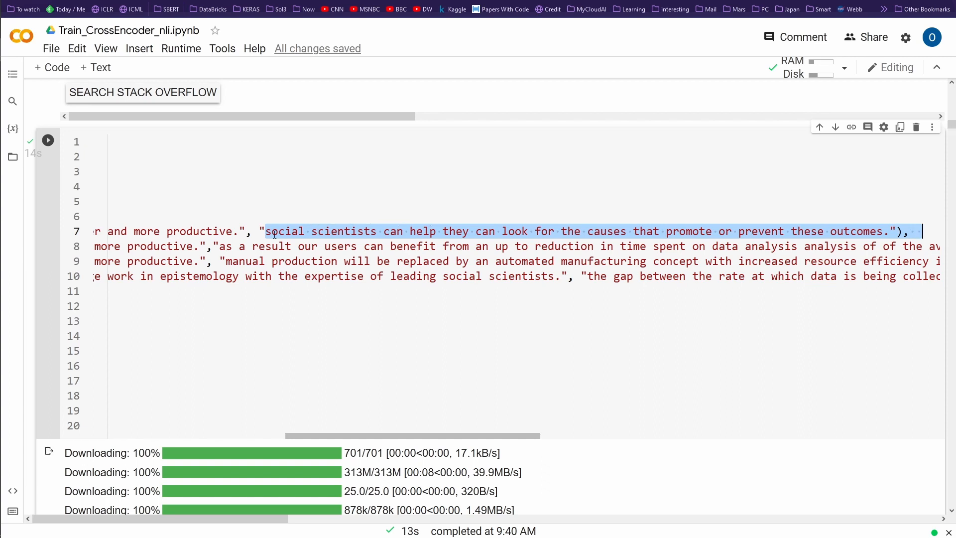
mouse_move(476, 240)
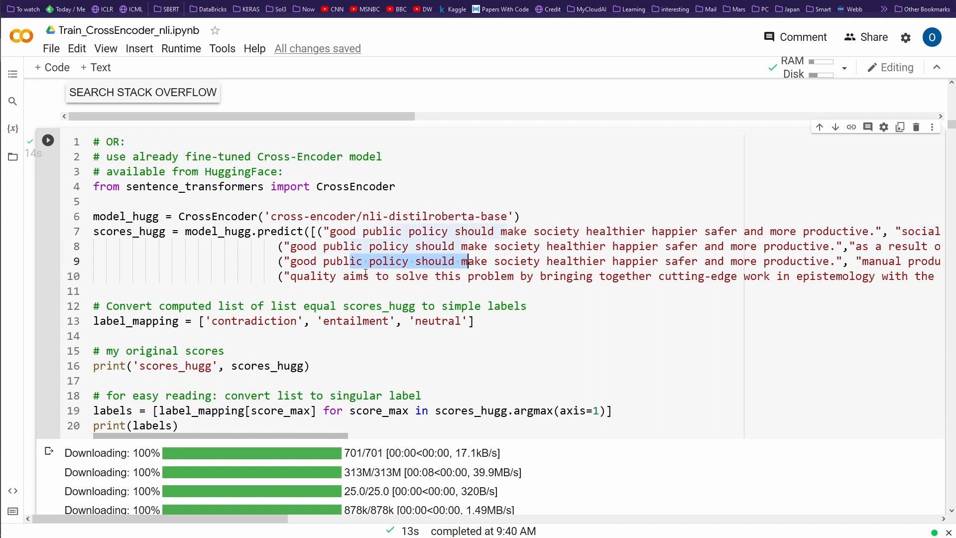
scroll(down, 3)
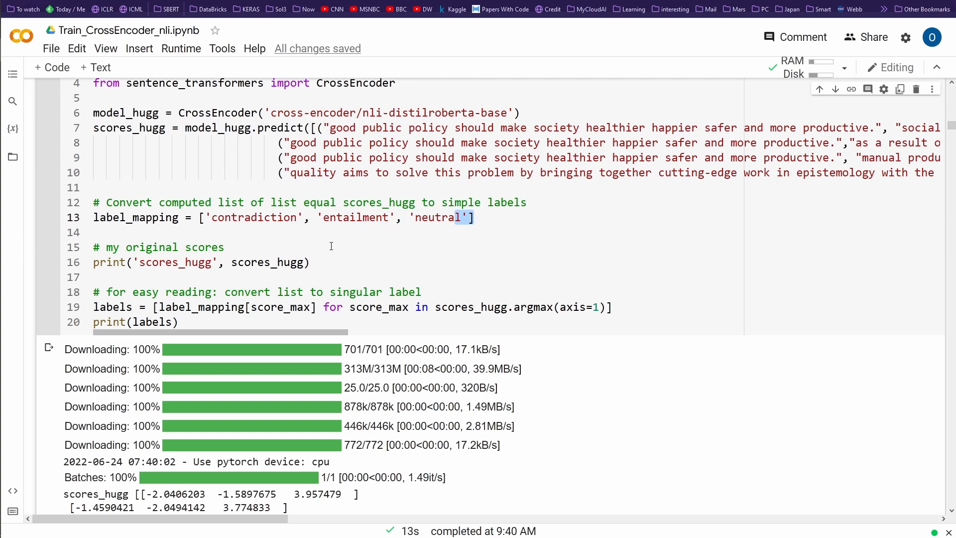
scroll(down, 3)
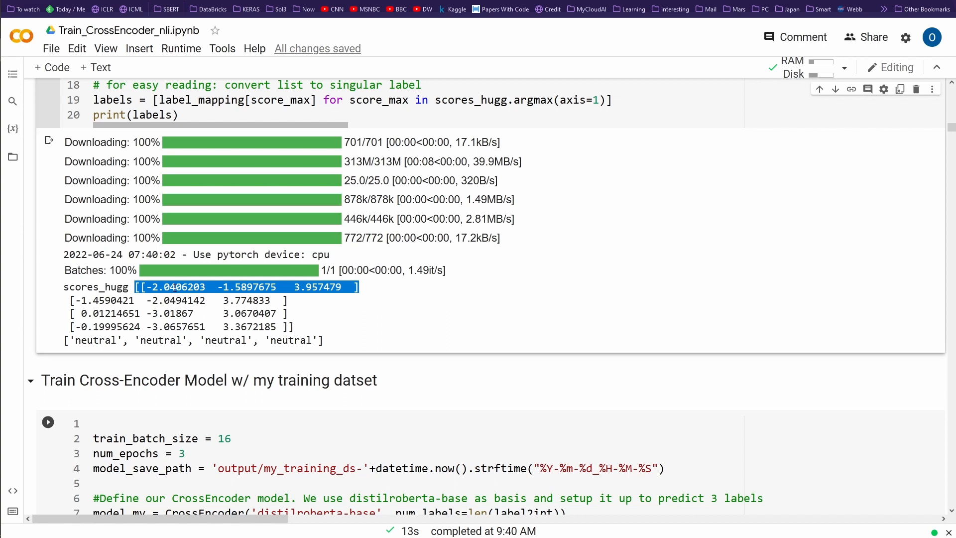
scroll(up, 3)
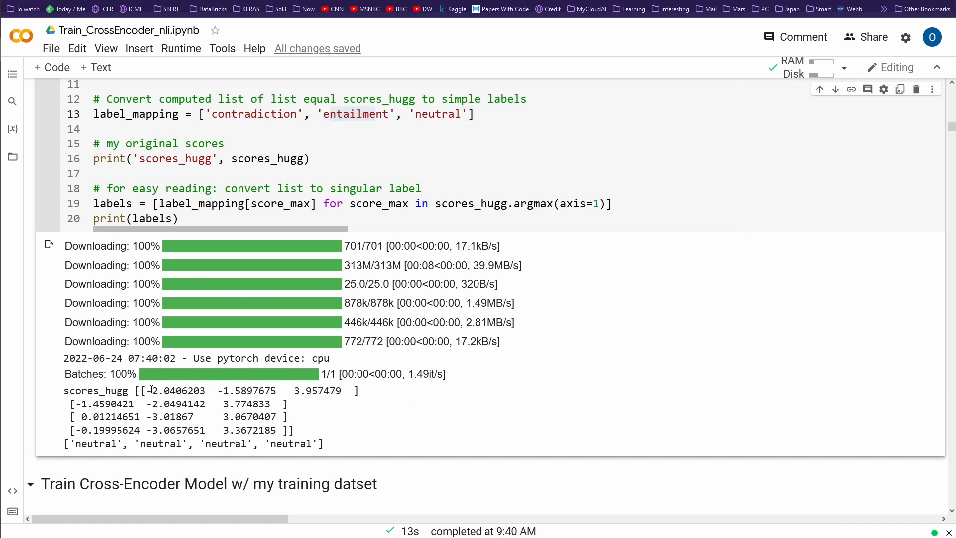
double_click(247, 391)
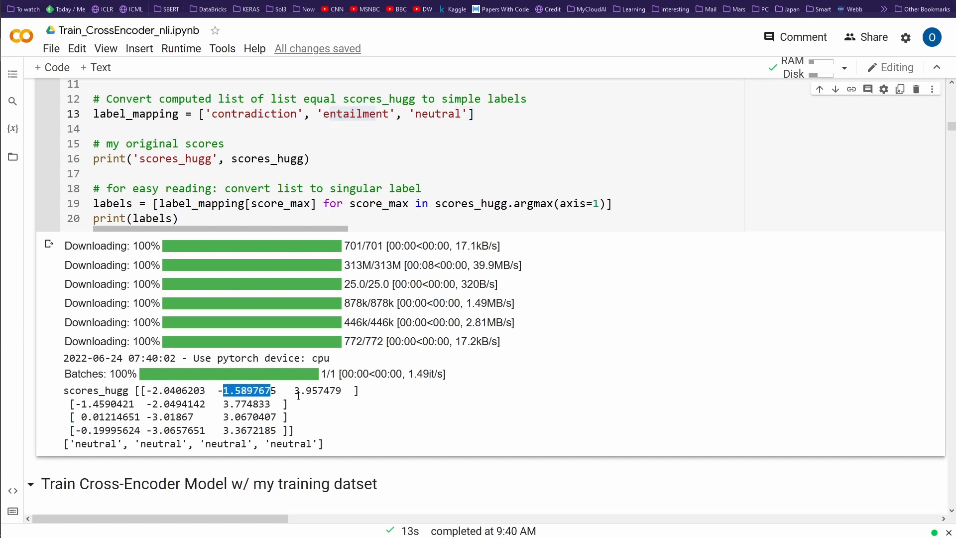
double_click(318, 390)
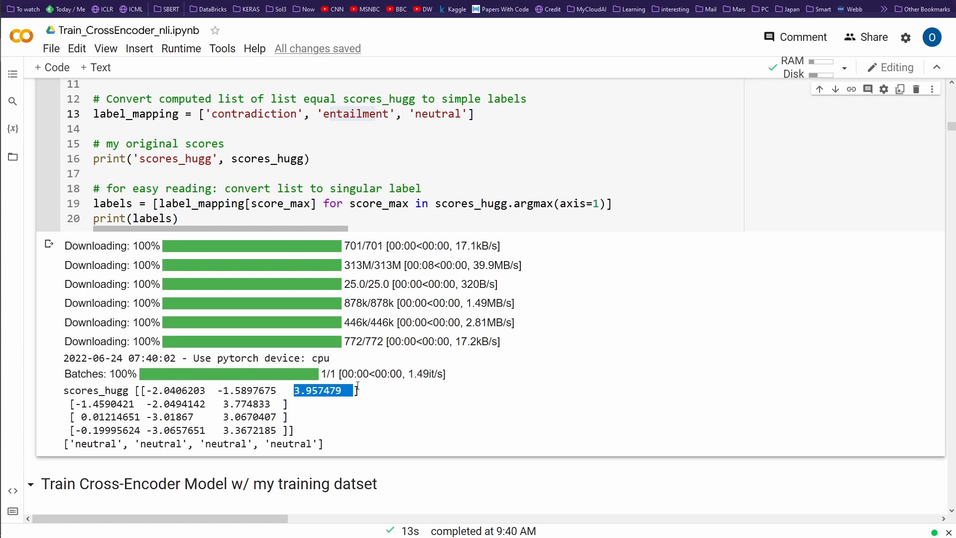
mouse_move(459, 113)
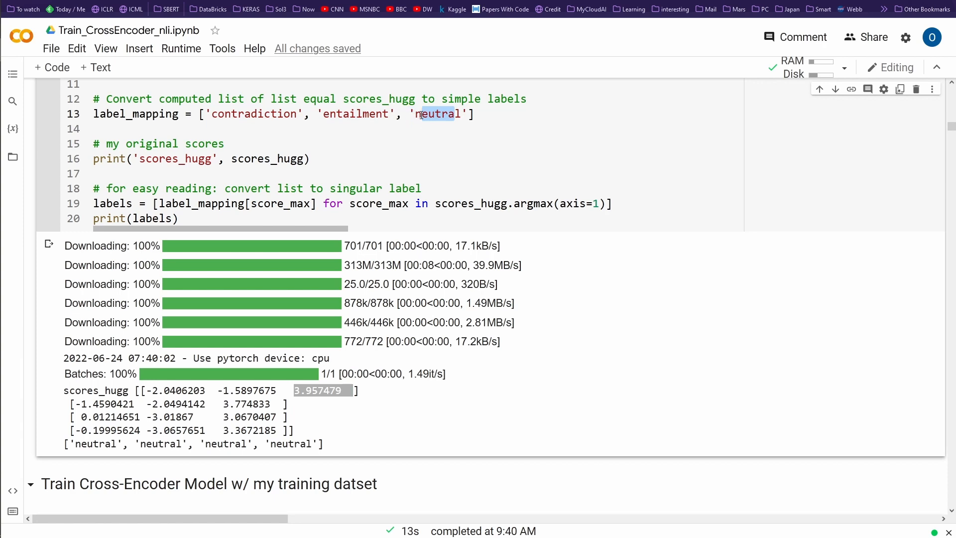
mouse_move(334, 401)
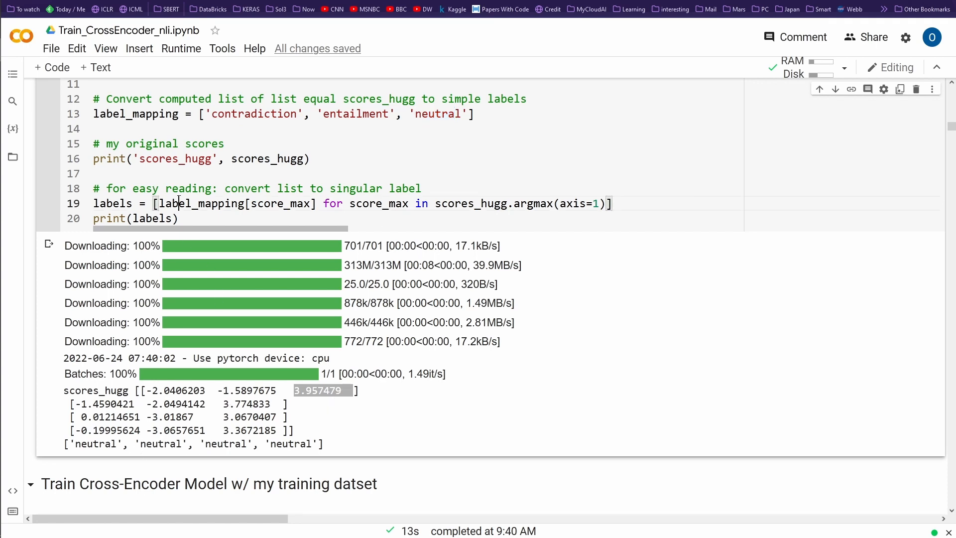
double_click(287, 203)
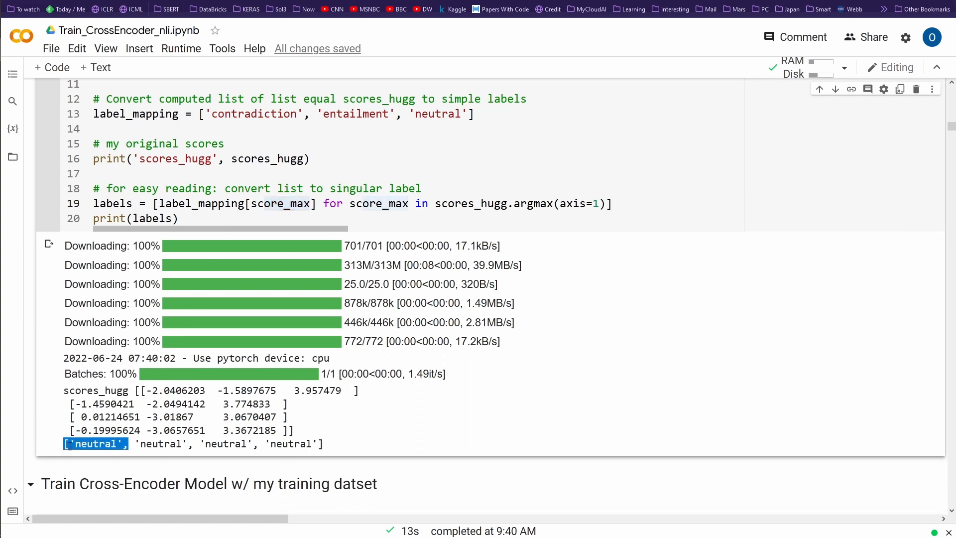
mouse_move(202, 381)
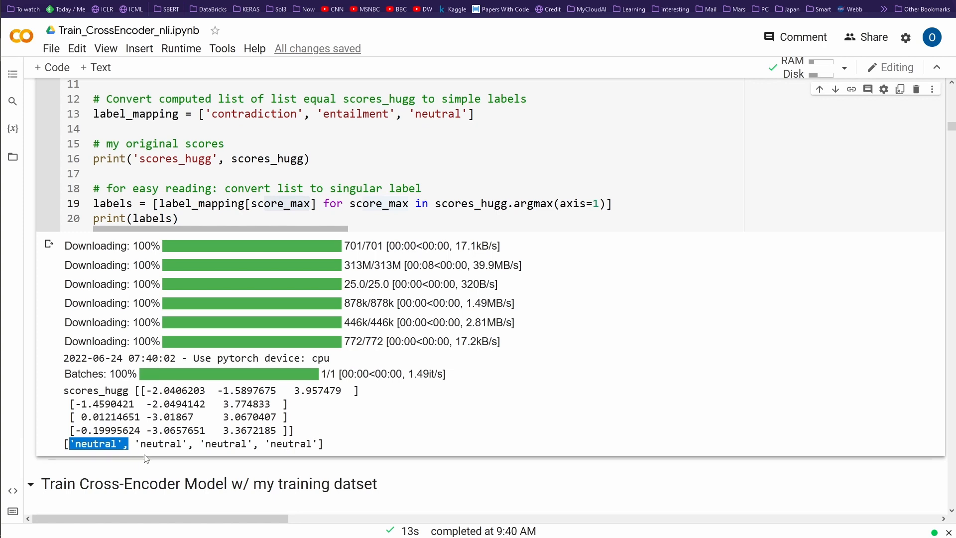
double_click(221, 444)
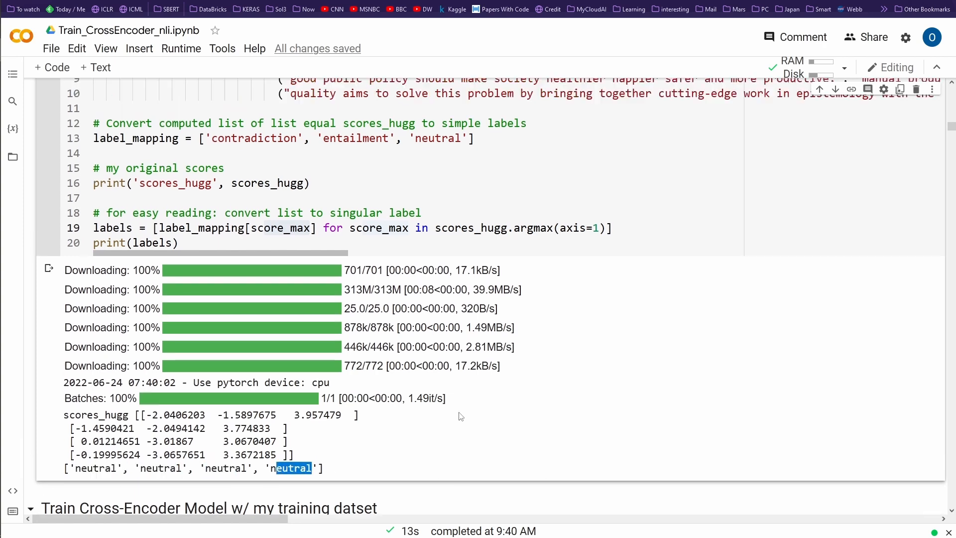
scroll(up, 3)
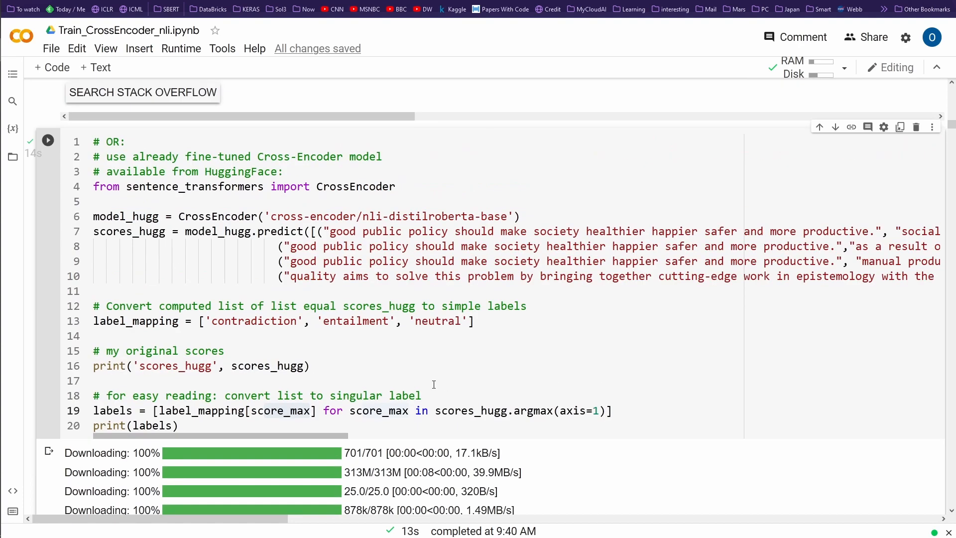
mouse_move(341, 200)
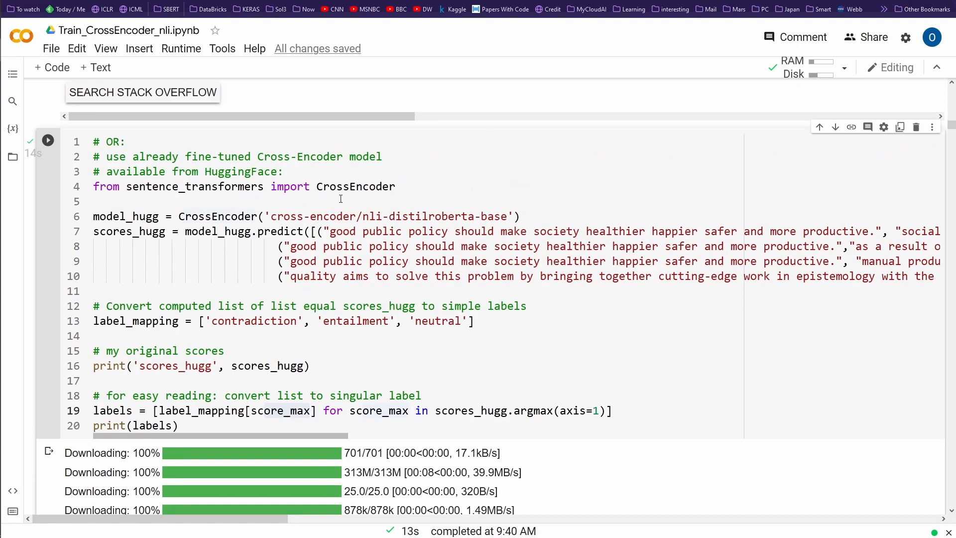
double_click(371, 216)
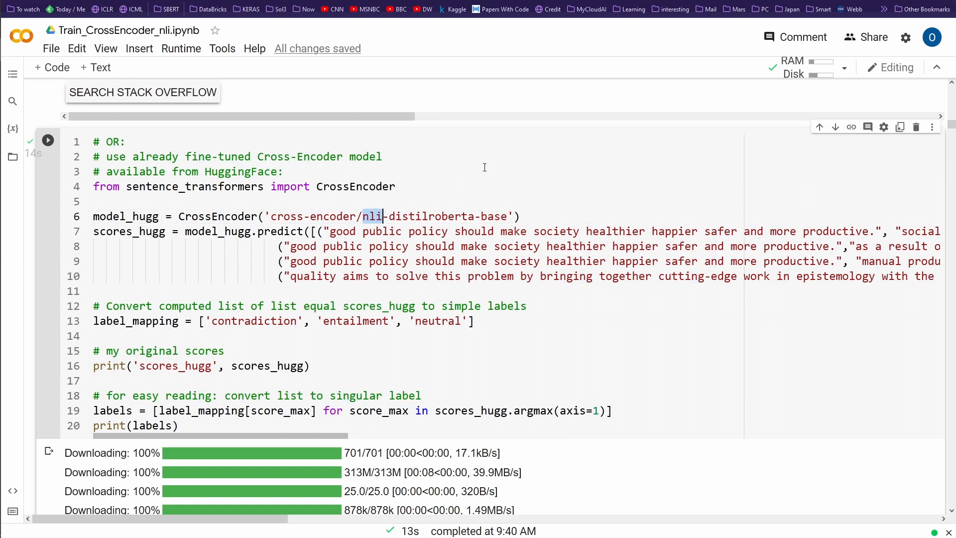
mouse_move(451, 200)
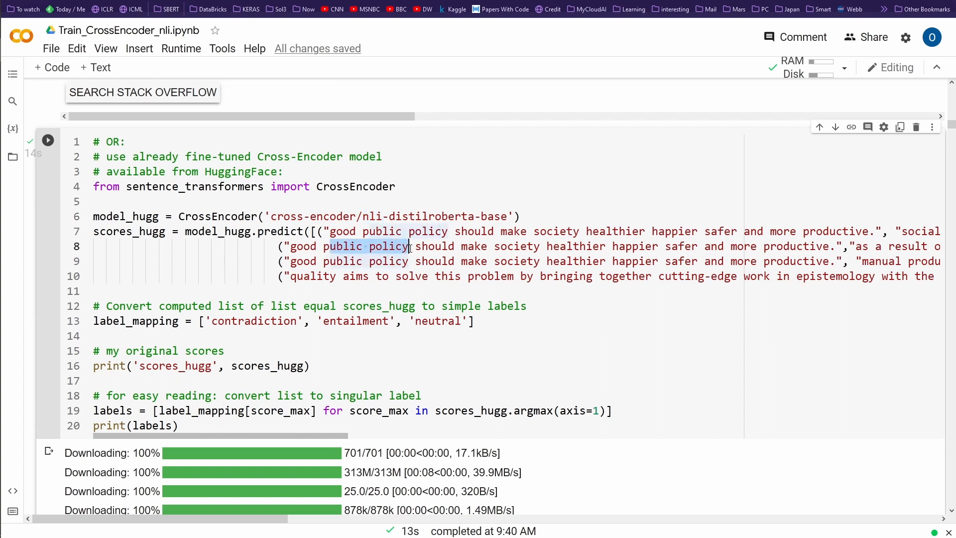
mouse_move(506, 268)
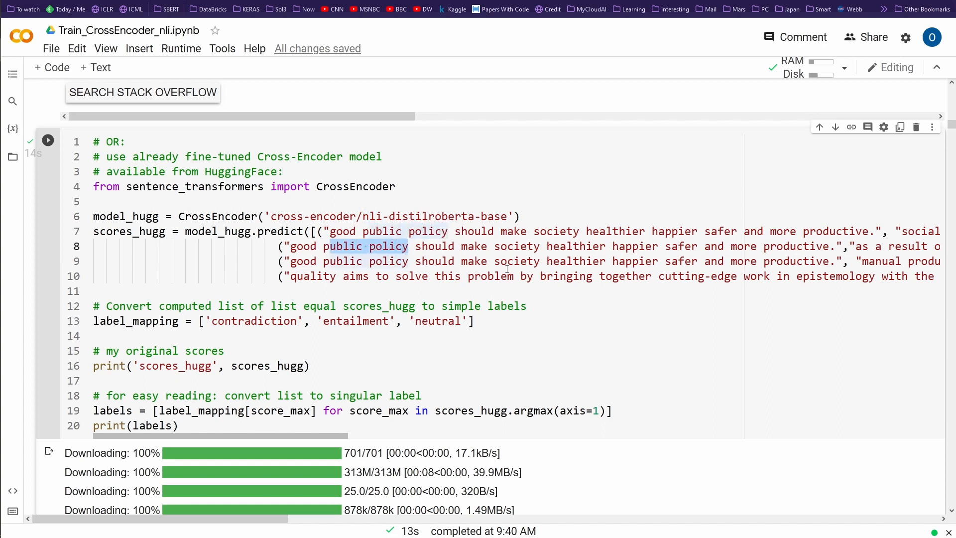
double_click(835, 275)
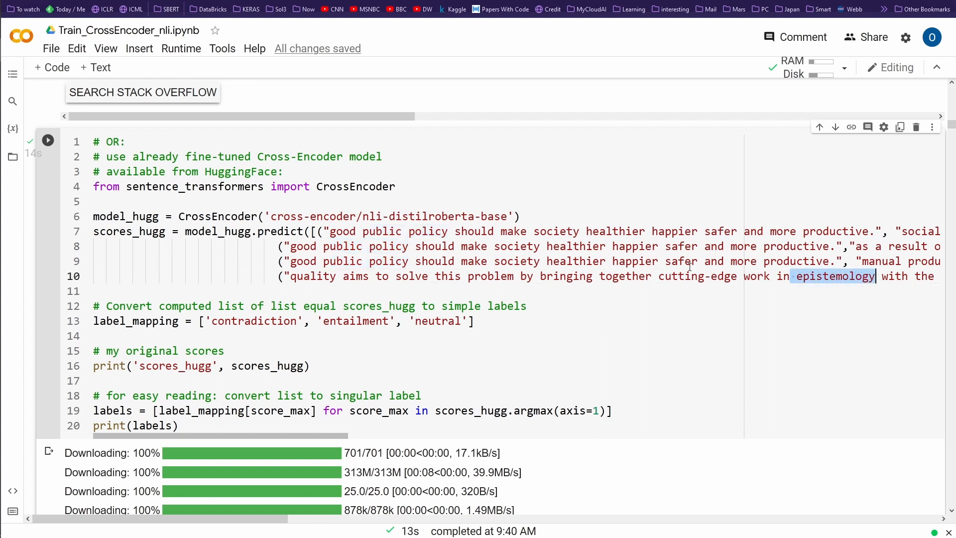
mouse_move(443, 250)
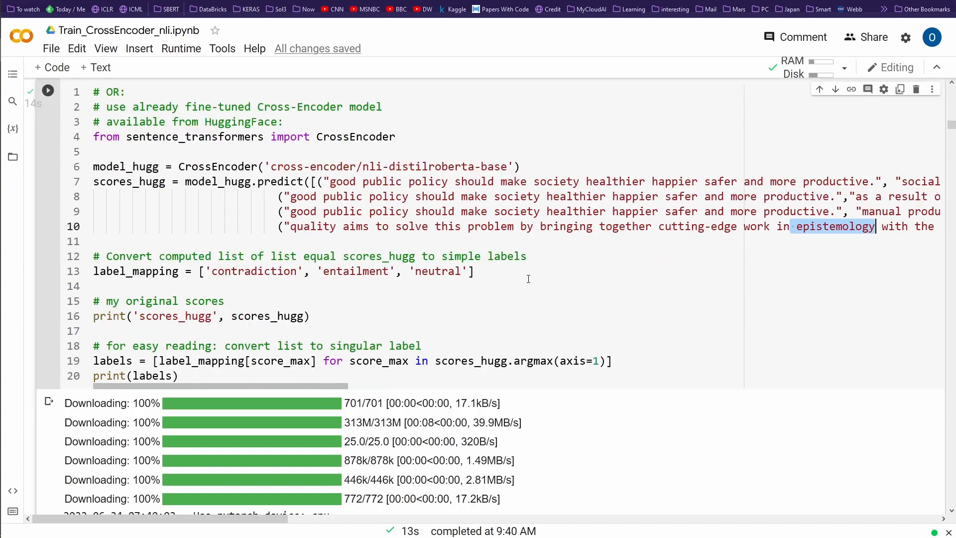
scroll(down, 3)
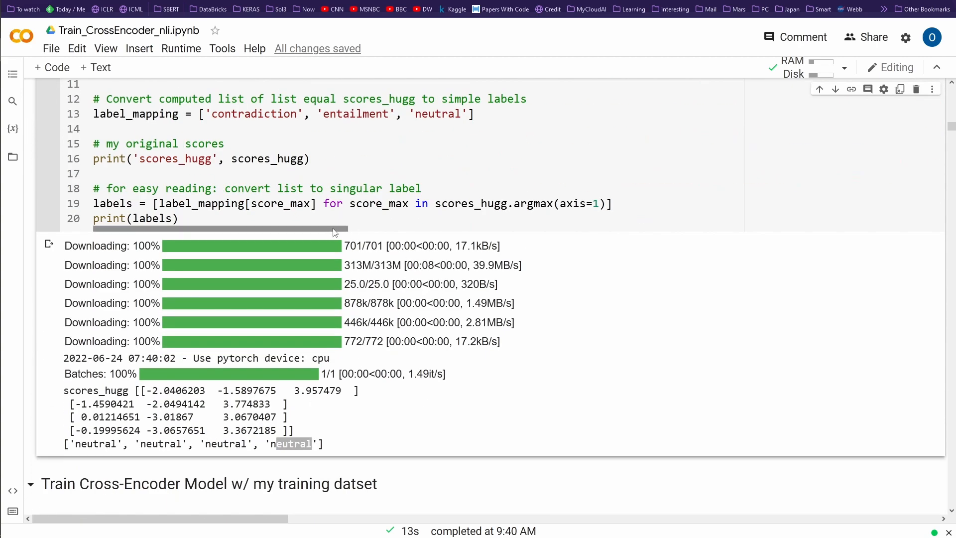
scroll(down, 3)
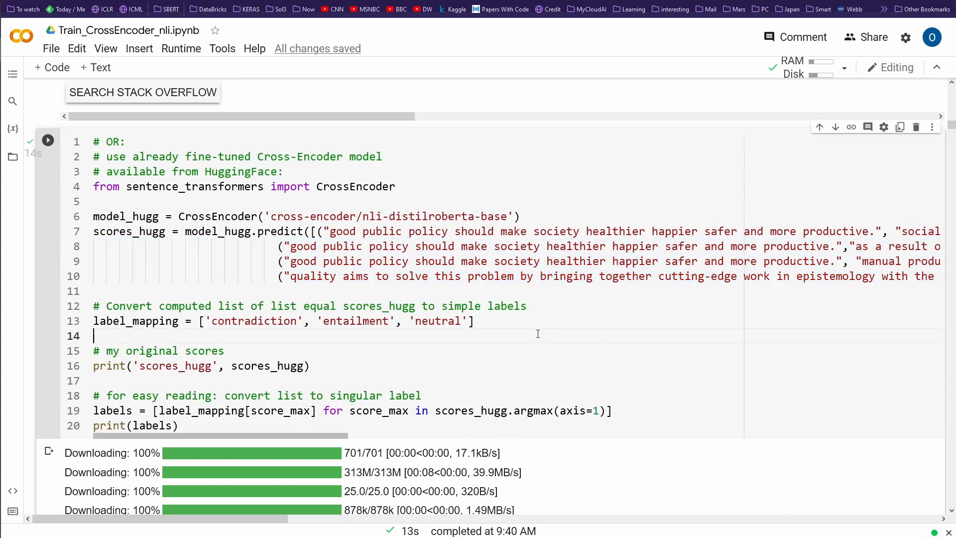
scroll(down, 3)
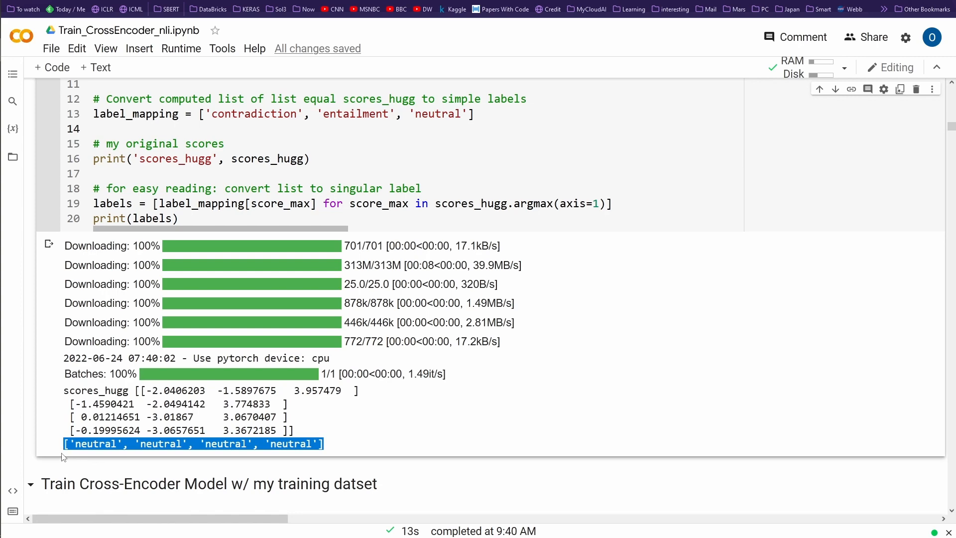
mouse_move(337, 436)
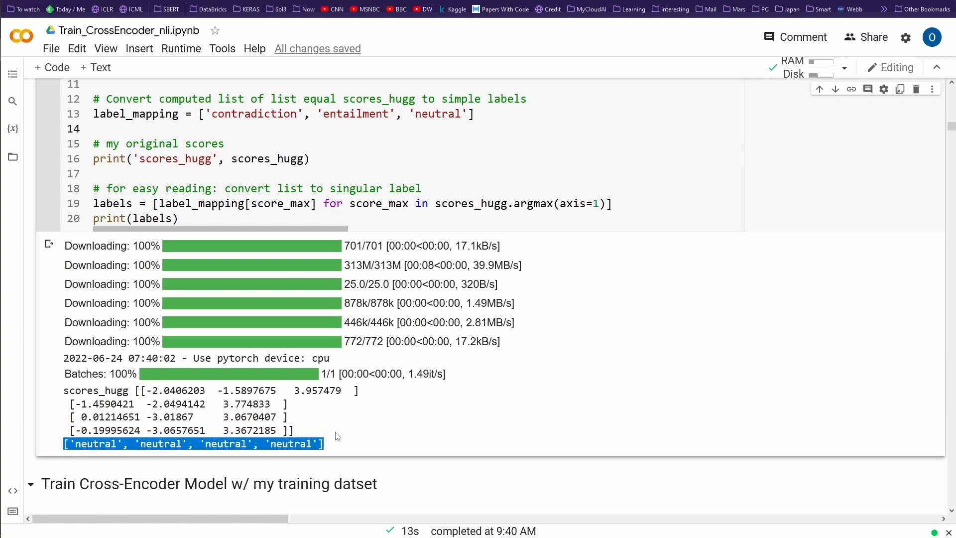
scroll(up, 3)
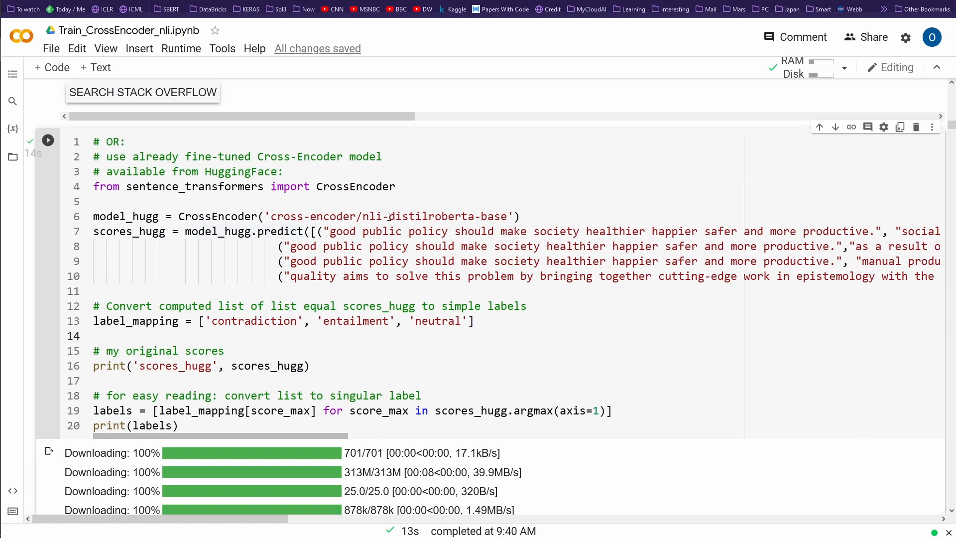
double_click(374, 216)
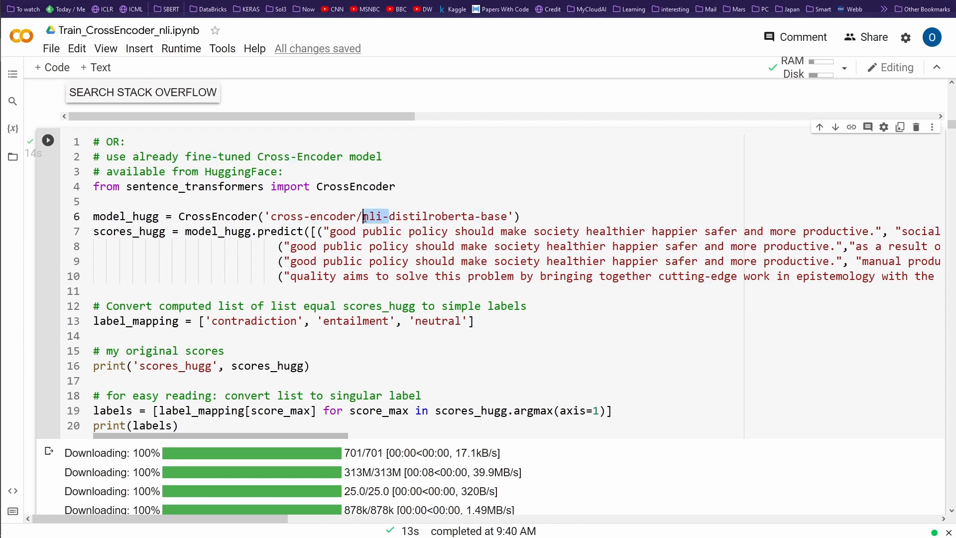
mouse_move(430, 190)
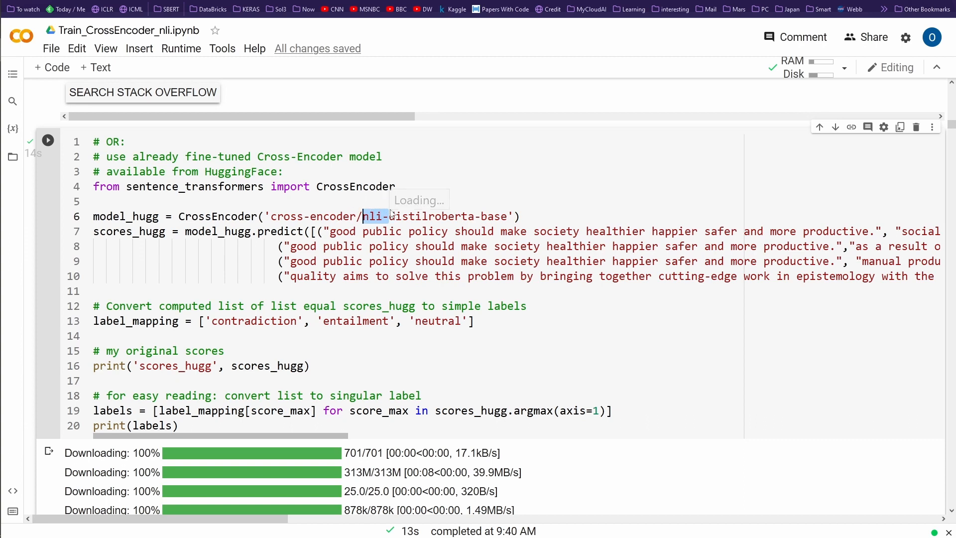
mouse_move(390, 216)
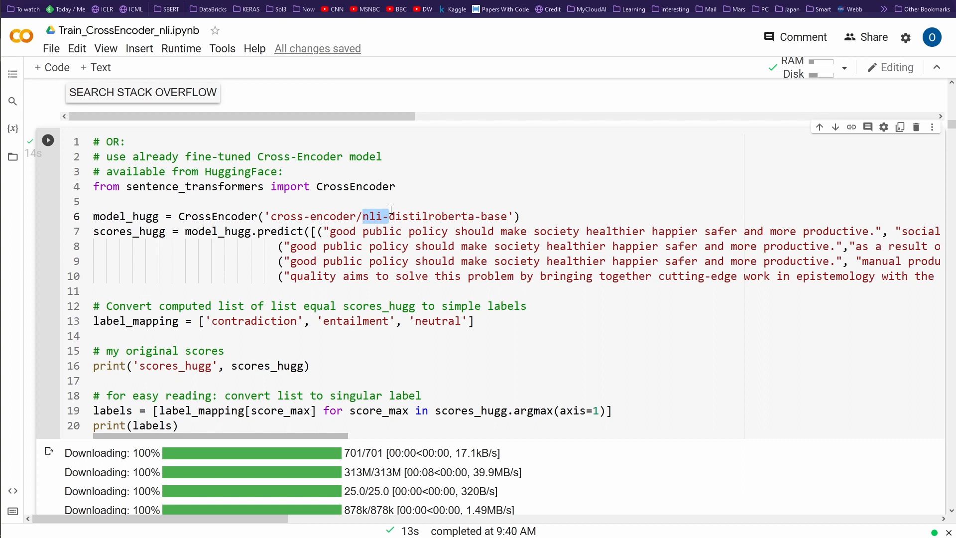
mouse_move(458, 276)
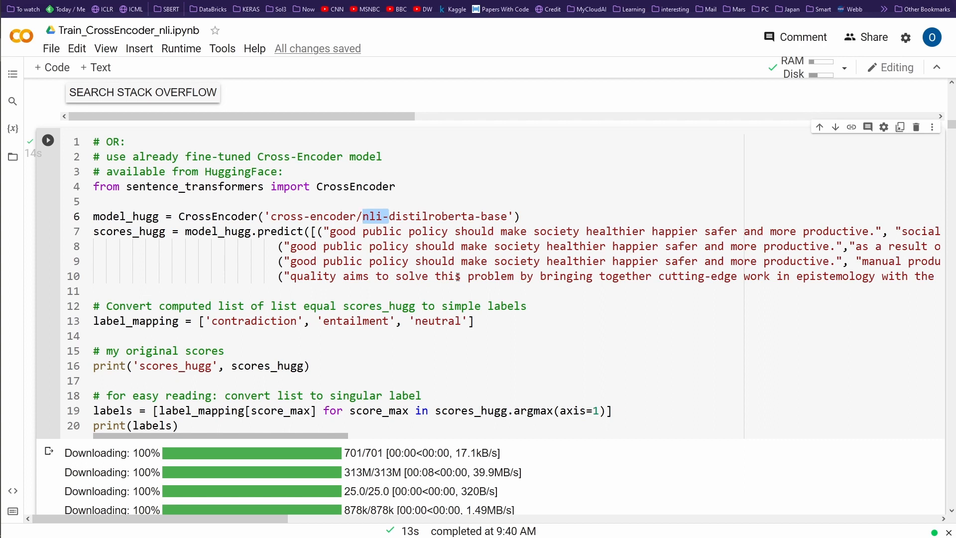
scroll(down, 3)
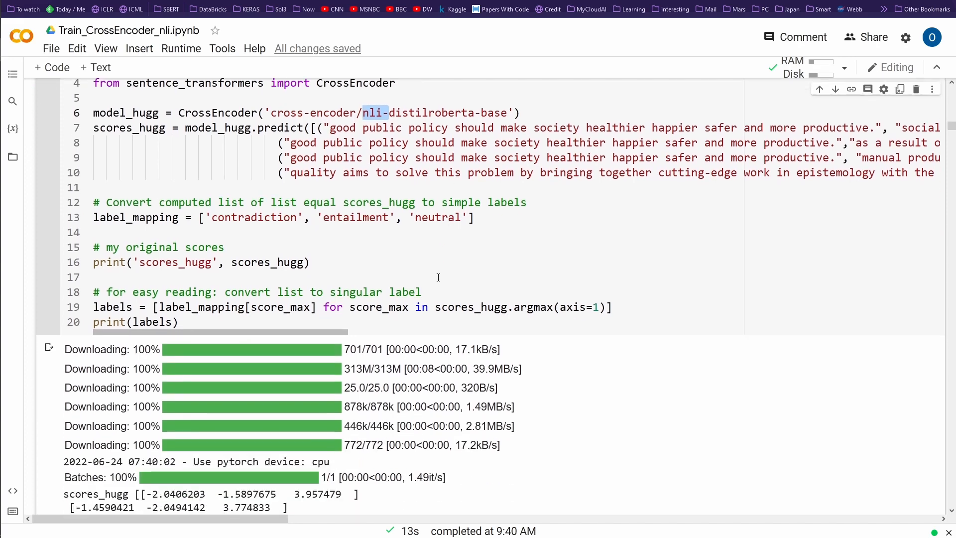
scroll(down, 3)
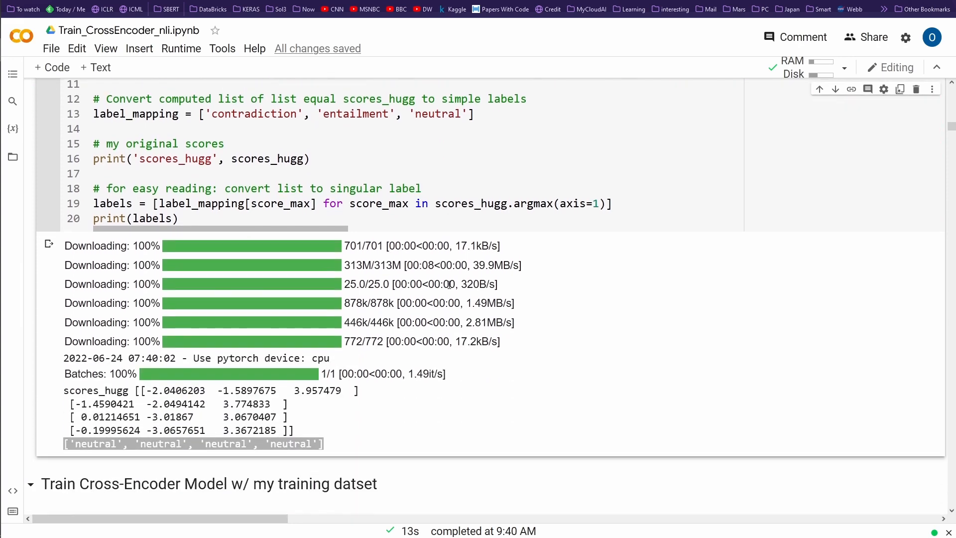
scroll(down, 3)
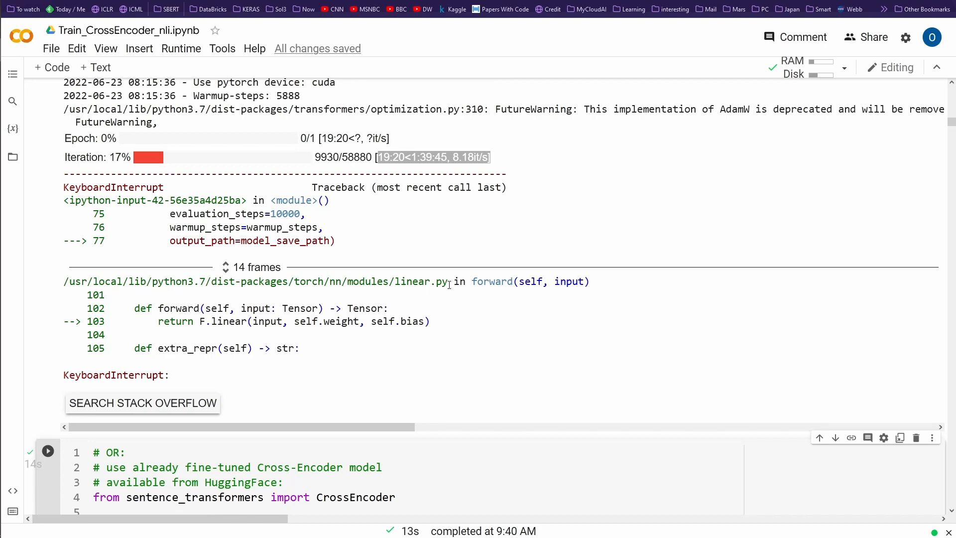
scroll(down, 3)
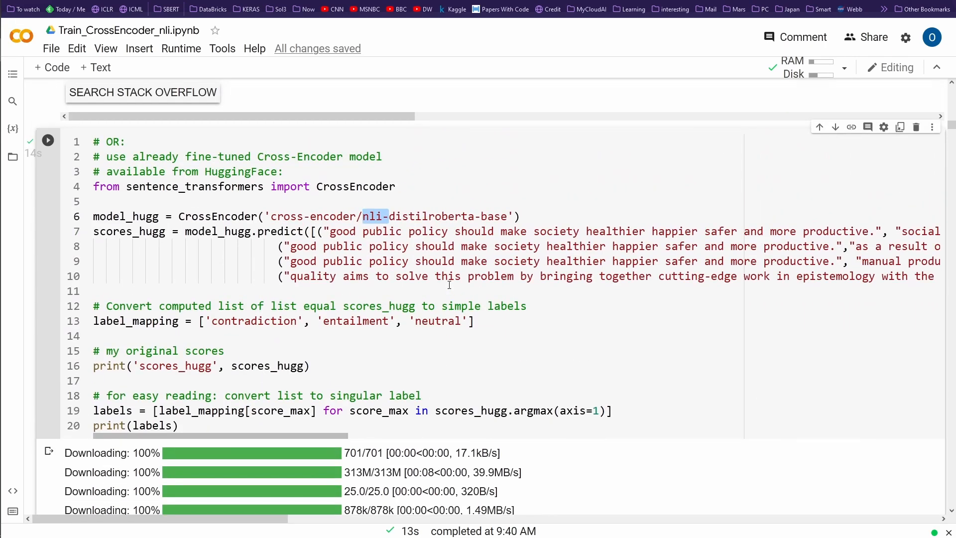
mouse_move(440, 384)
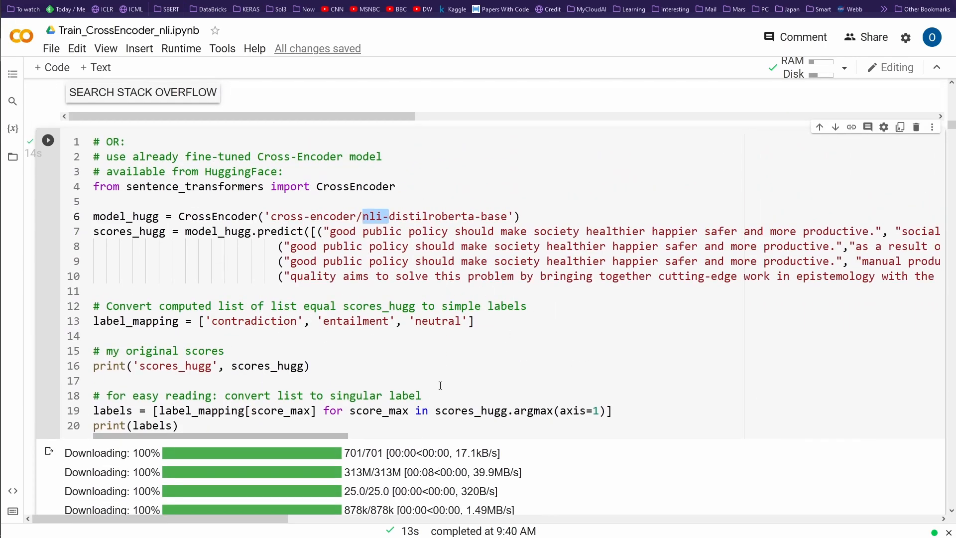
scroll(down, 3)
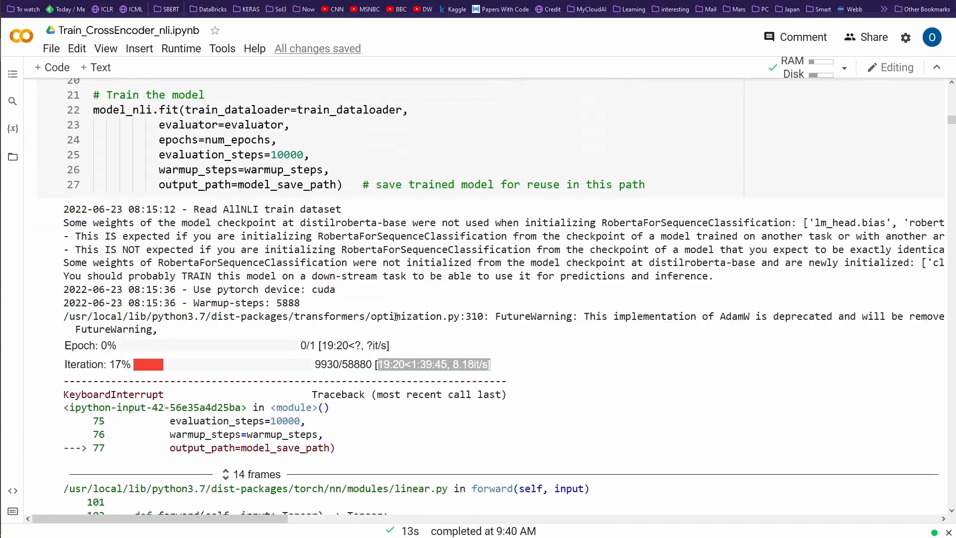
scroll(down, 3)
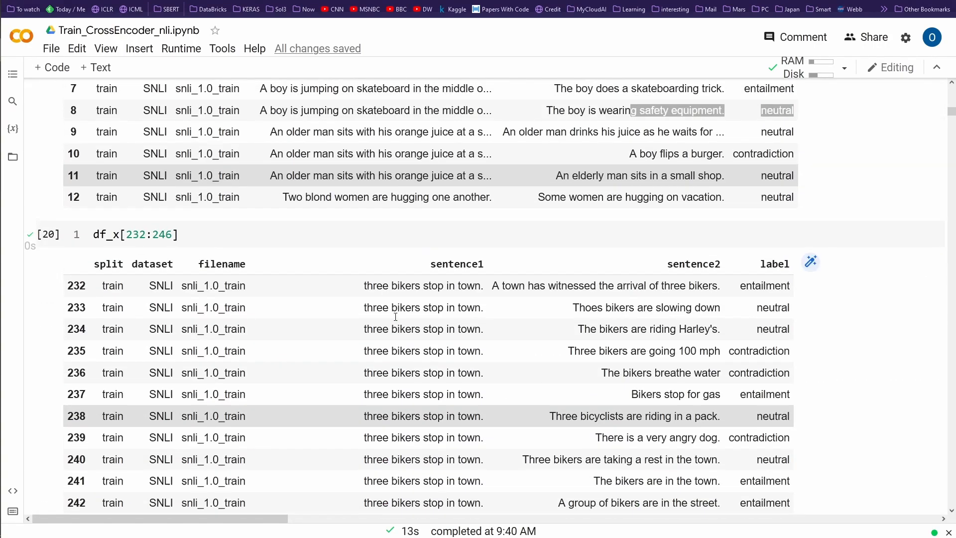
scroll(up, 3)
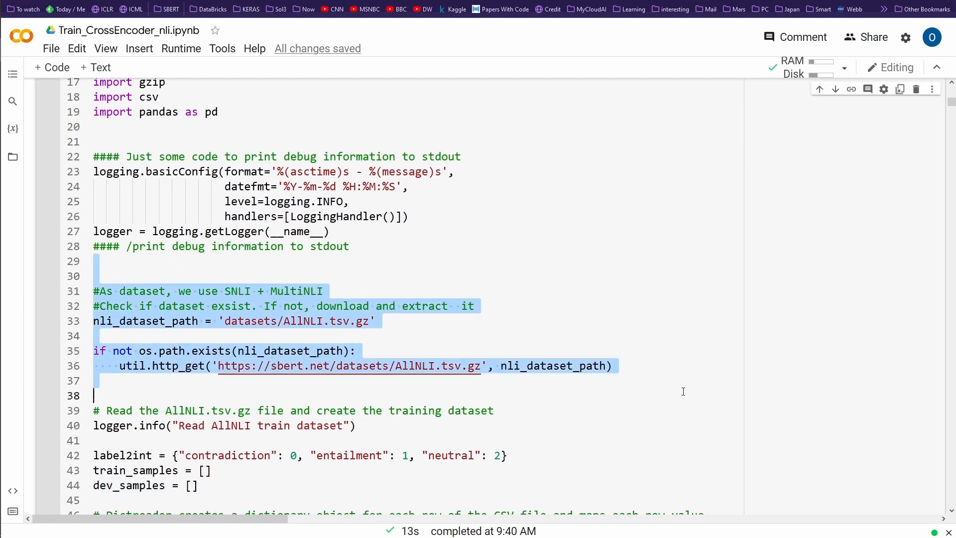
scroll(down, 3)
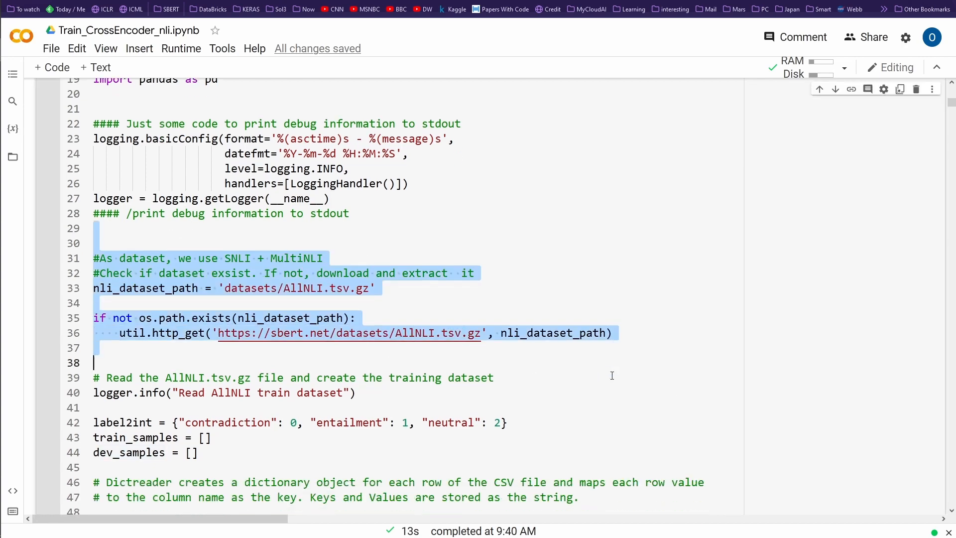
scroll(down, 3)
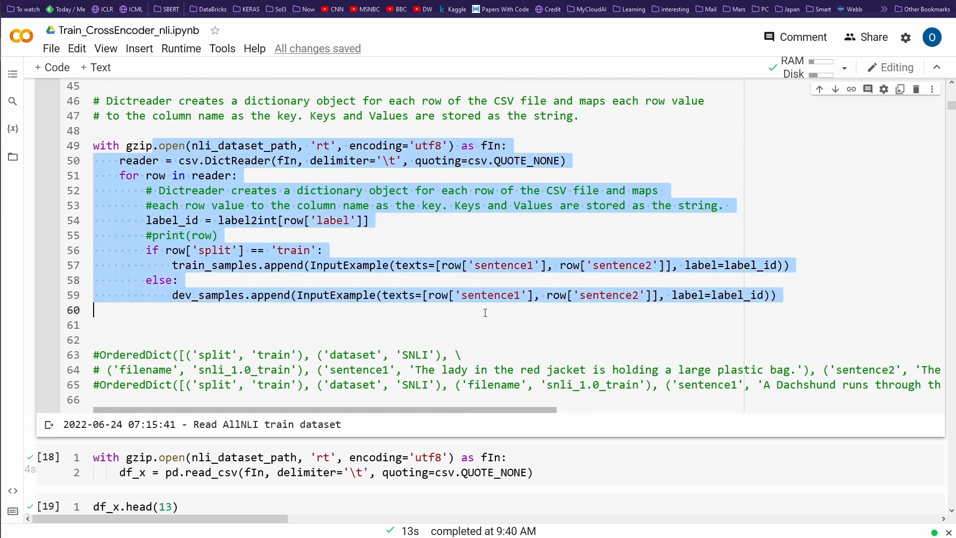
click(48, 298)
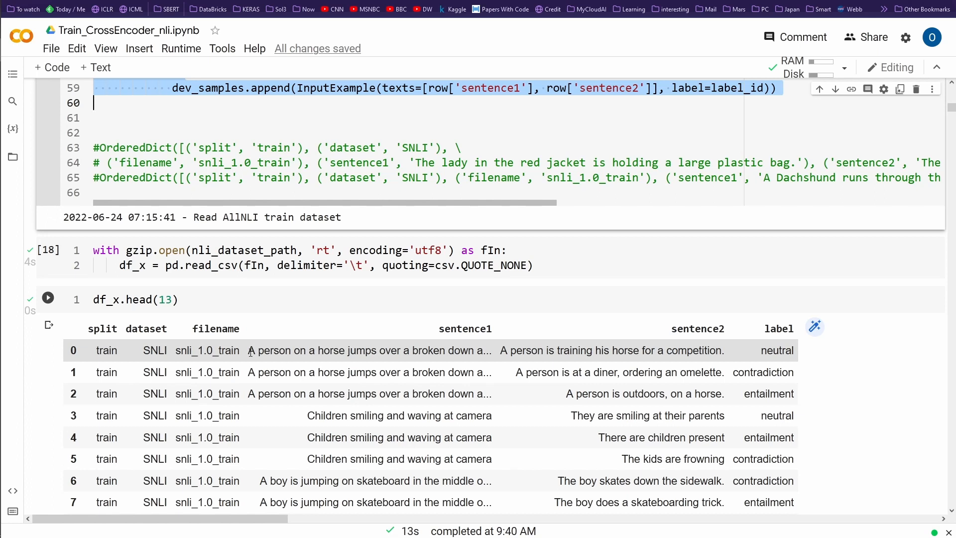
mouse_move(750, 405)
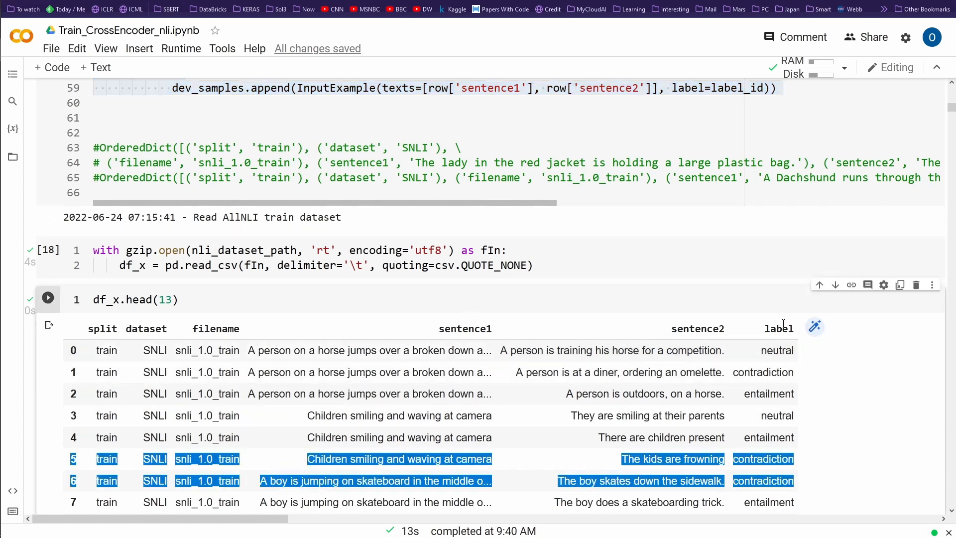
scroll(down, 3)
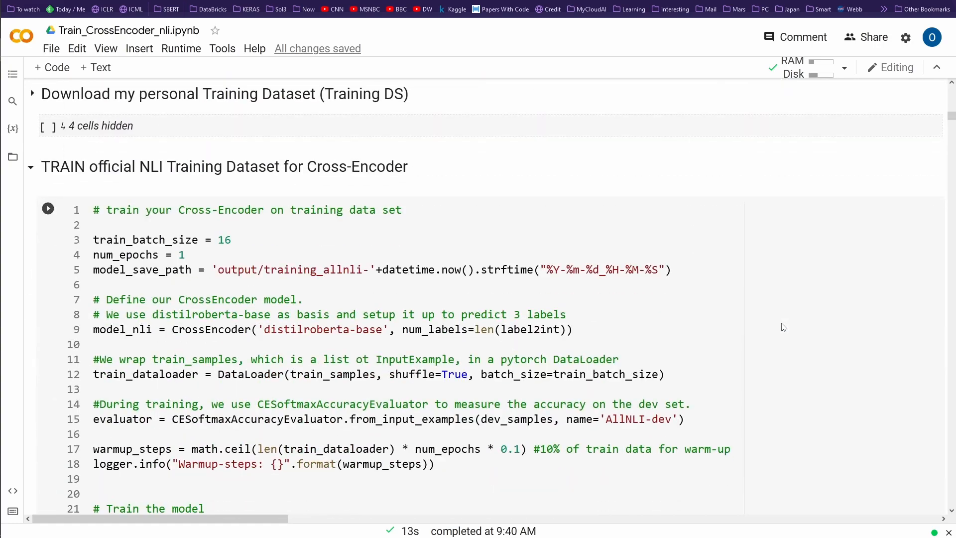
scroll(down, 3)
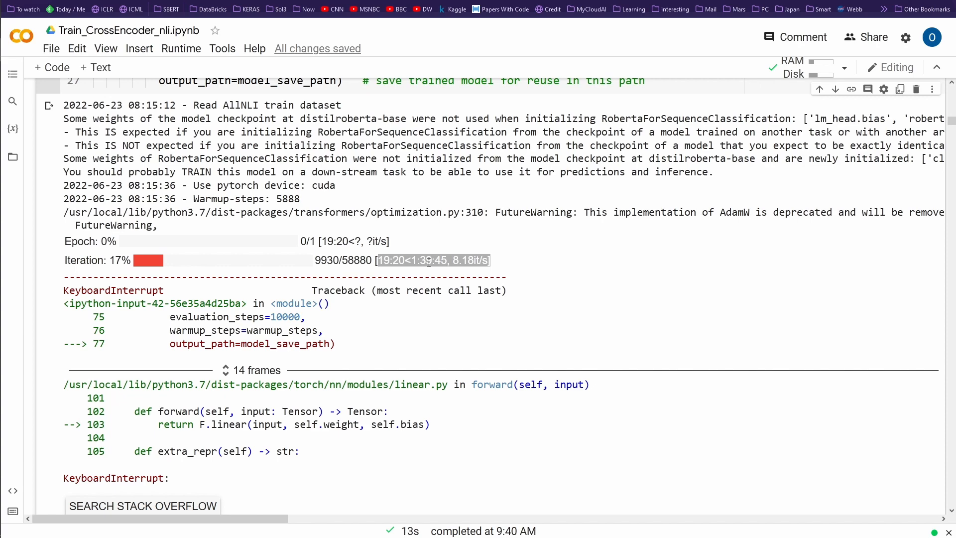
mouse_move(428, 256)
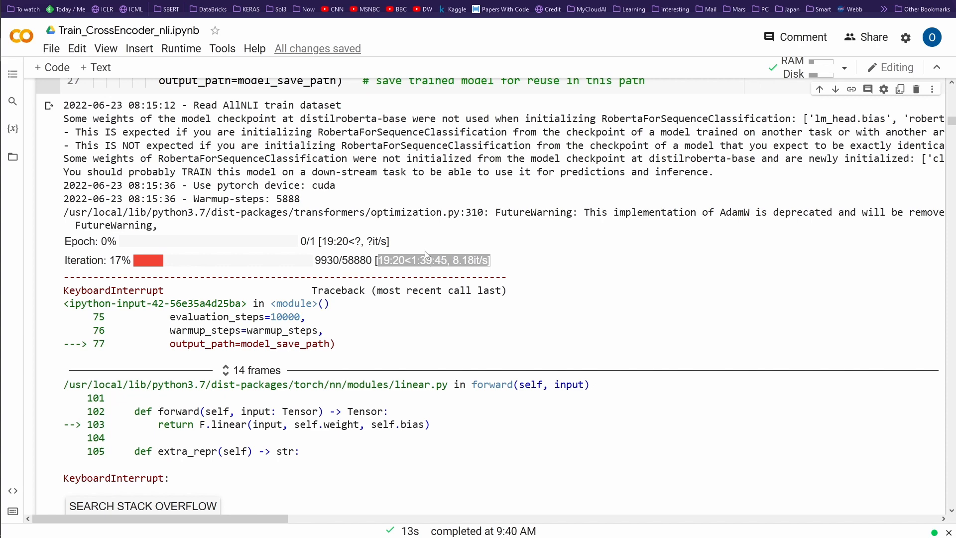
scroll(down, 3)
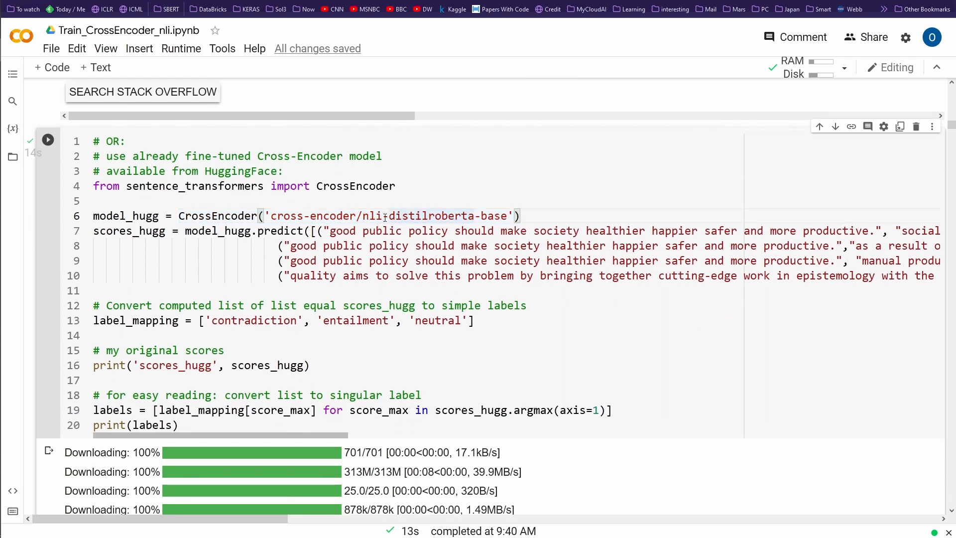
From the nli-distilroberta-base name, go to the cross-encoder org page and expand all 29 models.
double_click(372, 216)
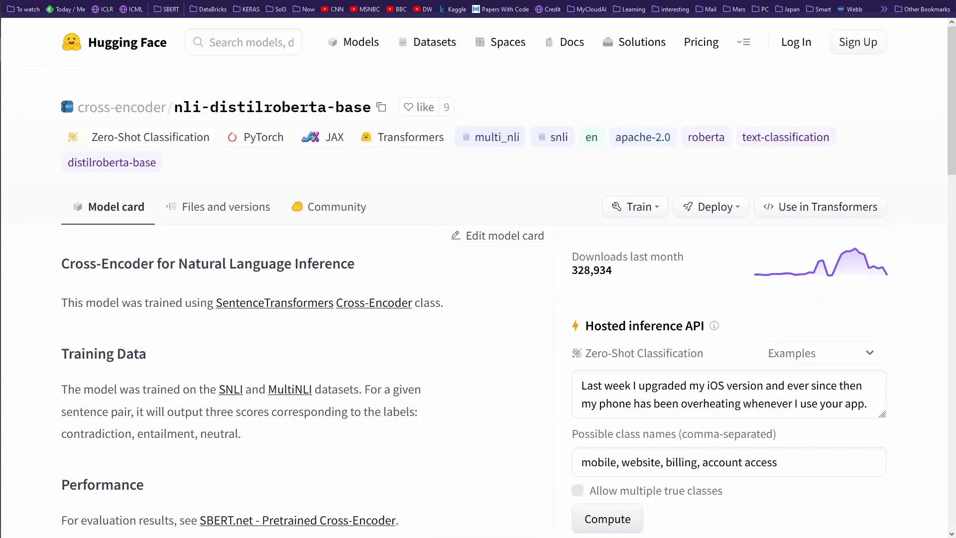
click(122, 106)
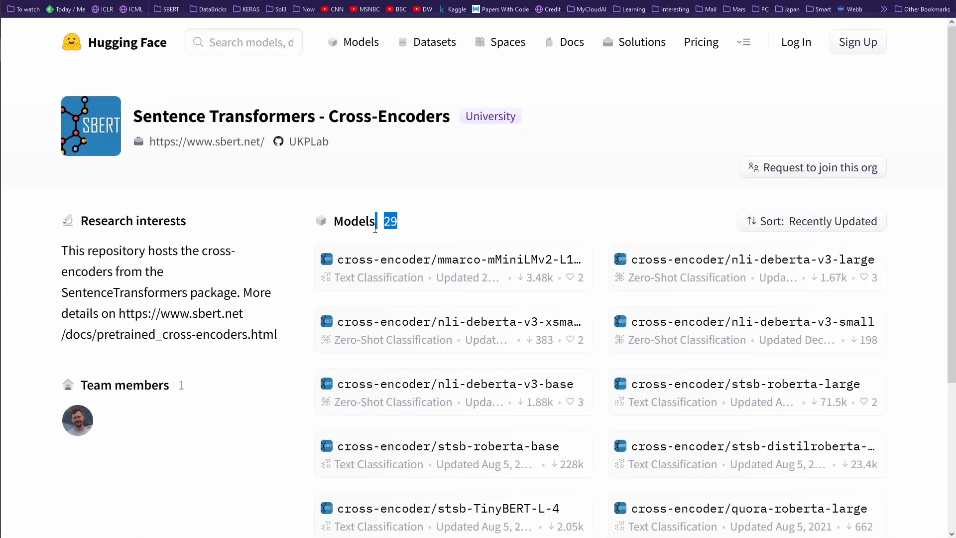
mouse_move(484, 229)
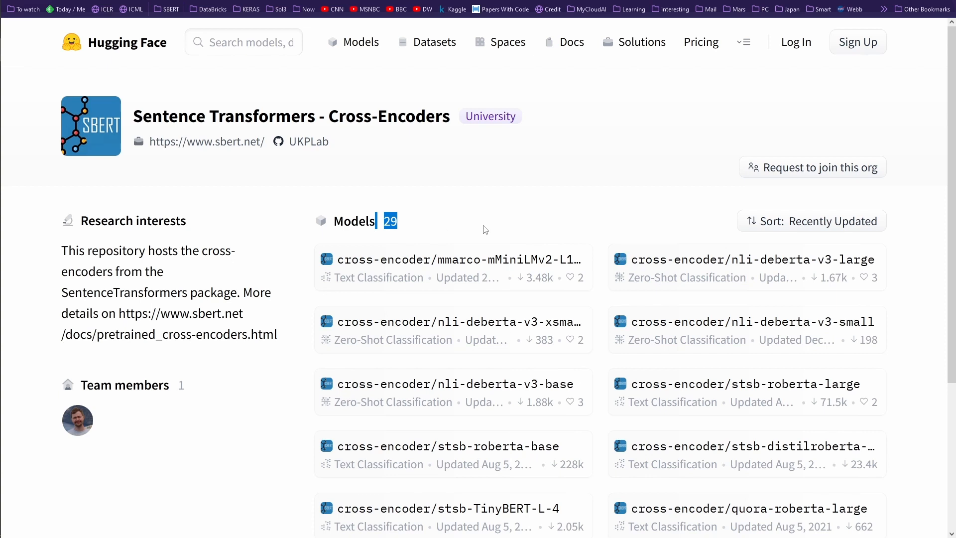
mouse_move(488, 216)
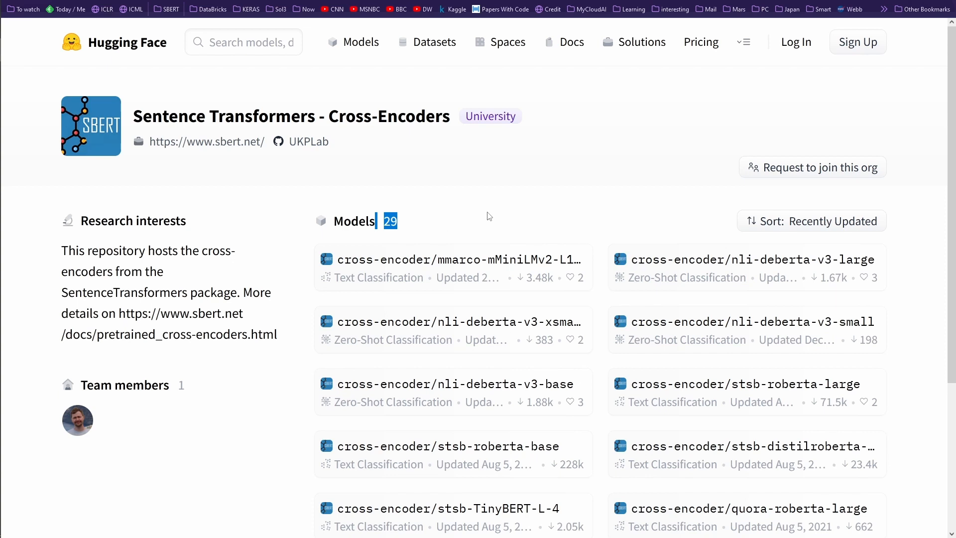
scroll(down, 3)
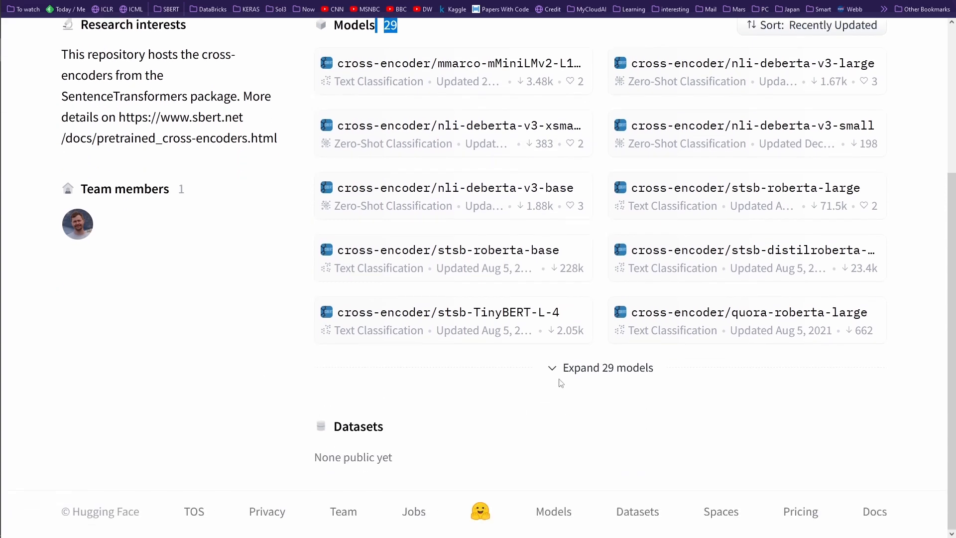
click(600, 368)
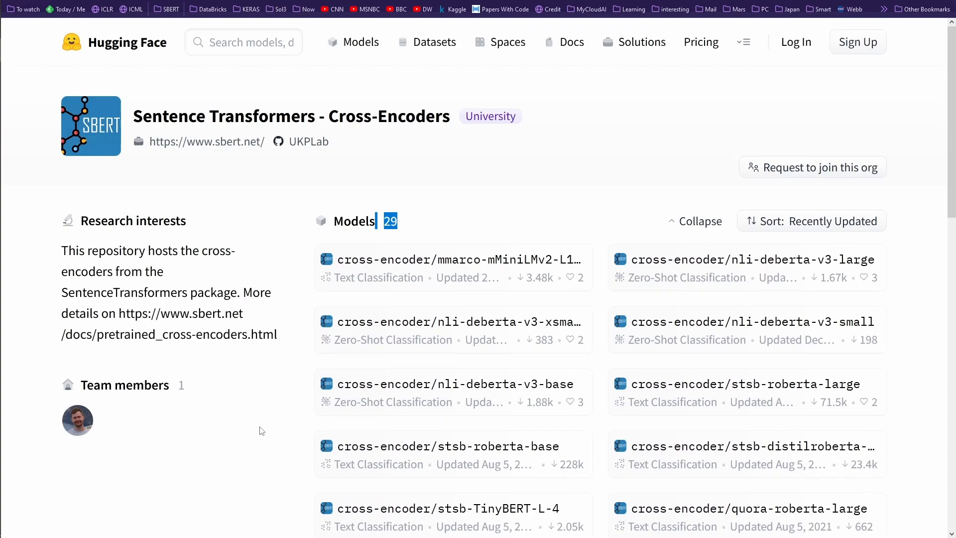
mouse_move(138, 47)
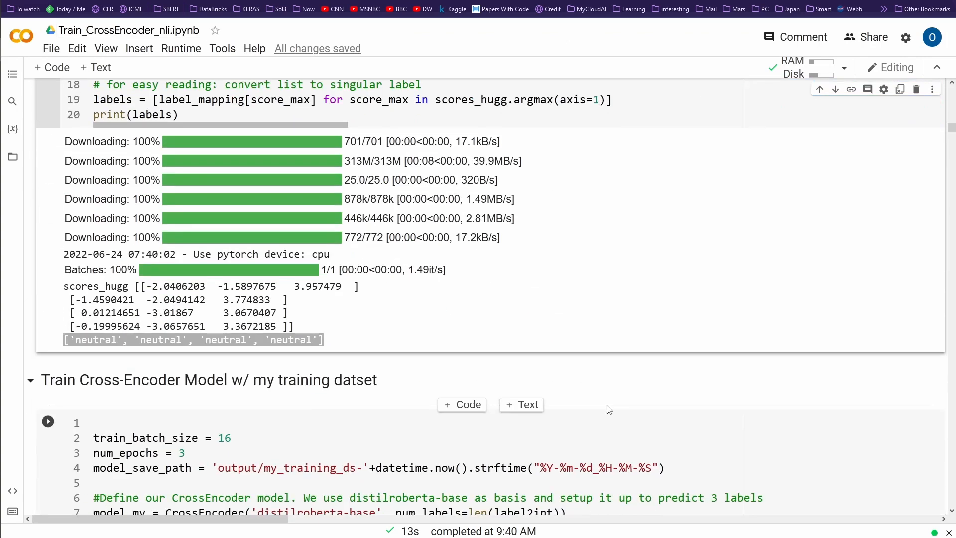
double_click(353, 379)
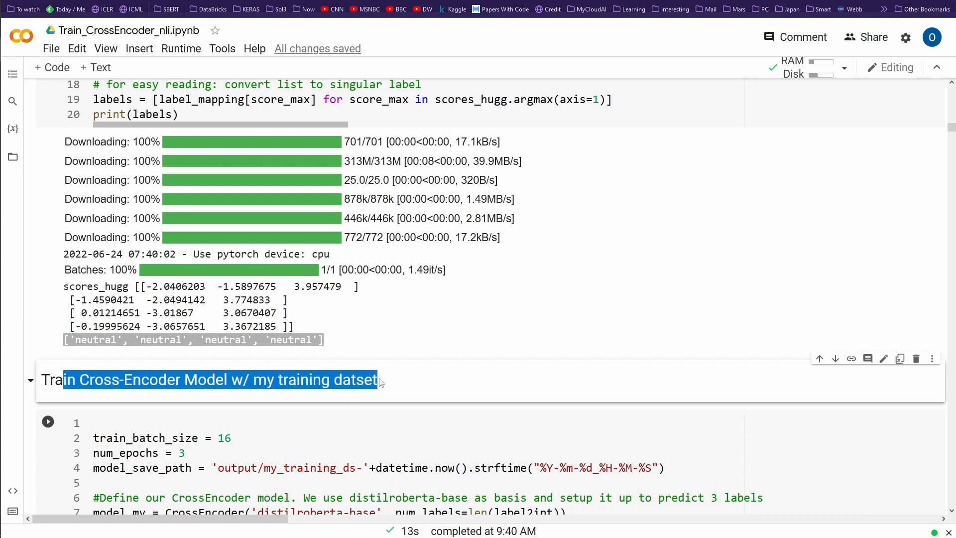
scroll(up, 3)
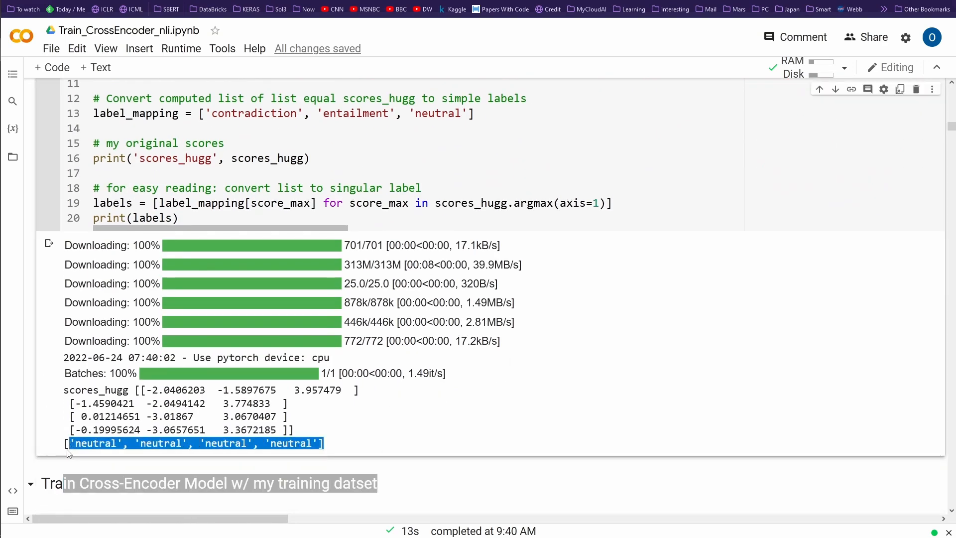
mouse_move(595, 417)
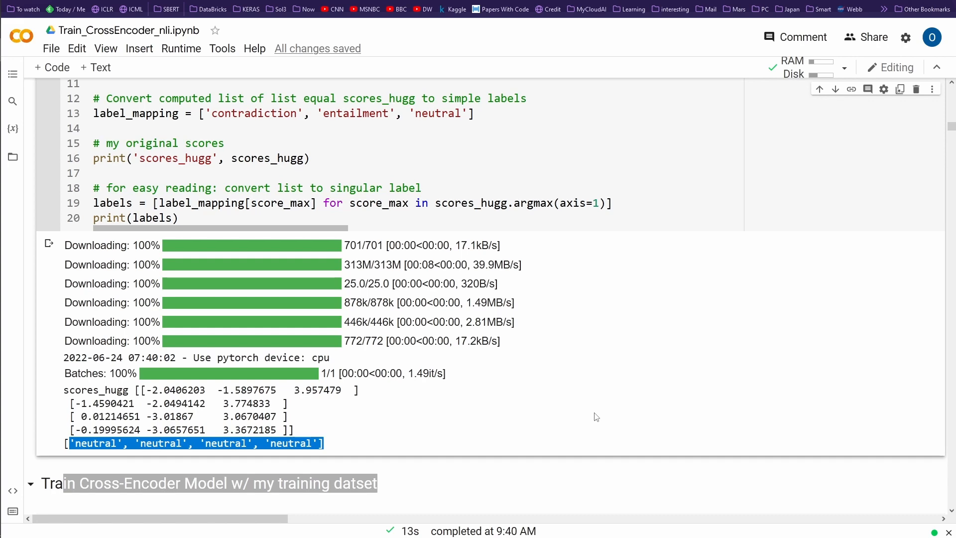
scroll(up, 3)
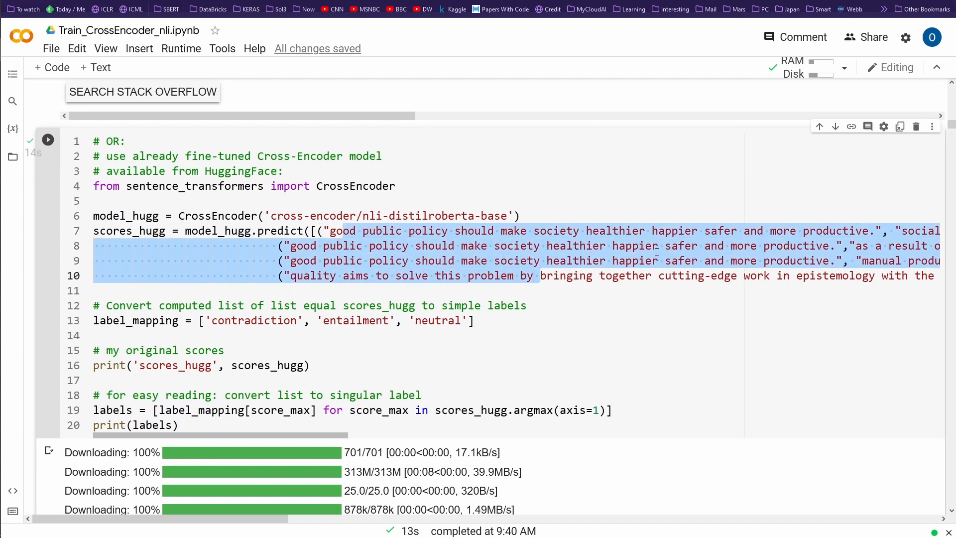
mouse_move(873, 237)
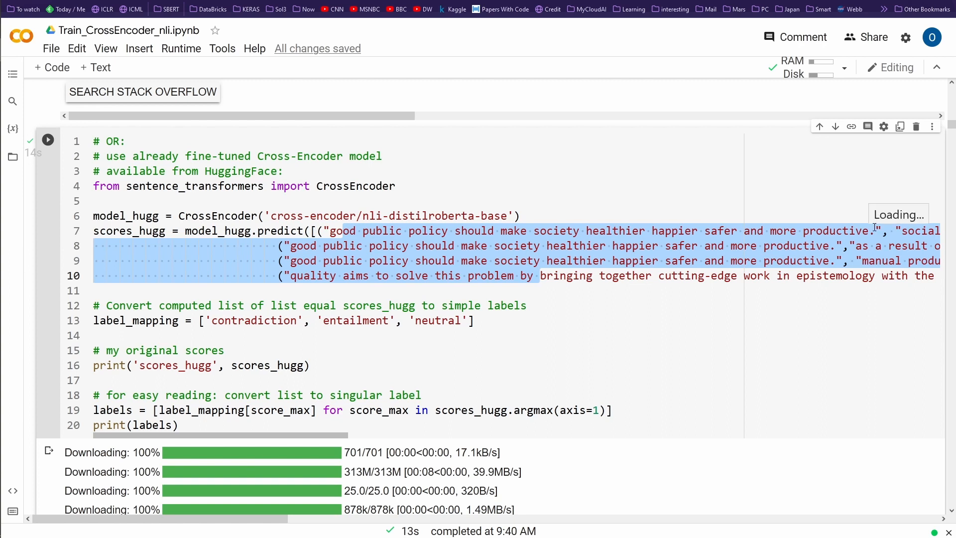
click(561, 297)
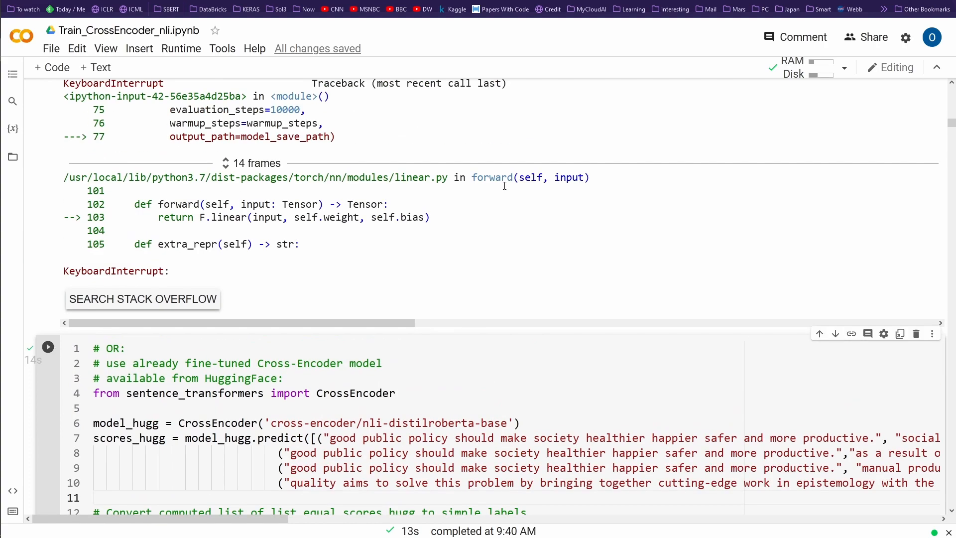
scroll(down, 3)
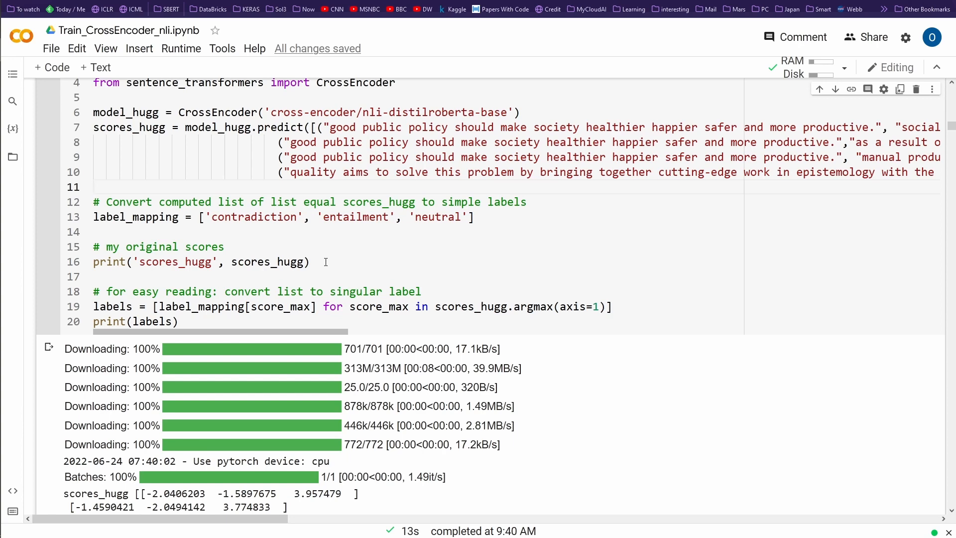
click(94, 187)
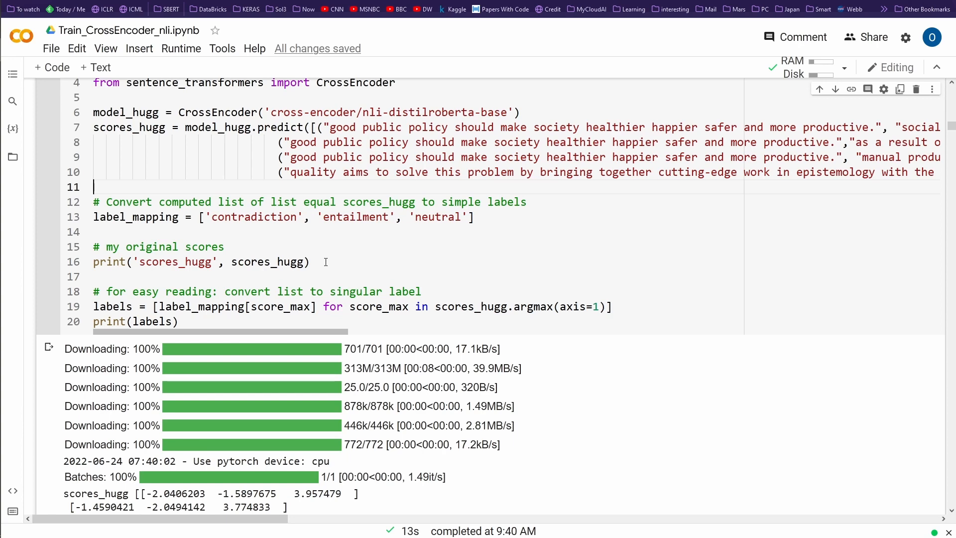
scroll(up, 3)
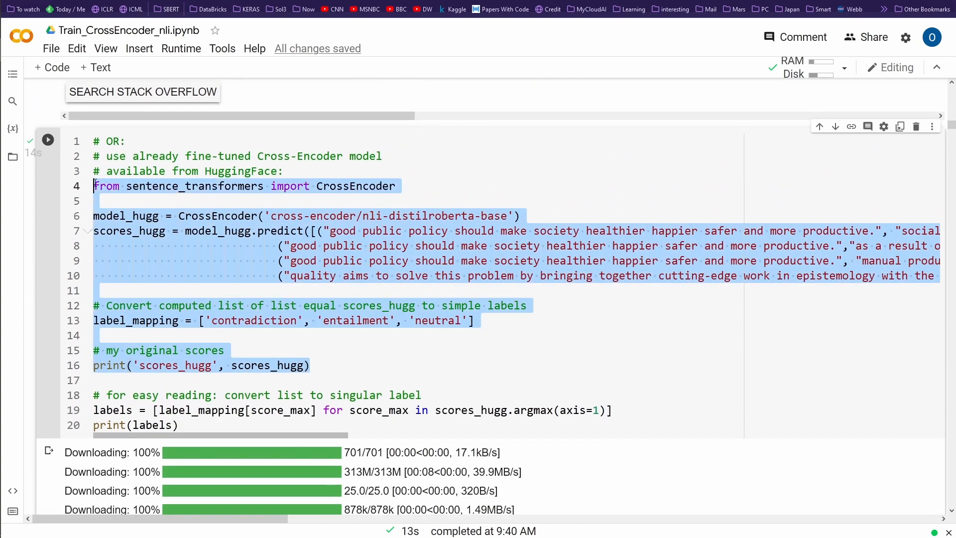
click(430, 187)
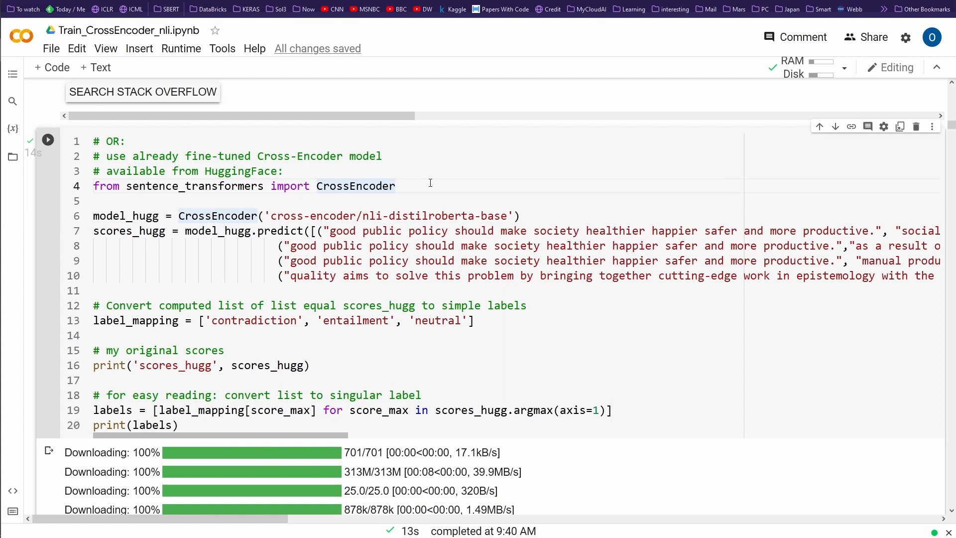
mouse_move(445, 260)
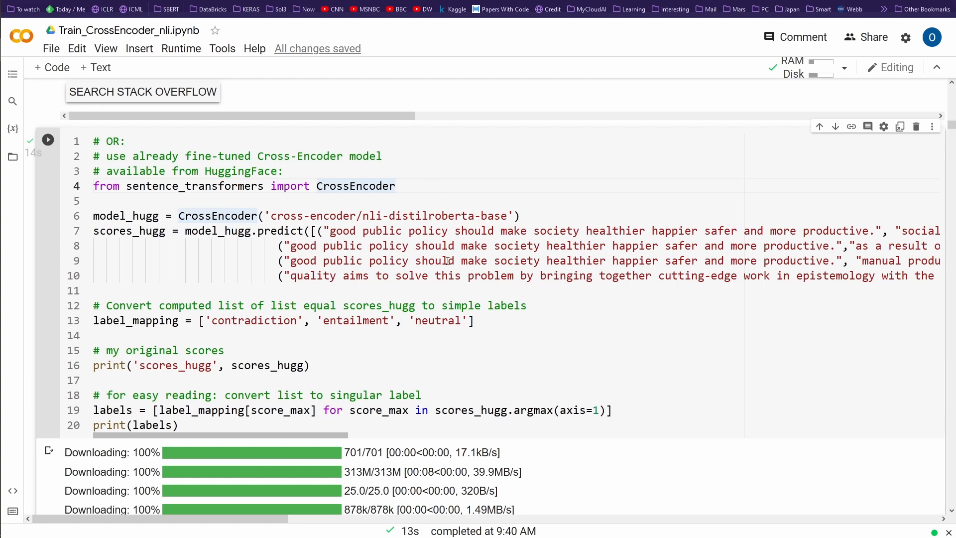
scroll(down, 3)
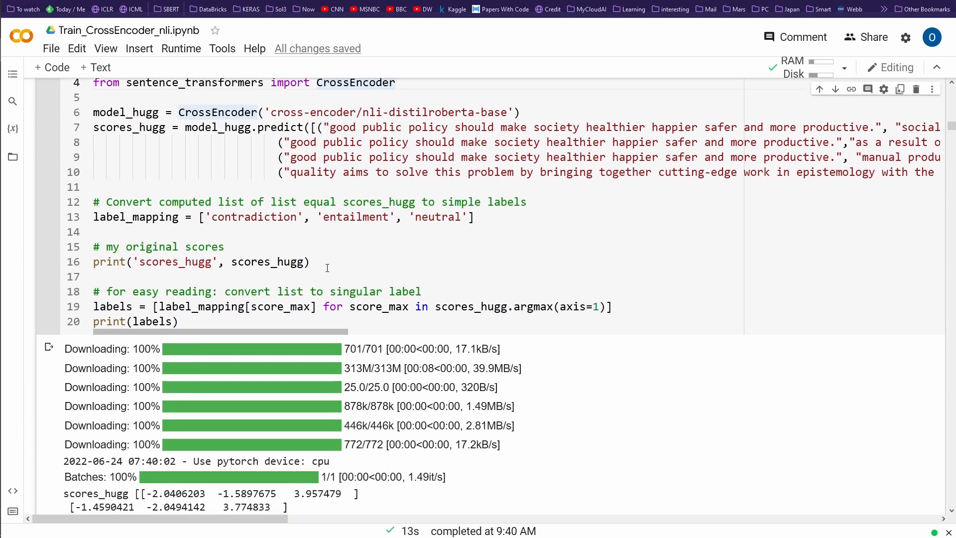
scroll(down, 3)
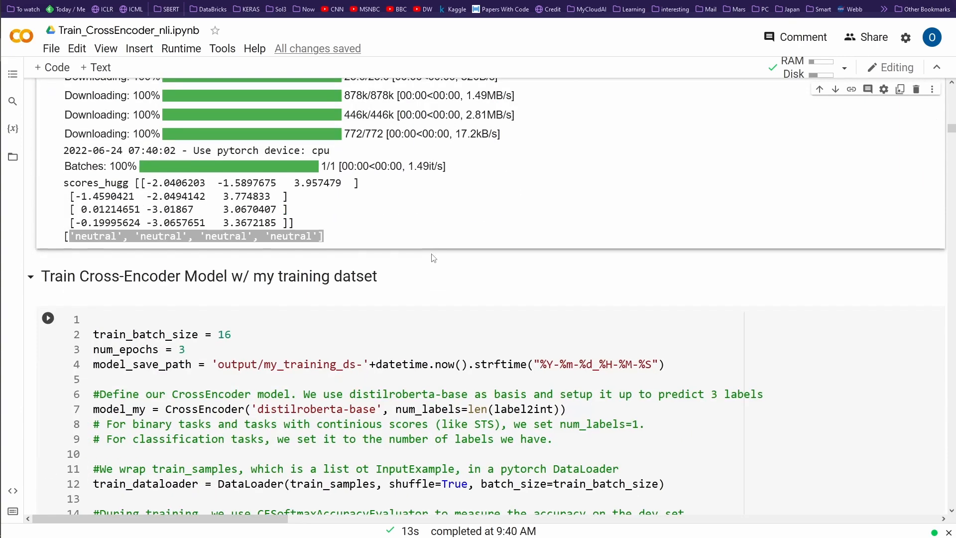
scroll(up, 3)
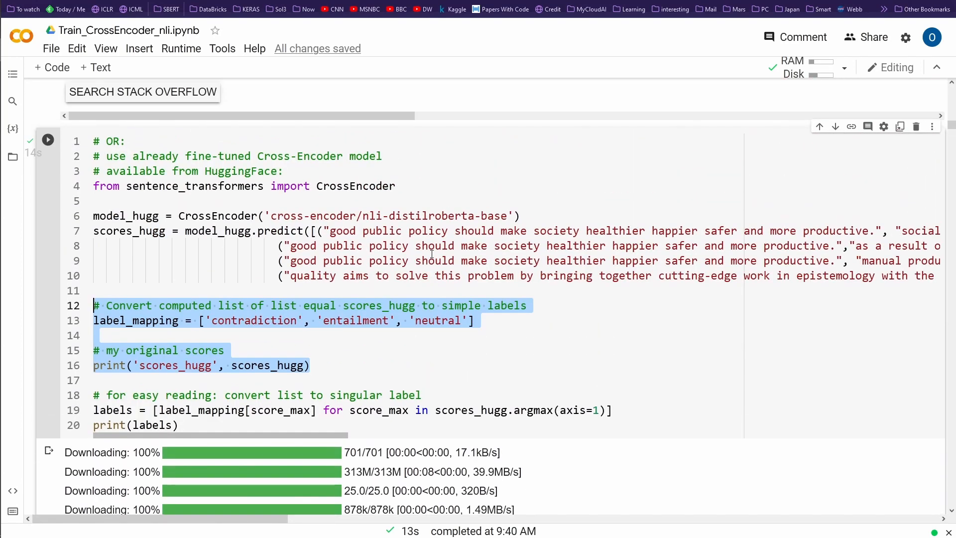